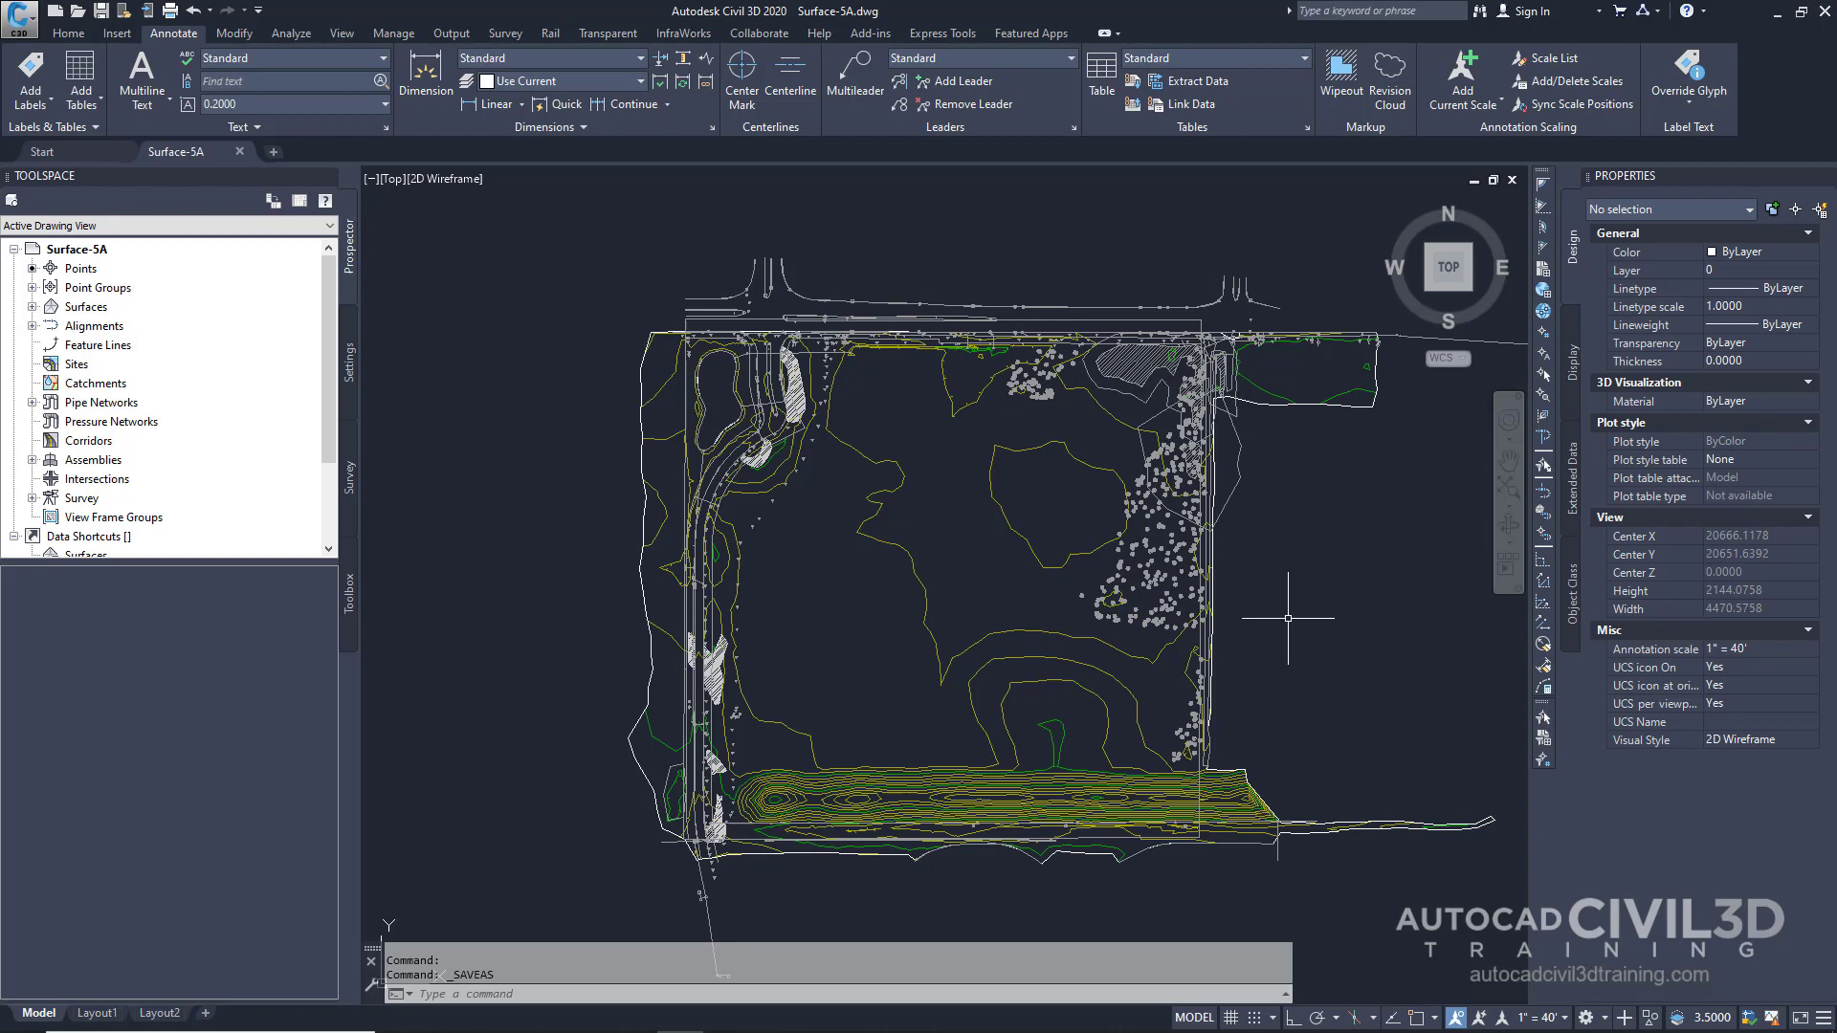
{"action": "mouse_move", "coordinate": [949, 224]}
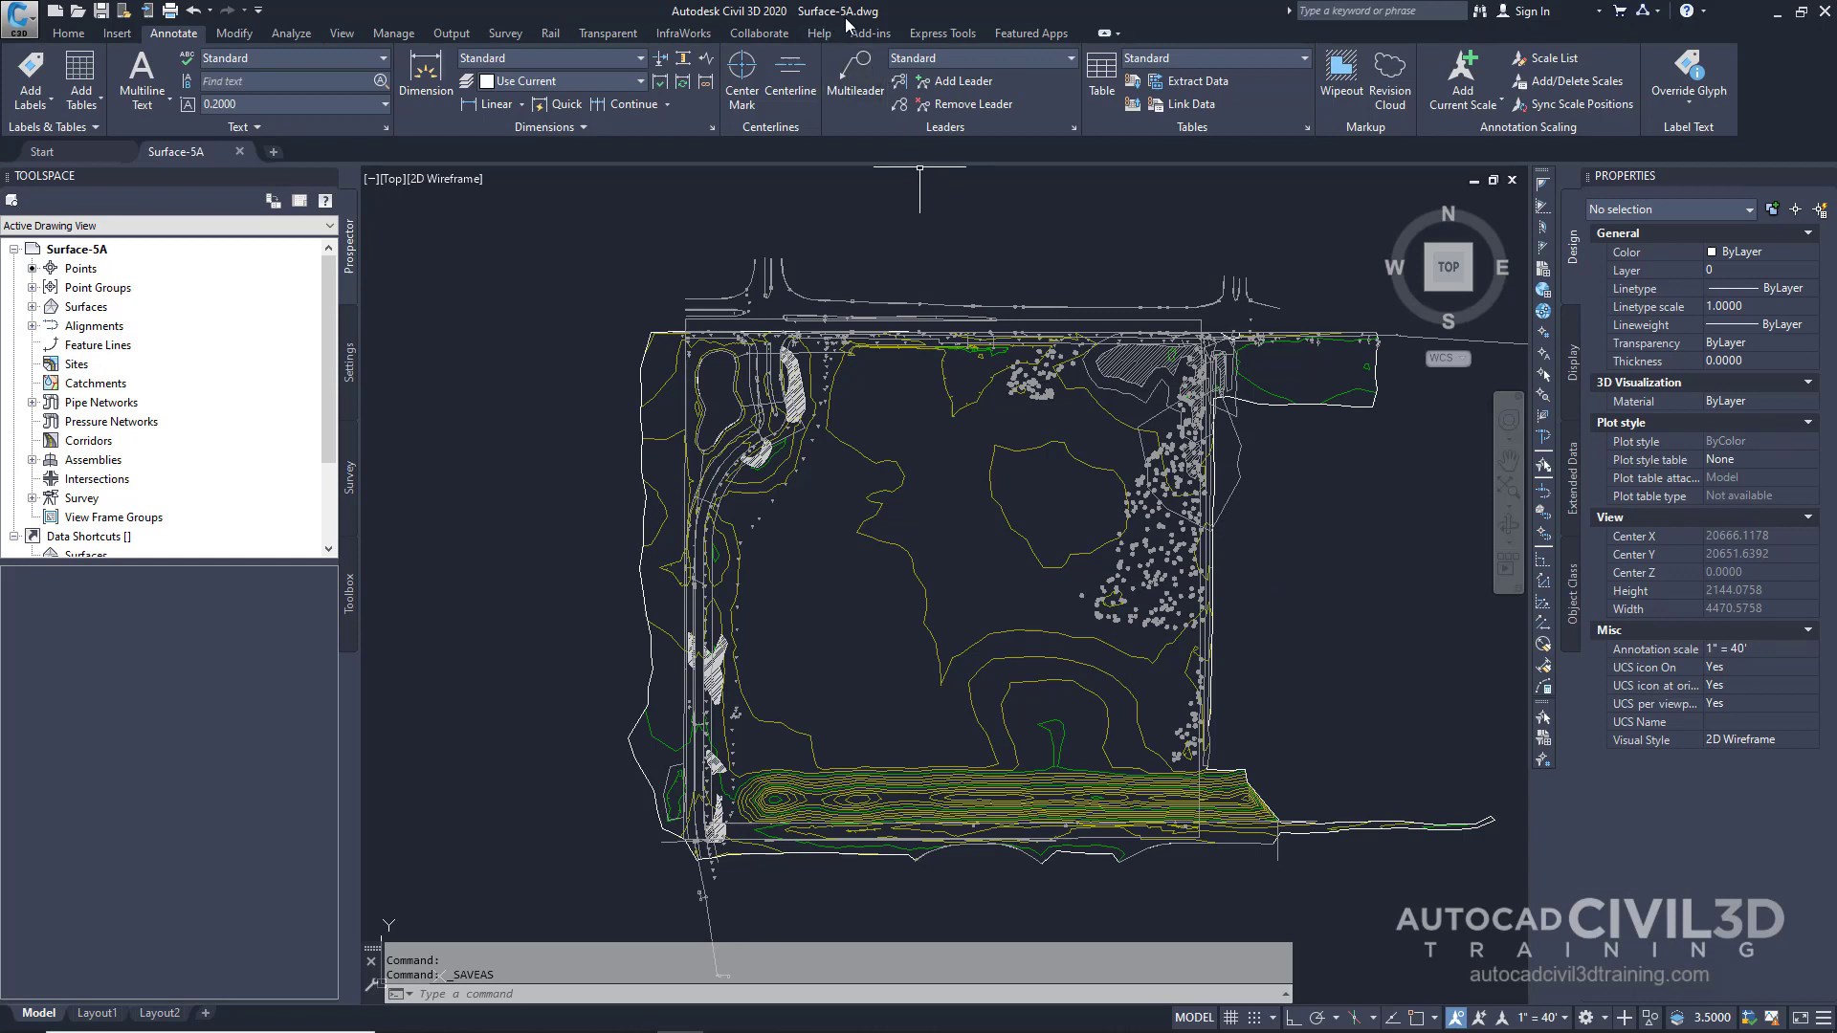
{"action": "mouse_move", "coordinate": [820, 47]}
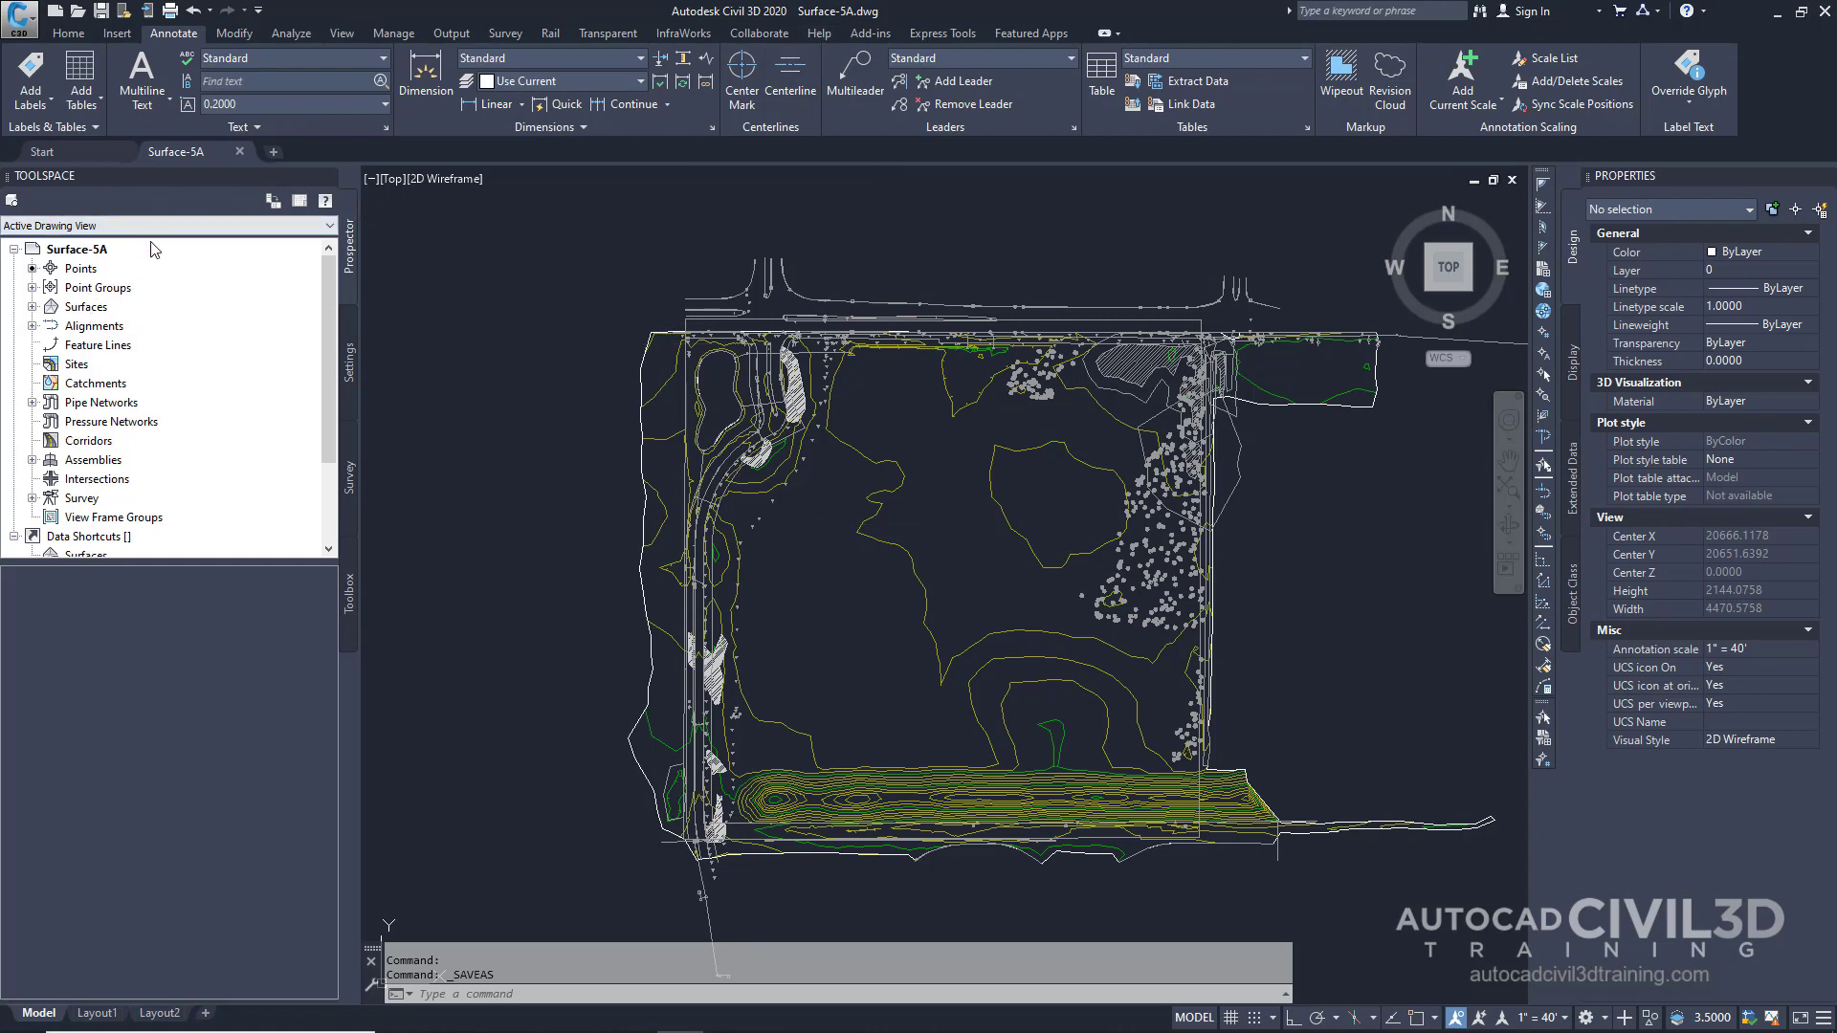
{"action": "mouse_move", "coordinate": [381, 377]}
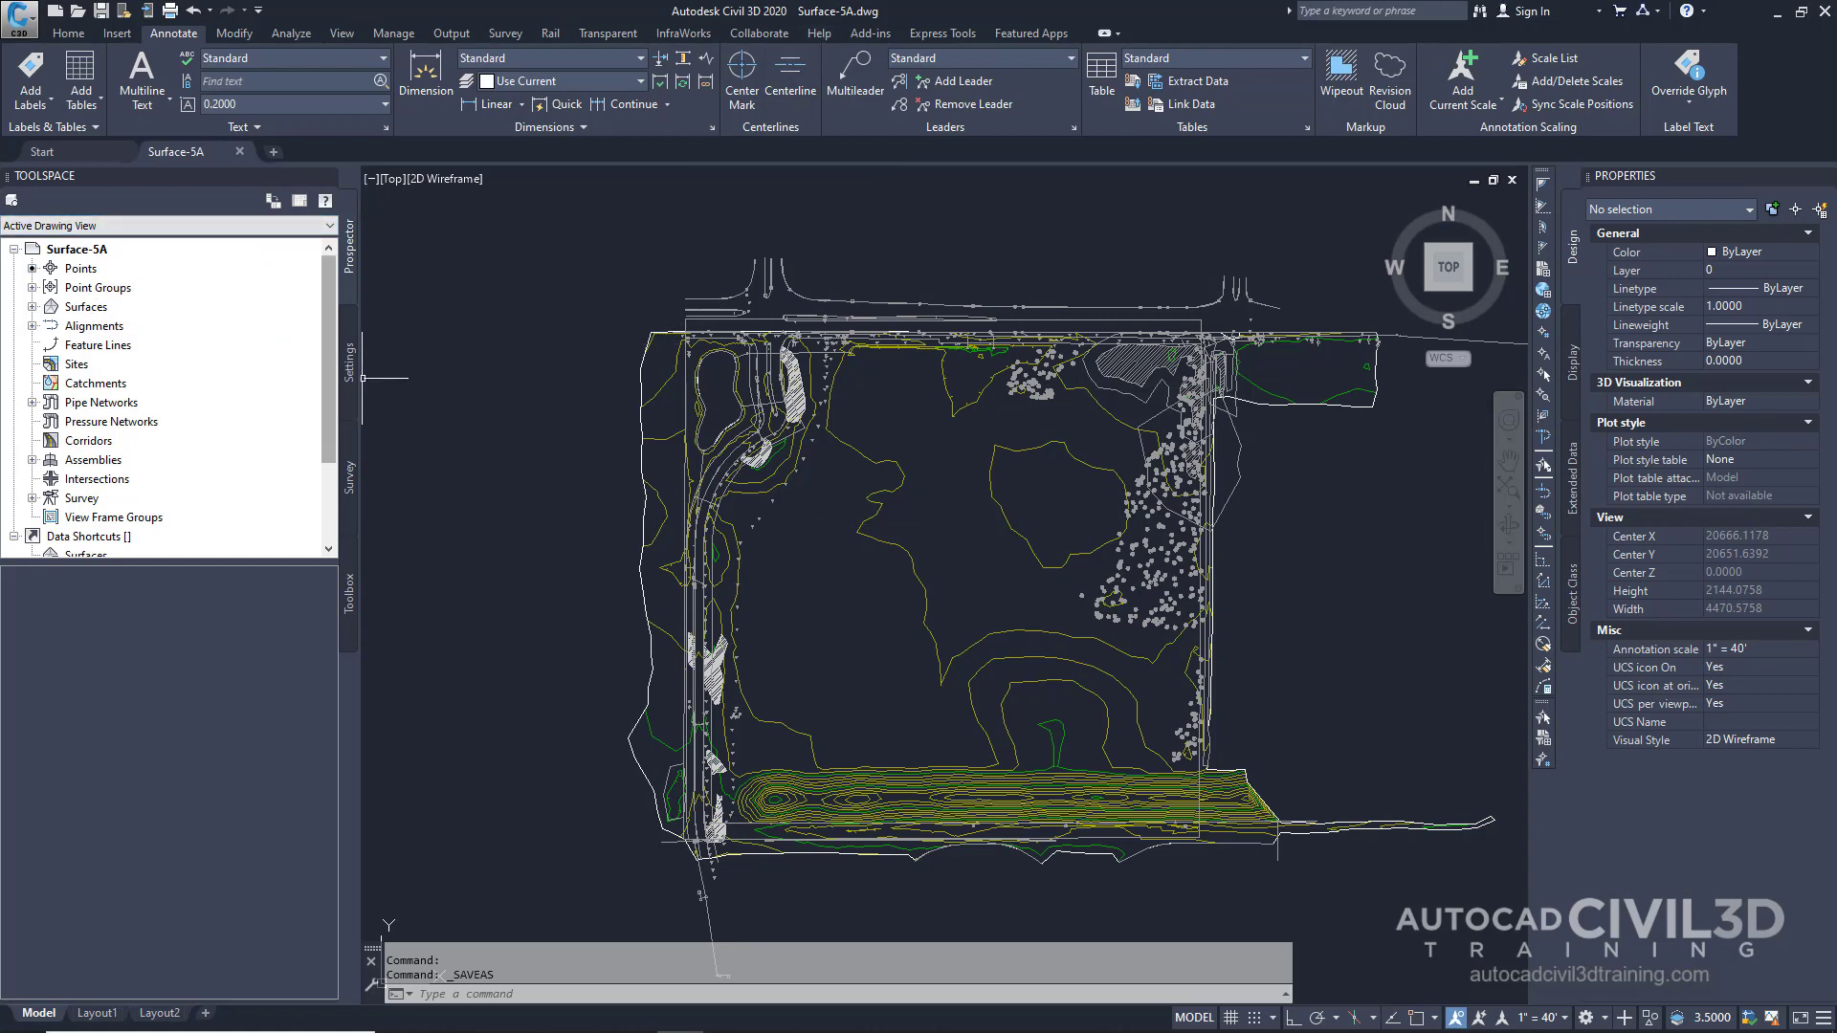
Copy the Standard style under Toolspace Settings > Surface > Surface Styles.
{"action": "left_click", "coordinate": [350, 375]}
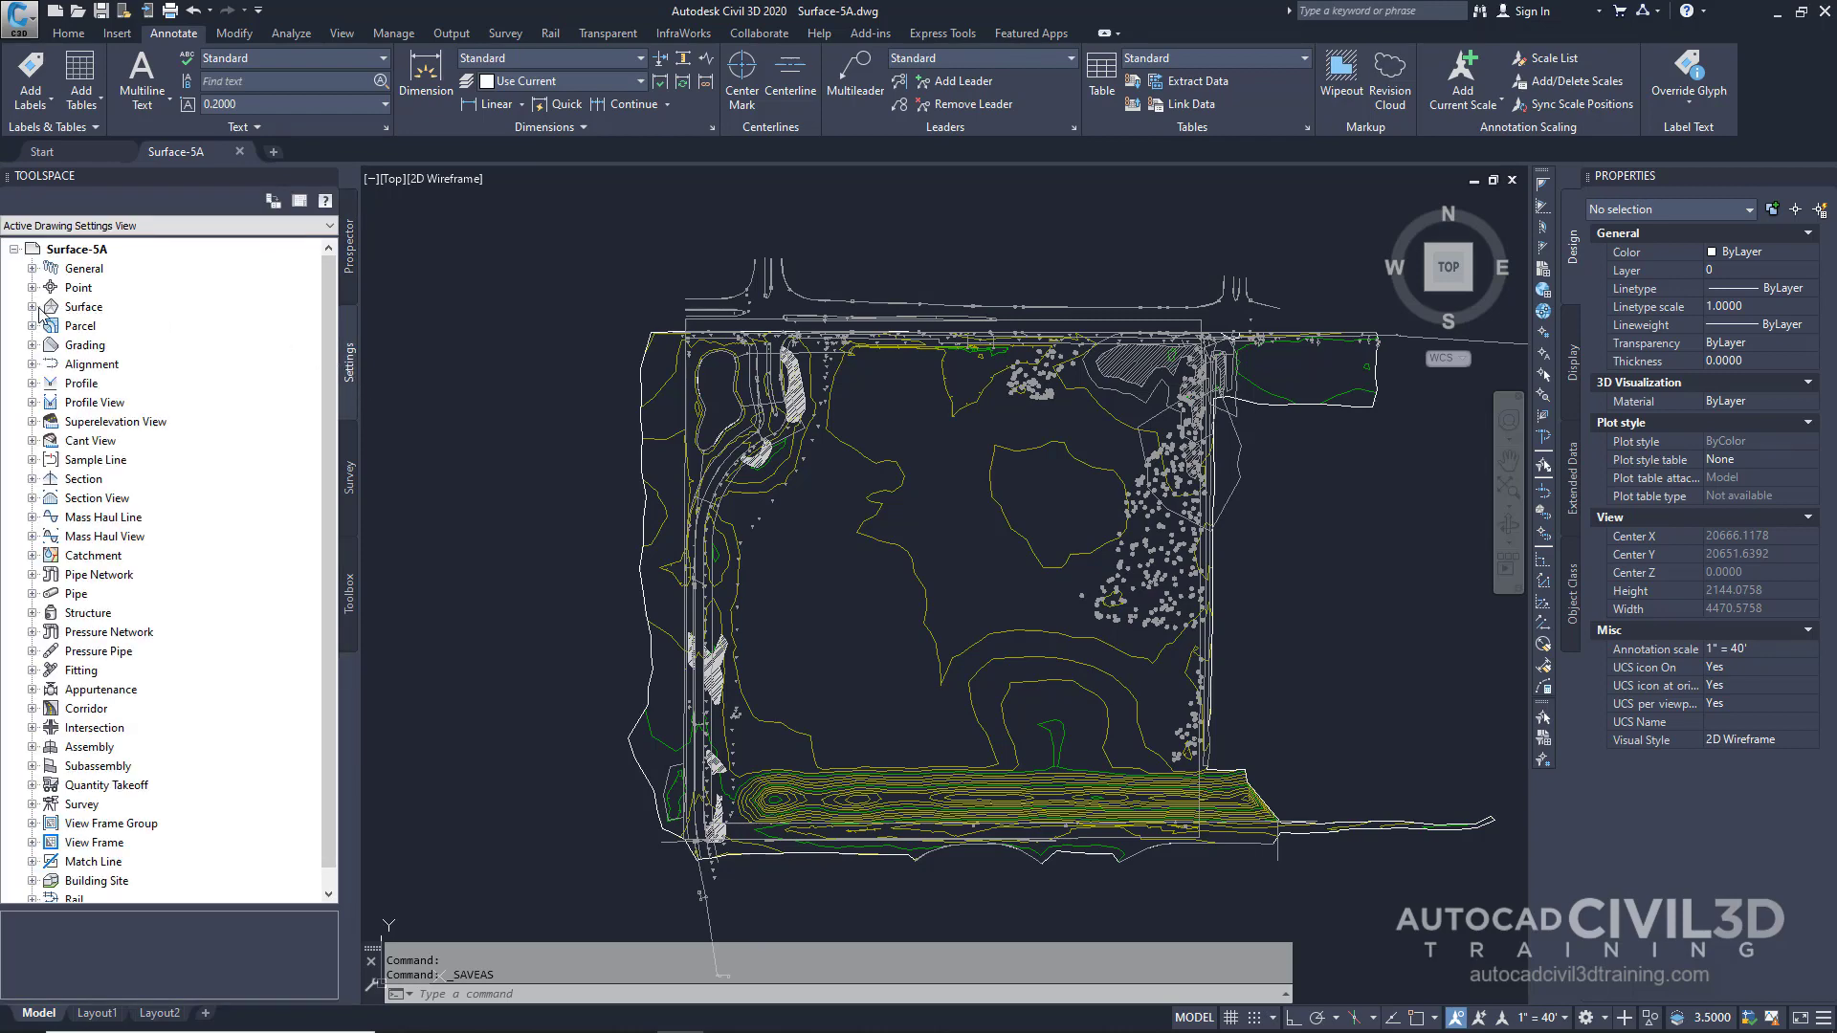
{"action": "left_click", "coordinate": [34, 307]}
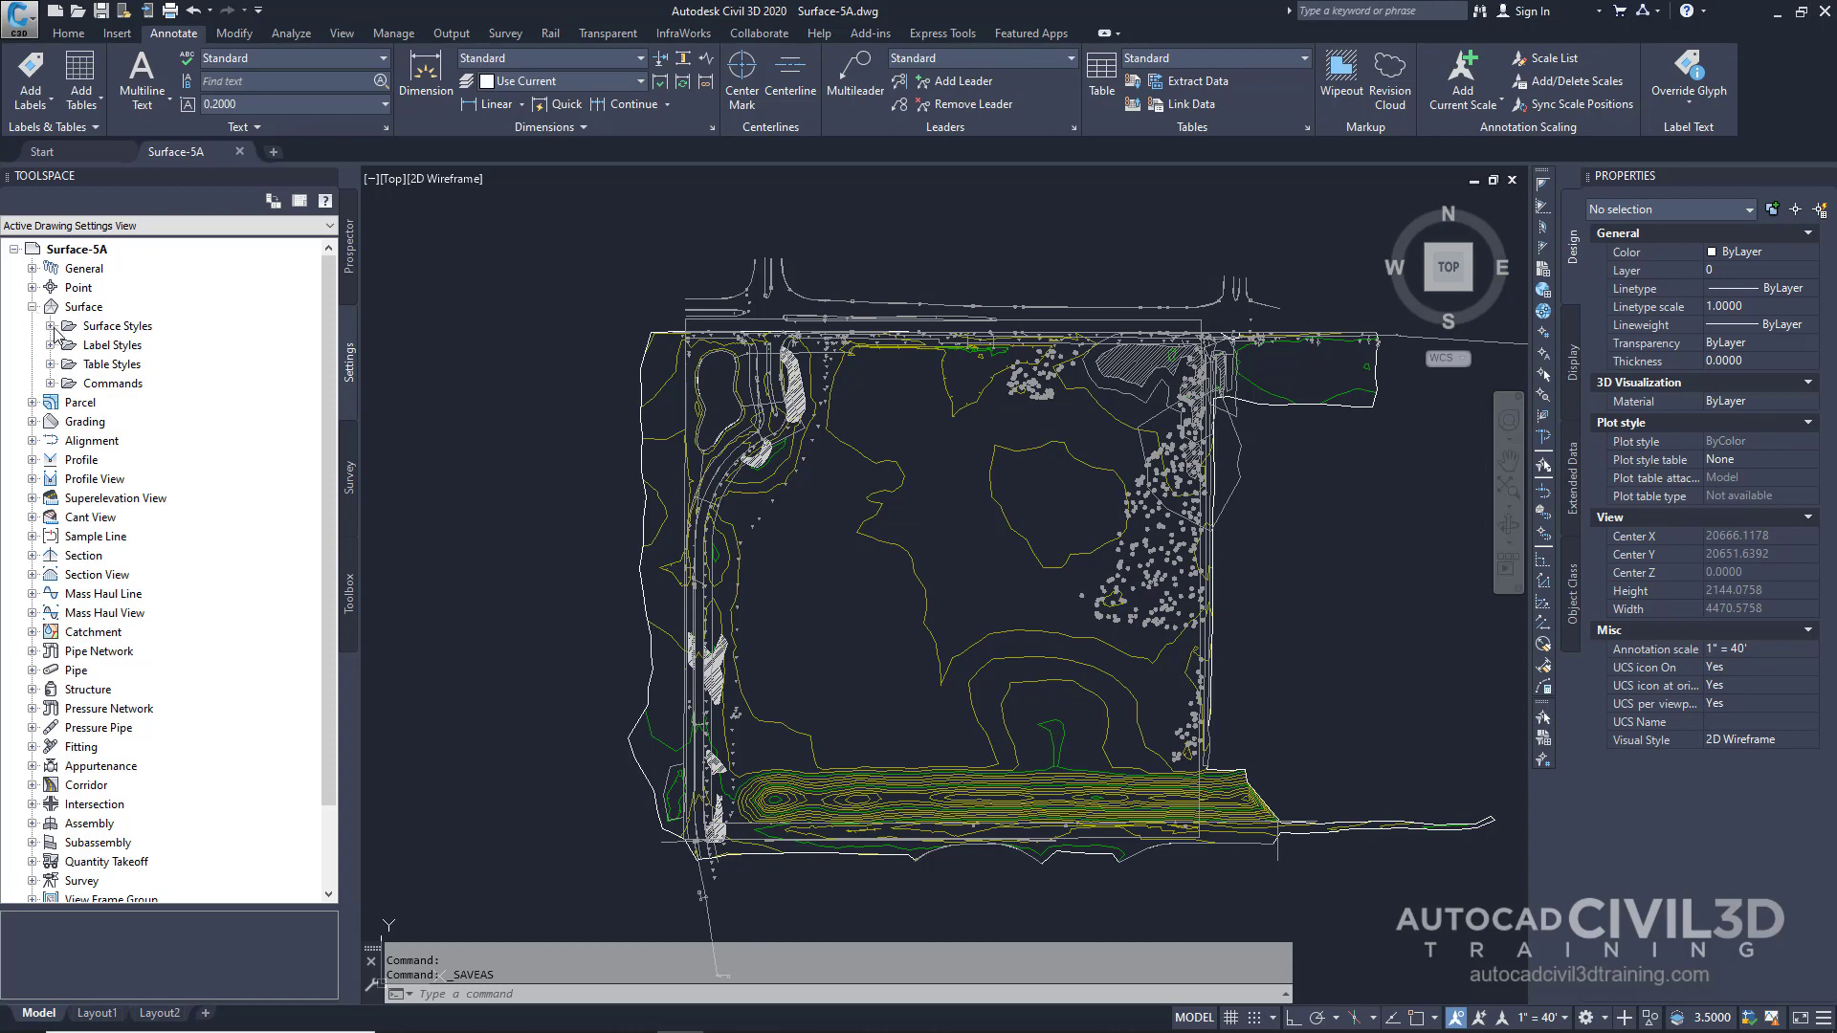
{"action": "left_click", "coordinate": [85, 325]}
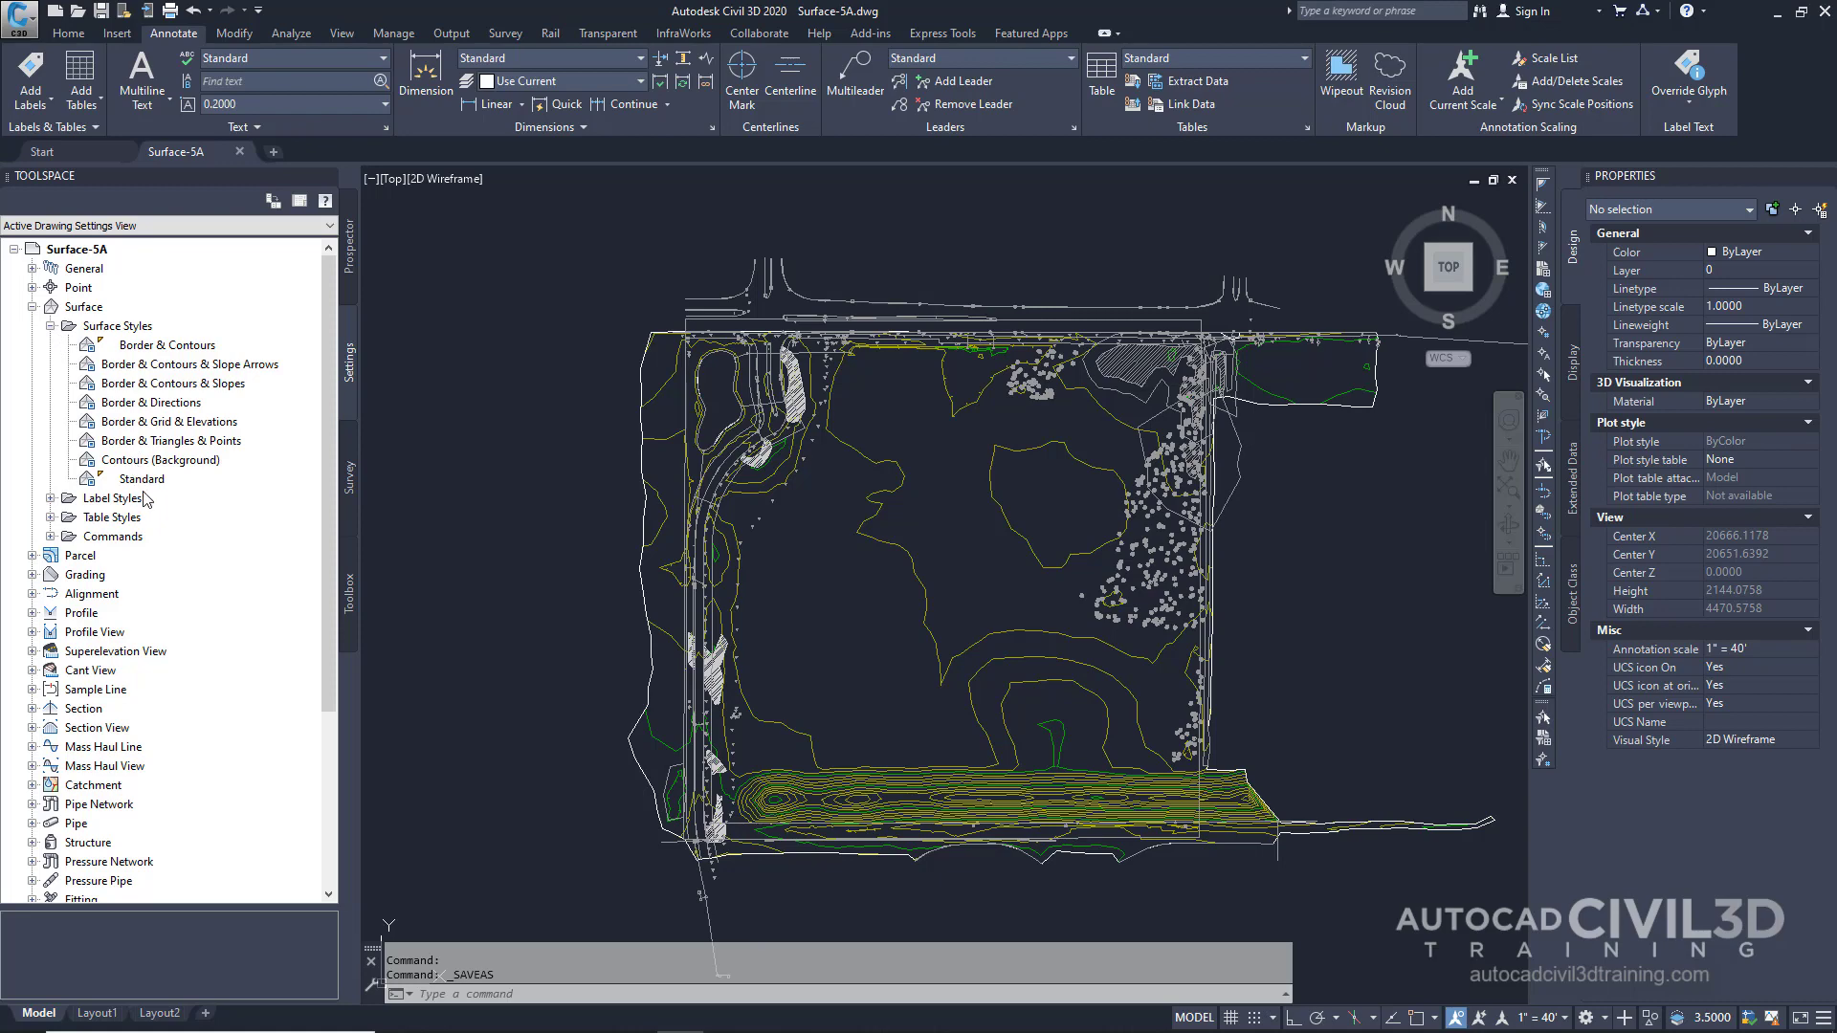
{"action": "right_click", "coordinate": [143, 478]}
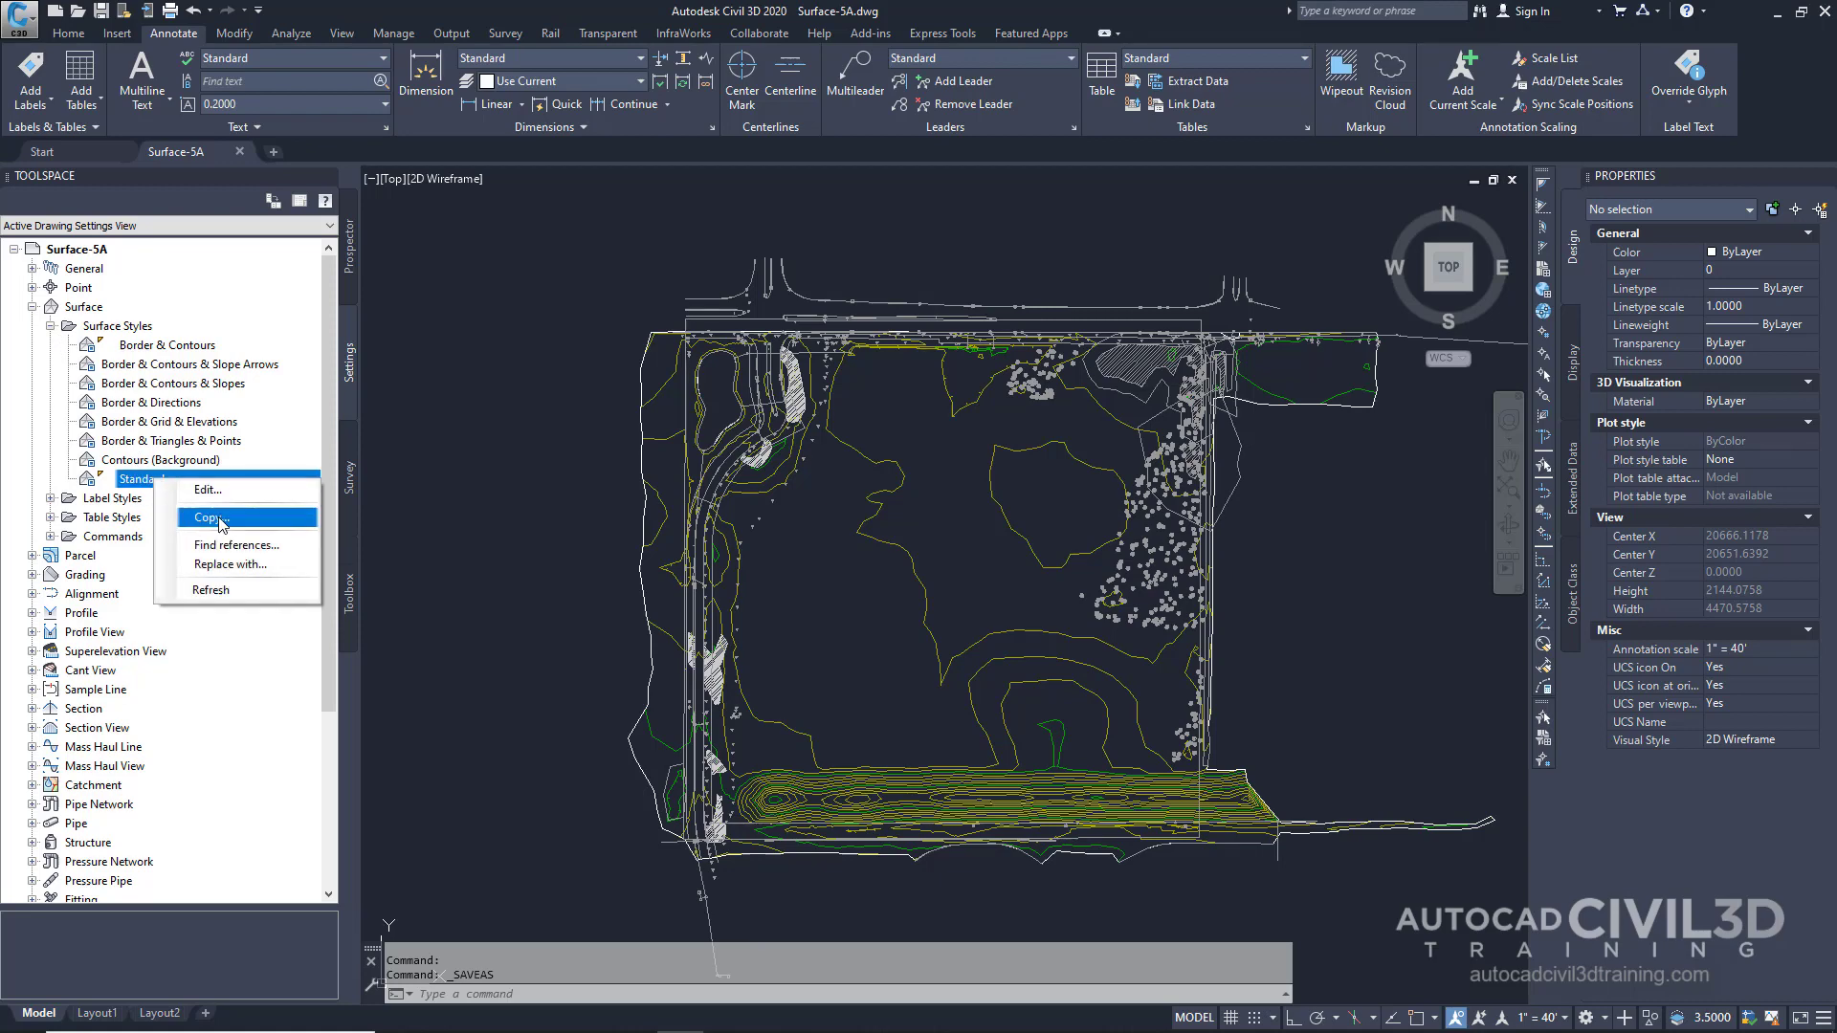
{"action": "left_click", "coordinate": [207, 490]}
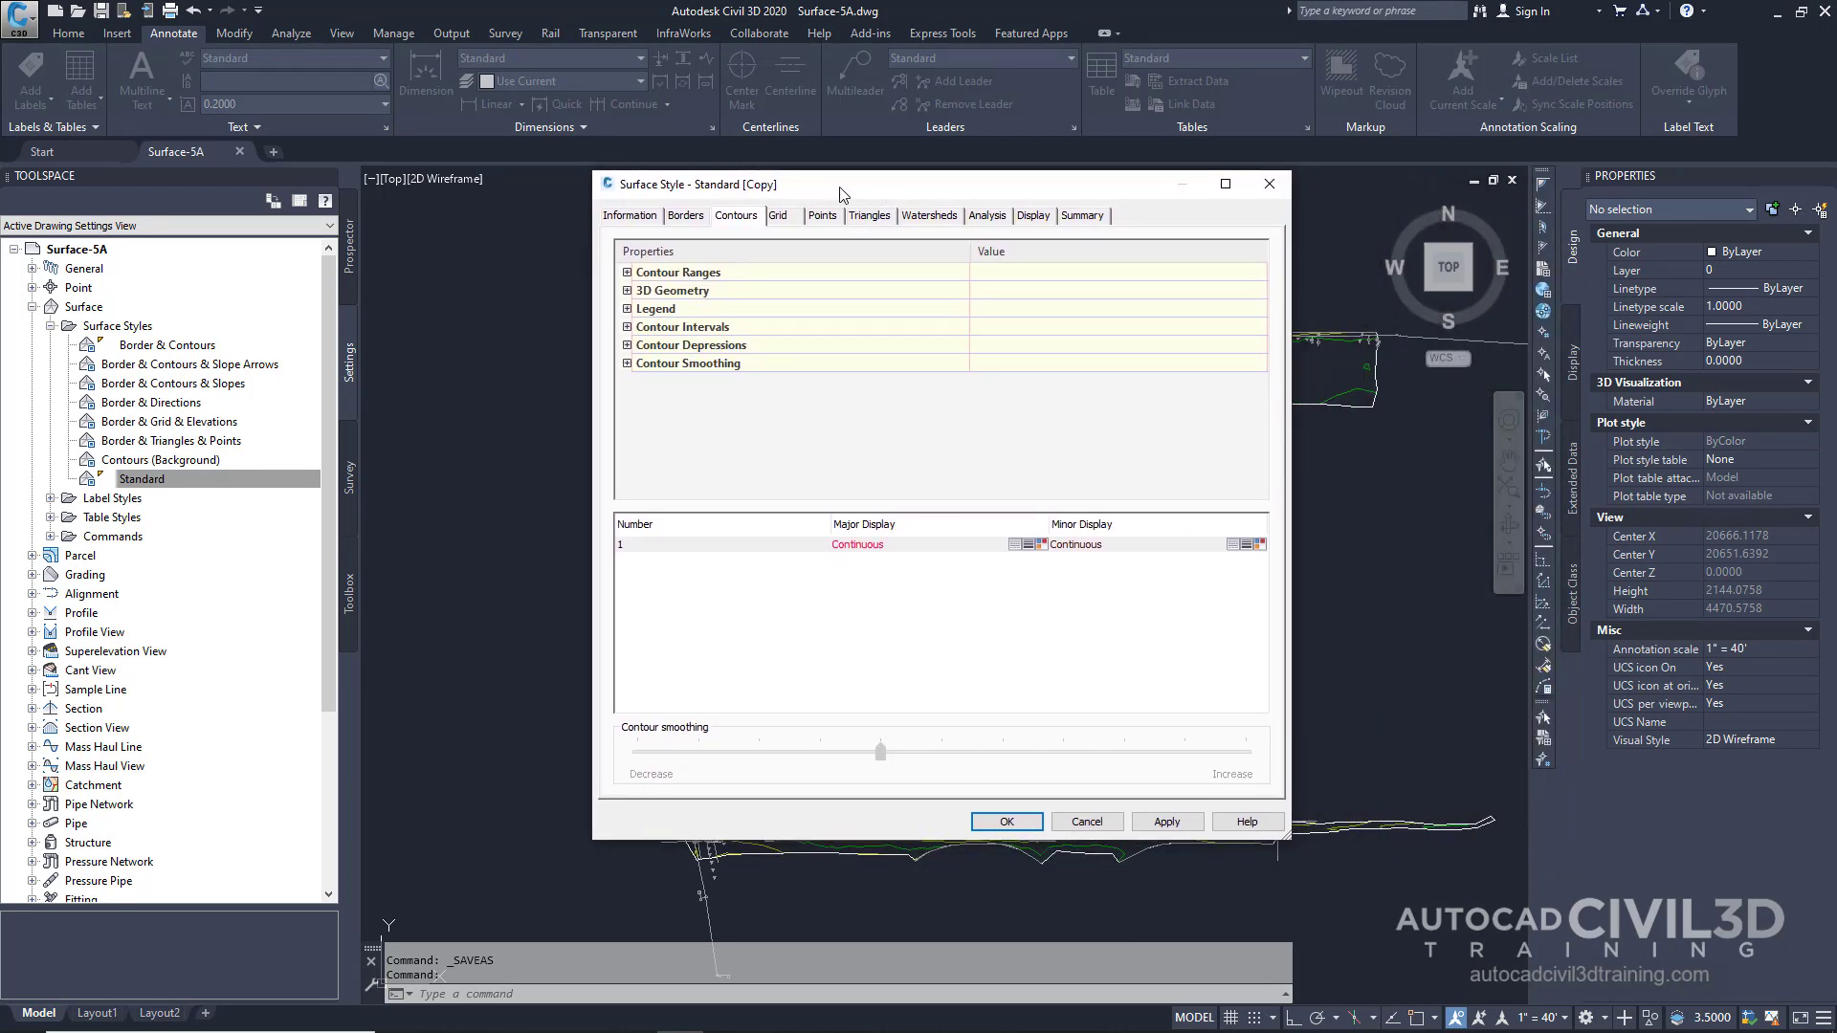
Rename the copied surface style to 'Watersheds' and view its watershed properties.
{"action": "left_click", "coordinate": [629, 216]}
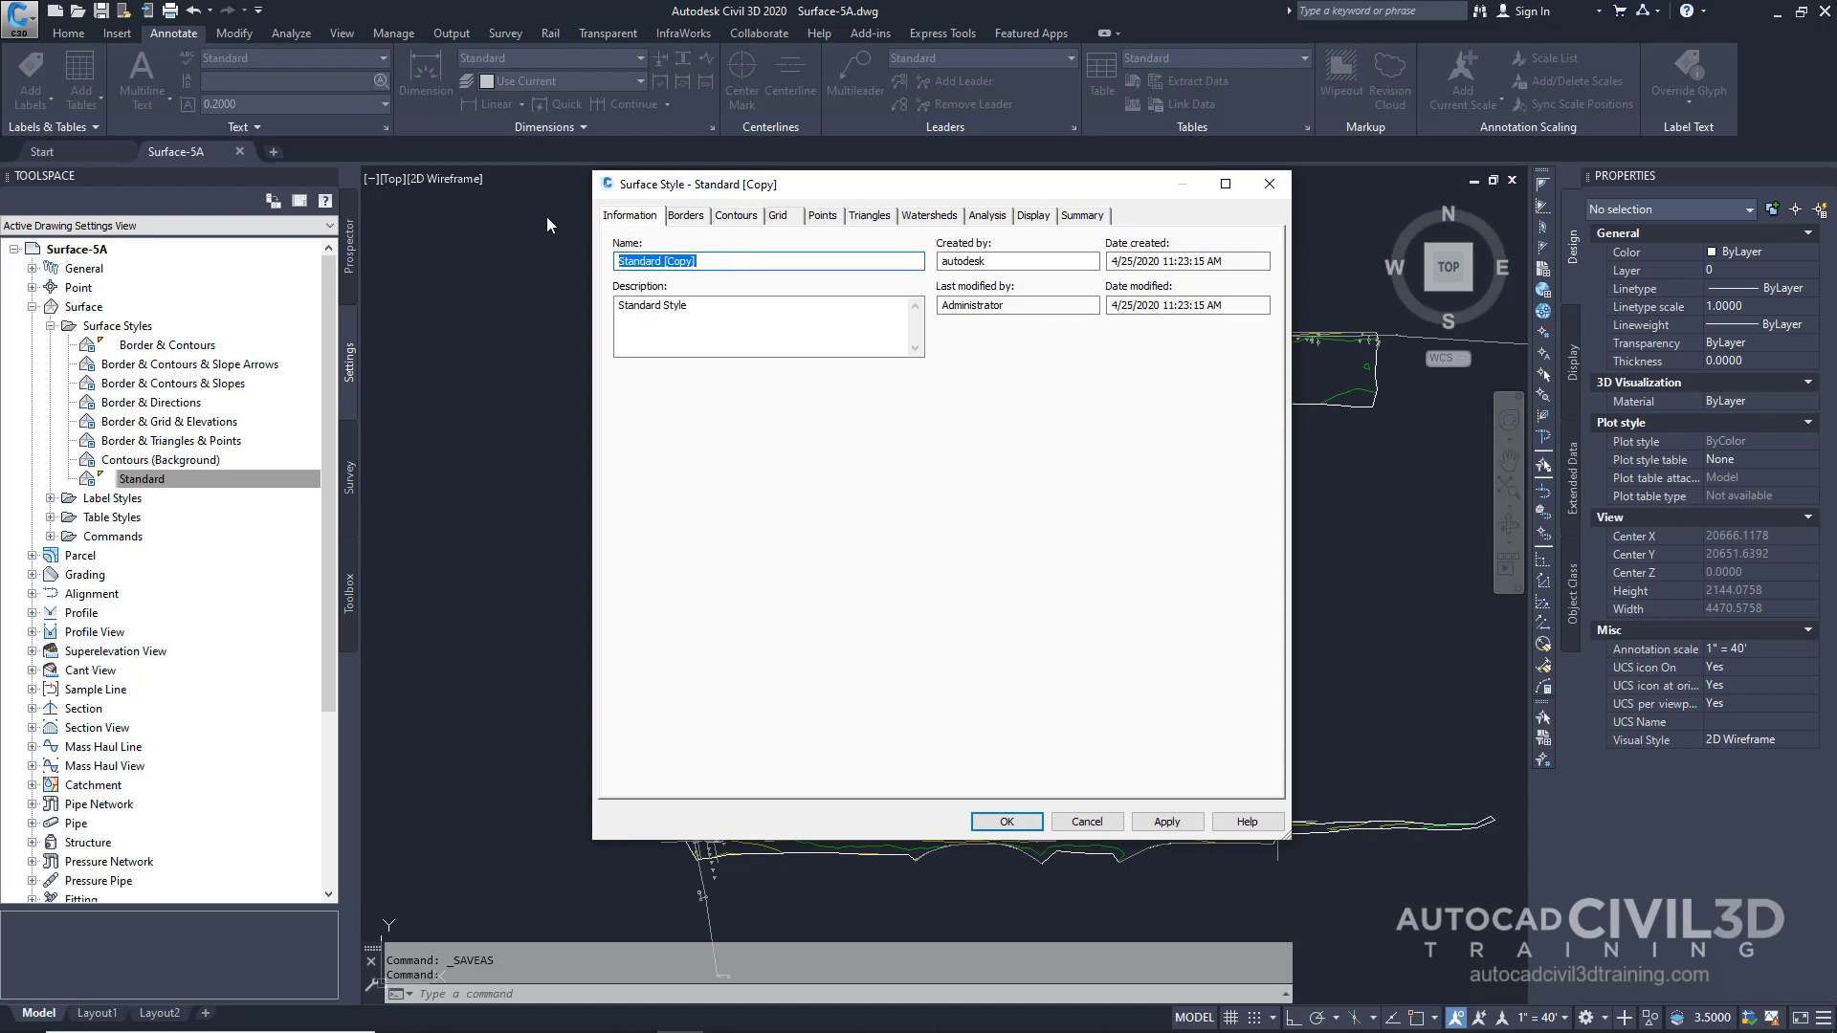
{"action": "type", "text": "Water"}
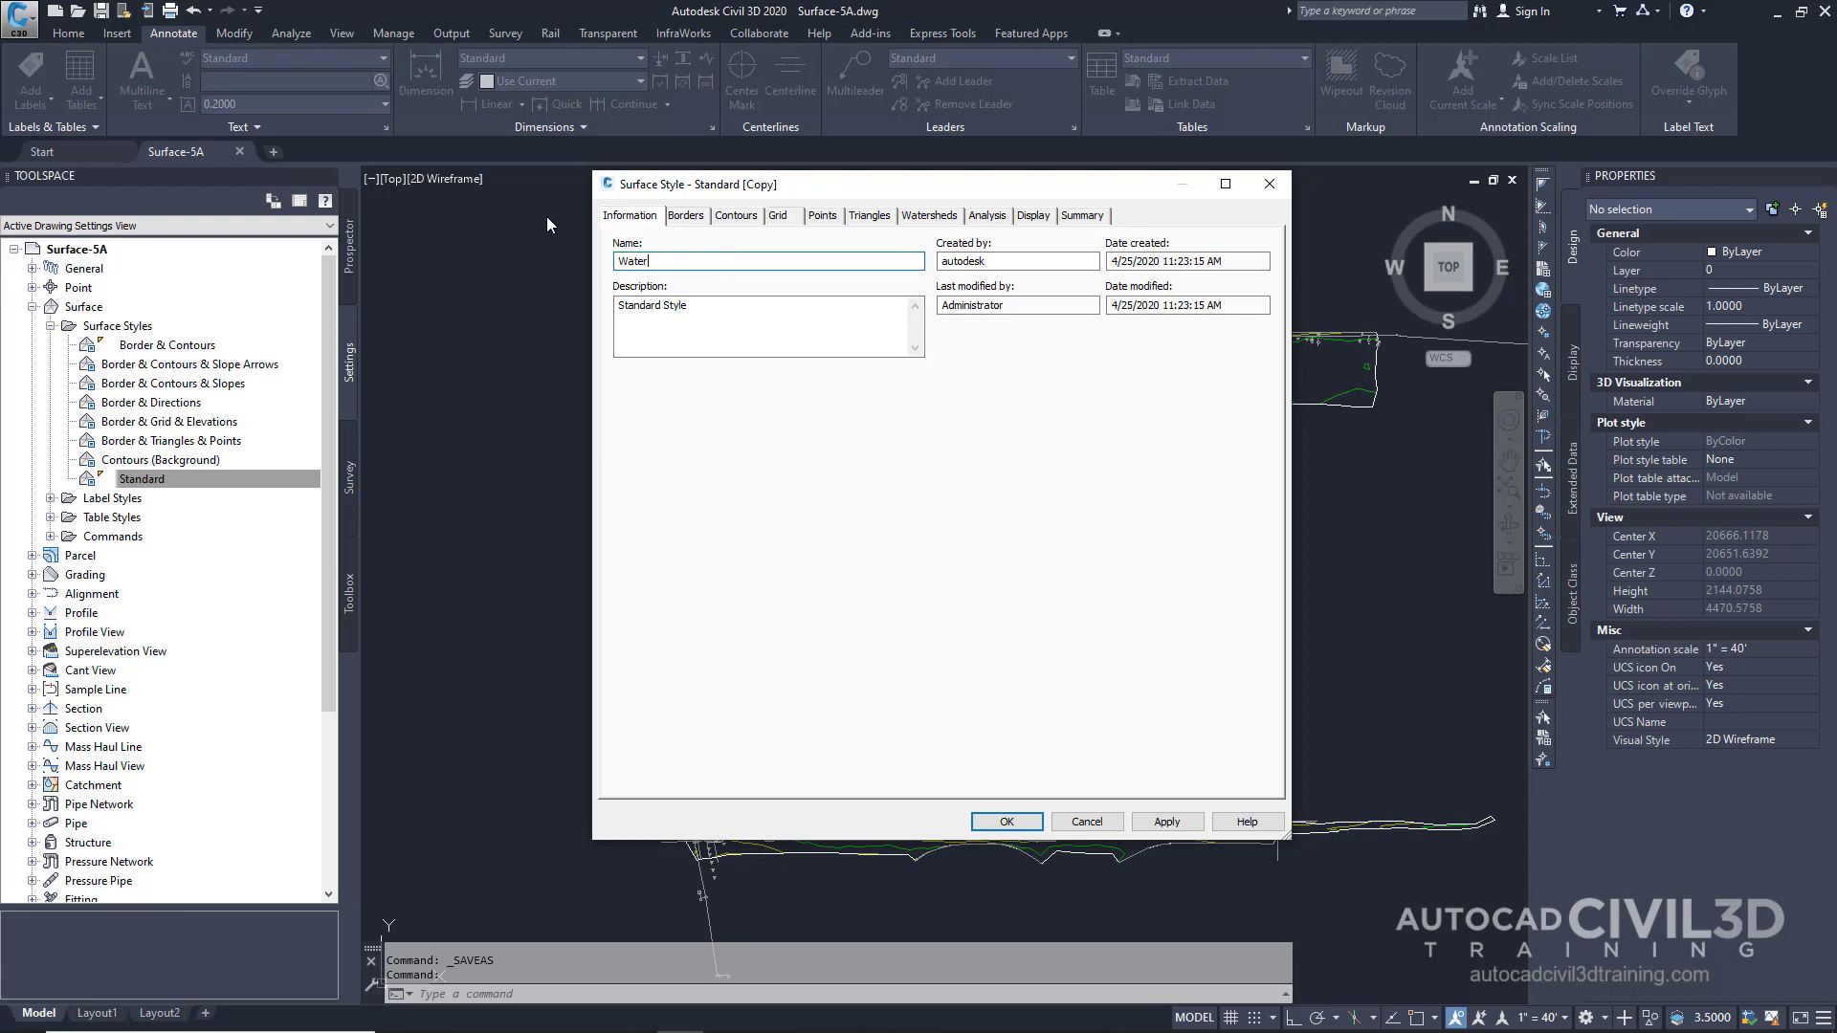
{"action": "type", "text": "Watersheds"}
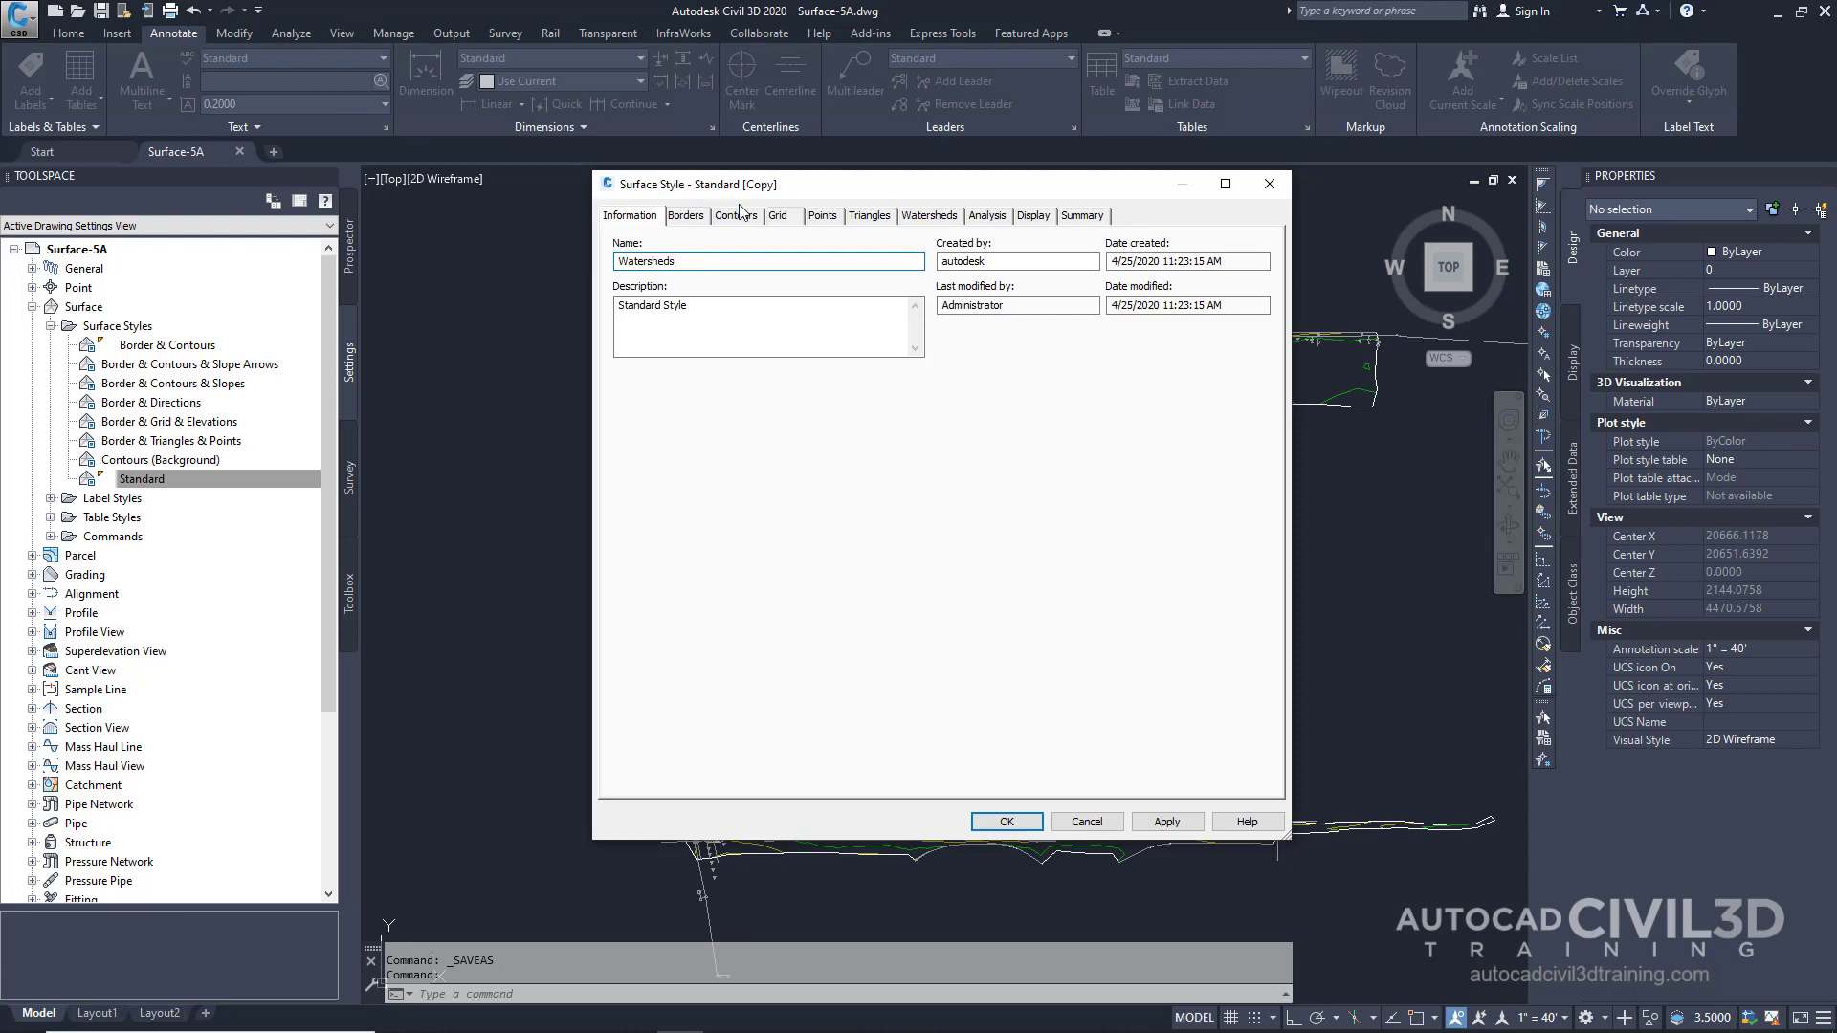
{"action": "left_click", "coordinate": [927, 215]}
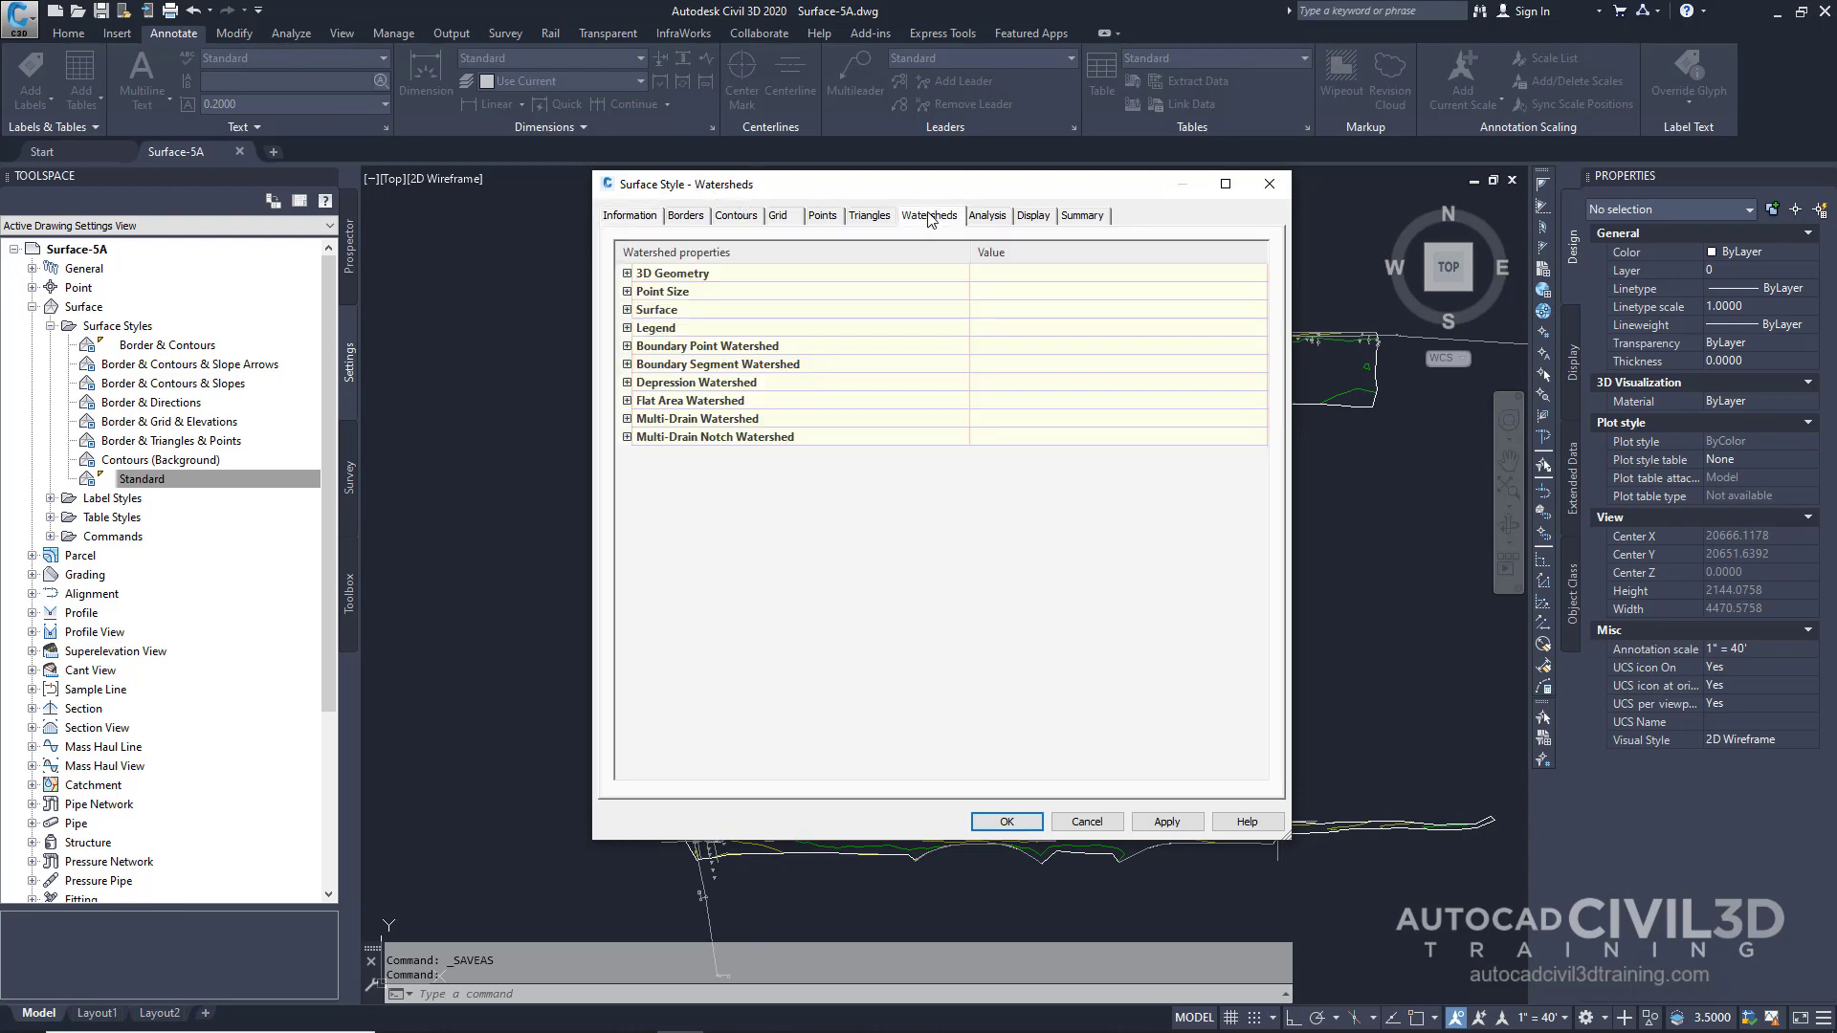
{"action": "mouse_move", "coordinate": [630, 389]}
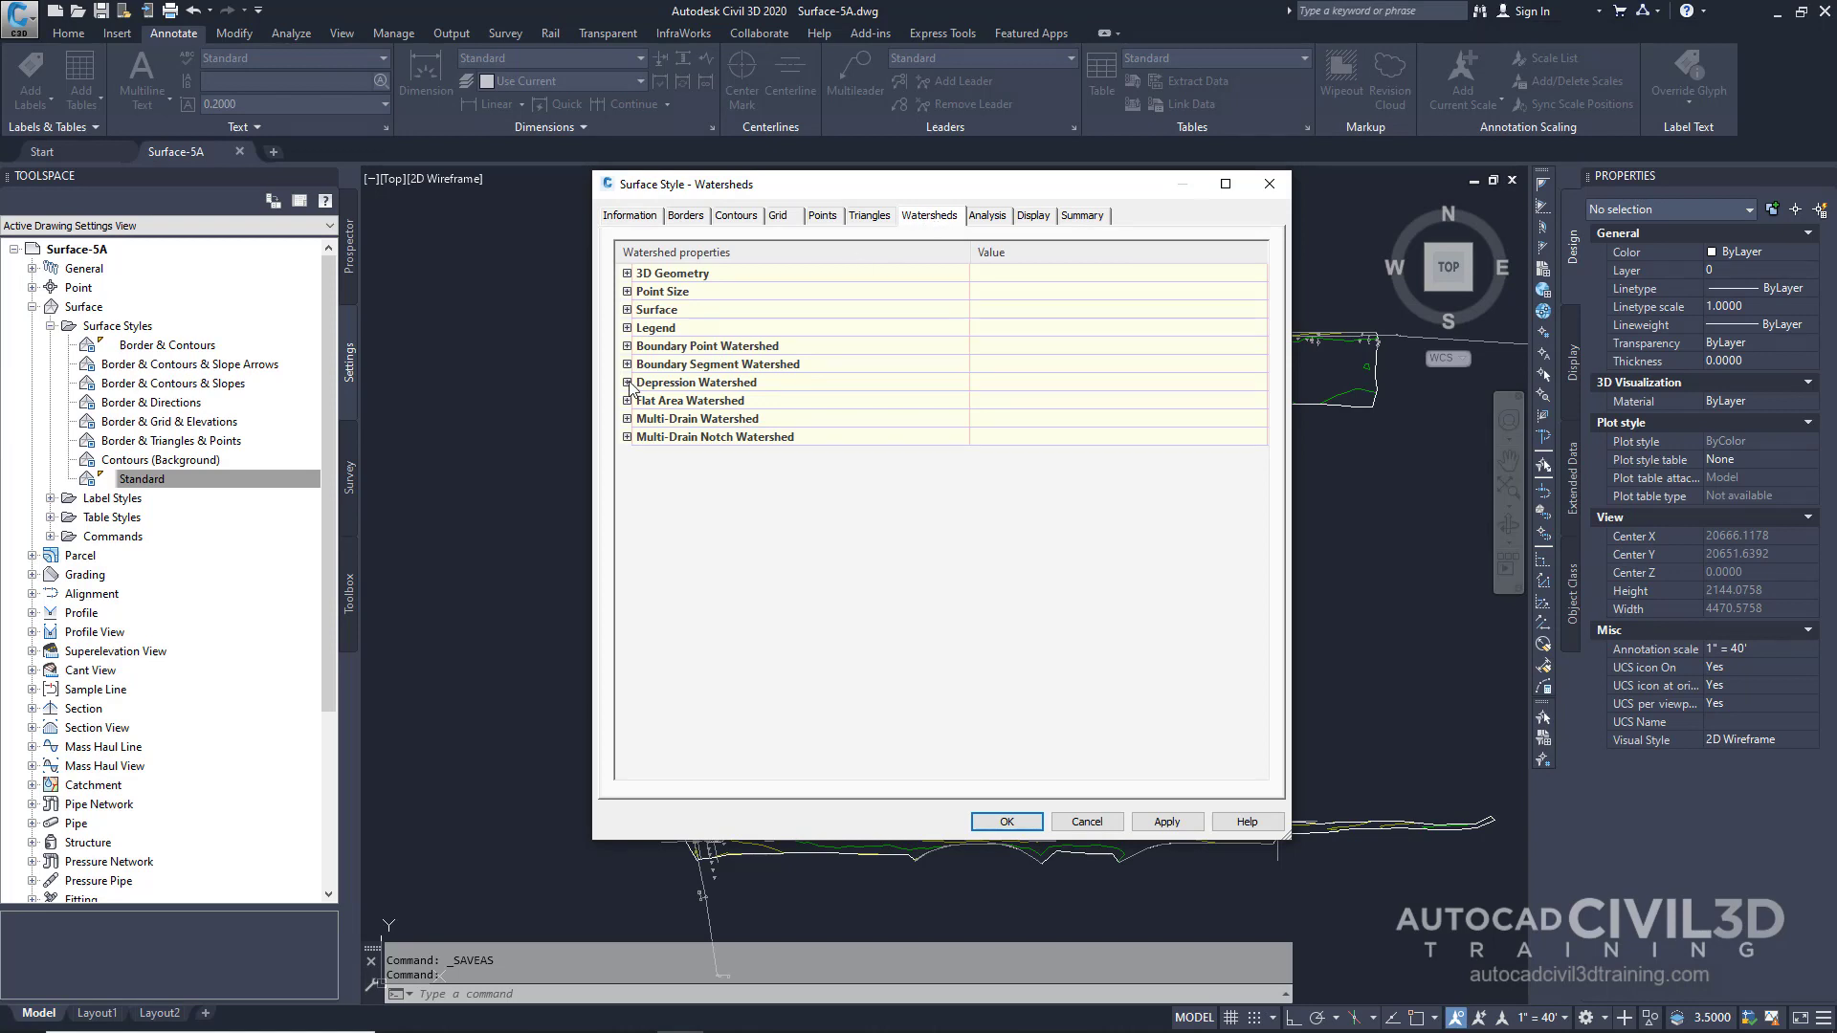
Expand Depression Watershed and edit its EARTH hatch pattern.
{"action": "left_click", "coordinate": [628, 382]}
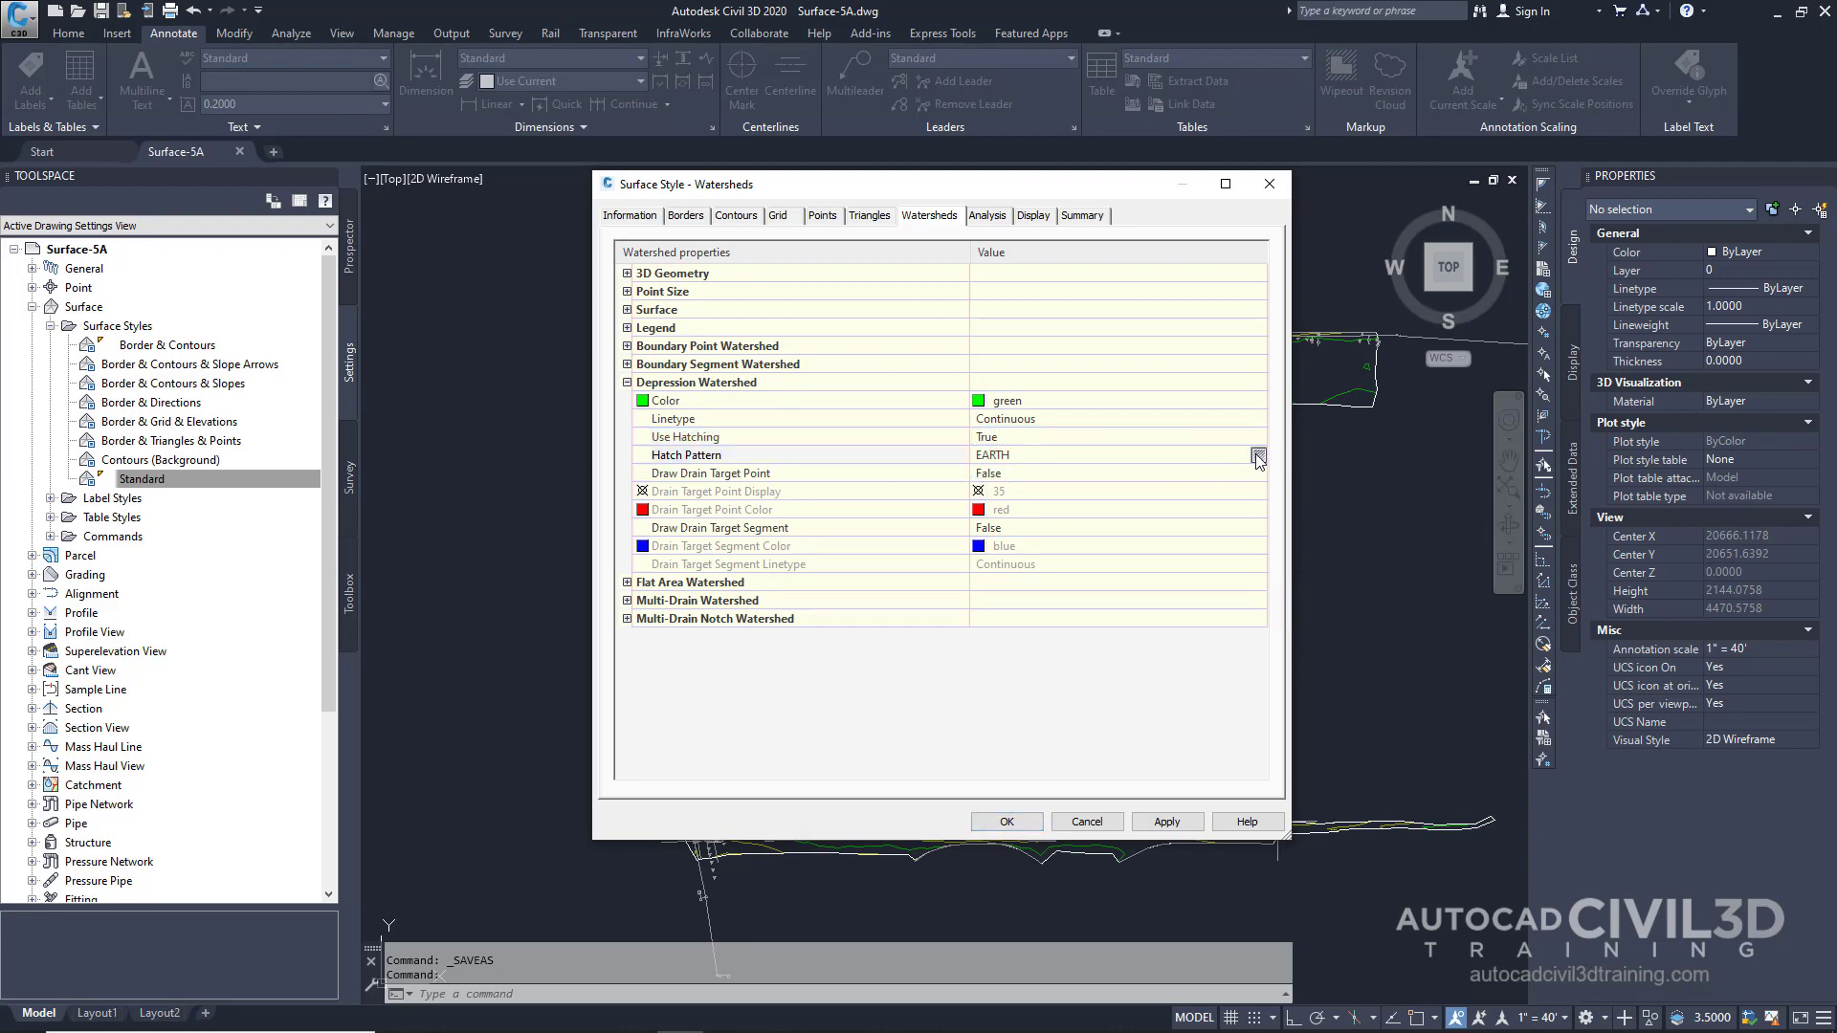
{"action": "left_click", "coordinate": [1257, 455]}
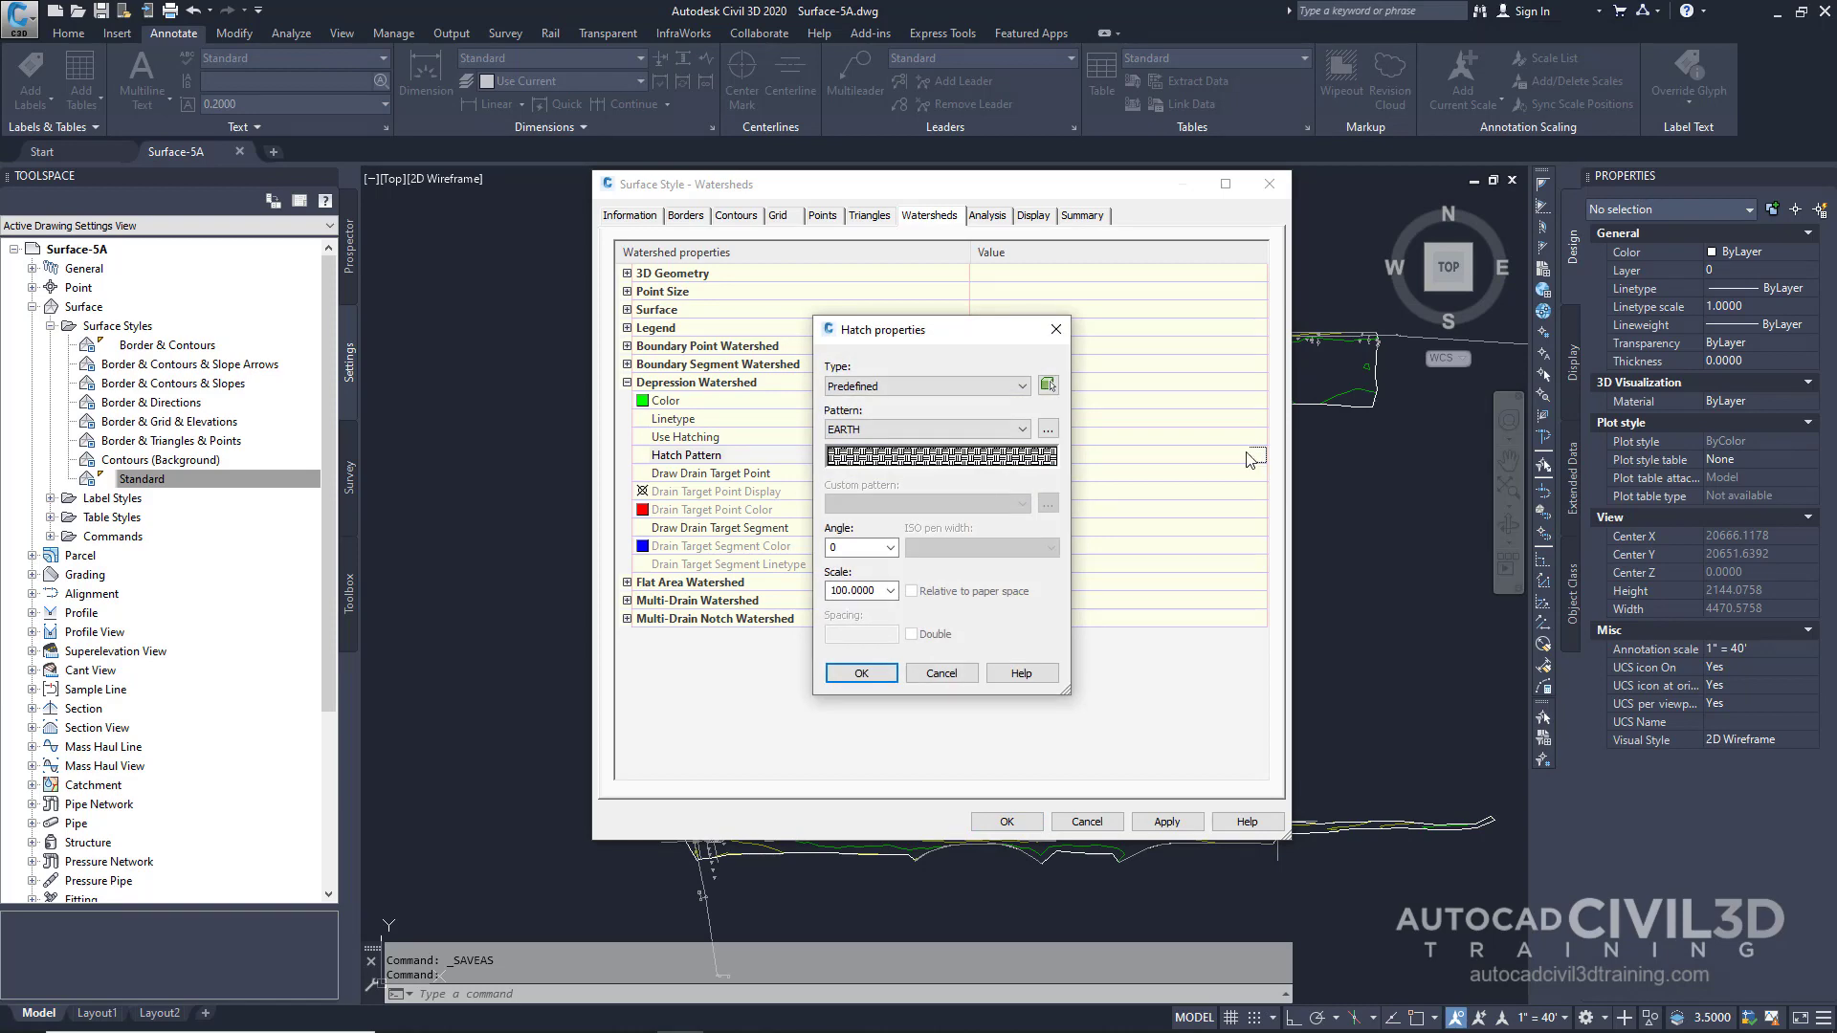
Set the depression watershed hatch to the predefined AR-SAND pattern at scale 15.
{"action": "left_click", "coordinate": [1049, 428]}
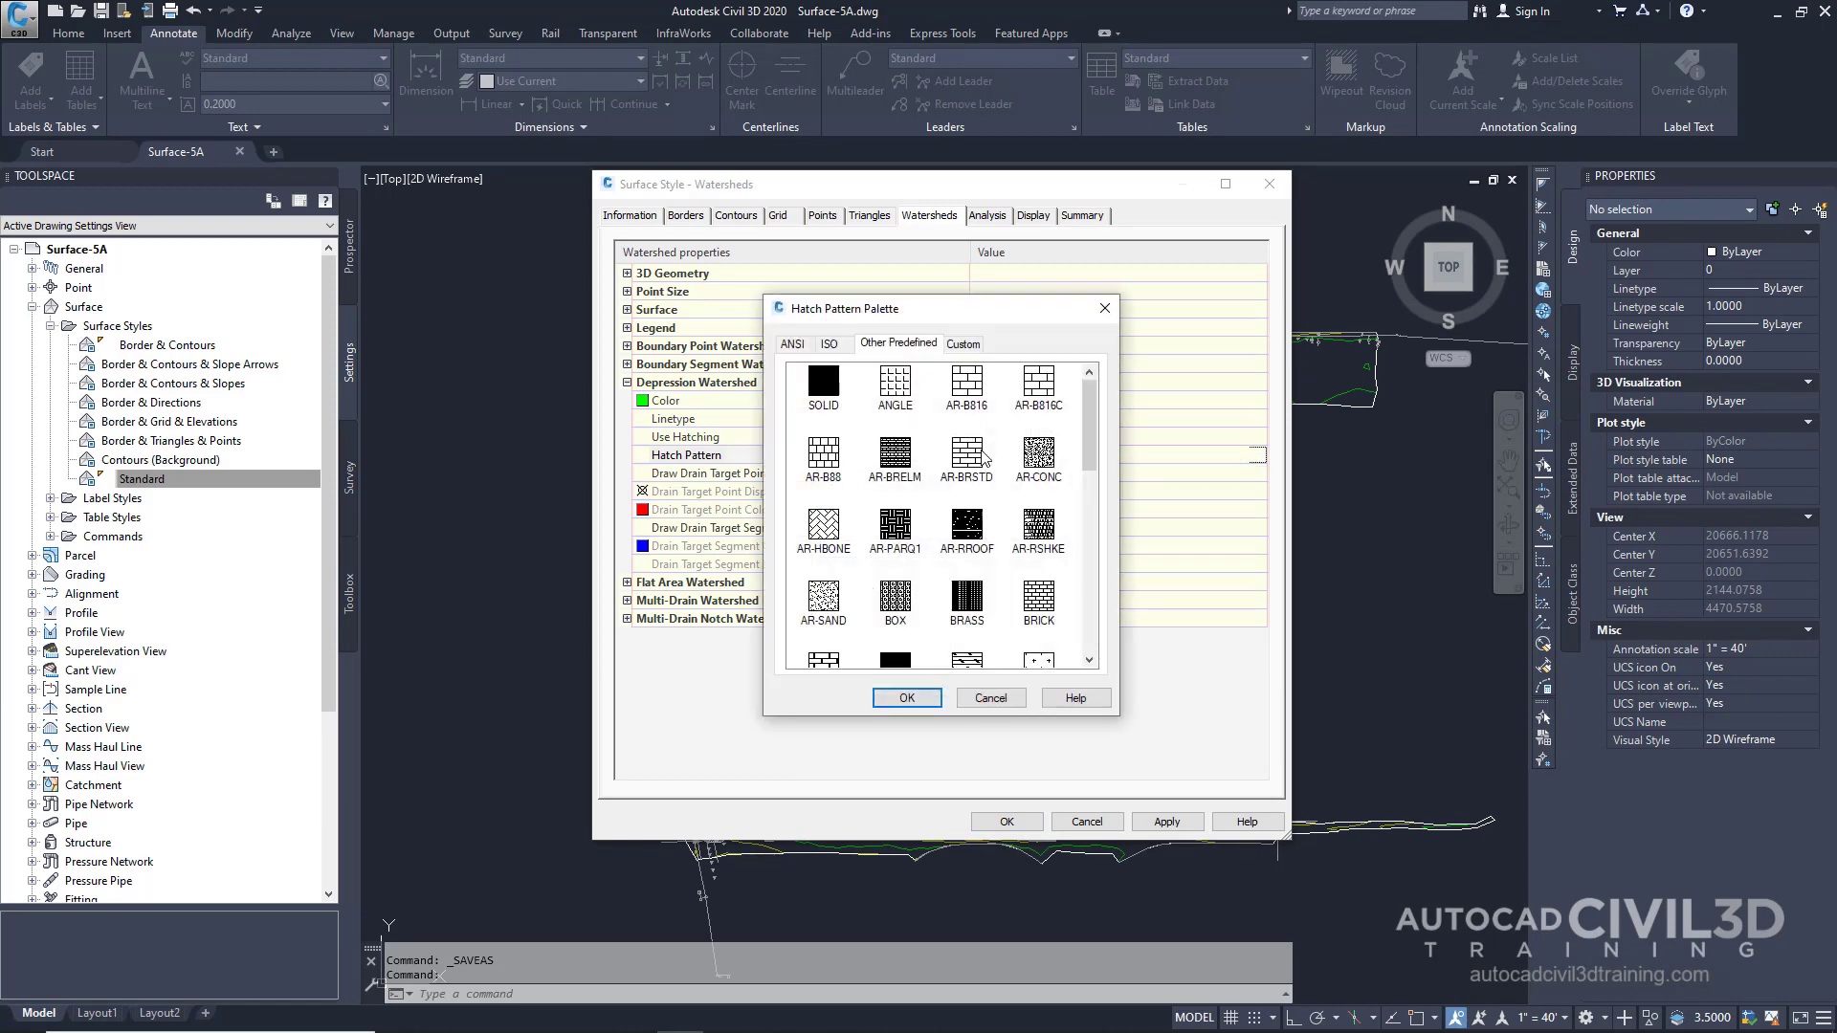
{"action": "left_click", "coordinate": [823, 601]}
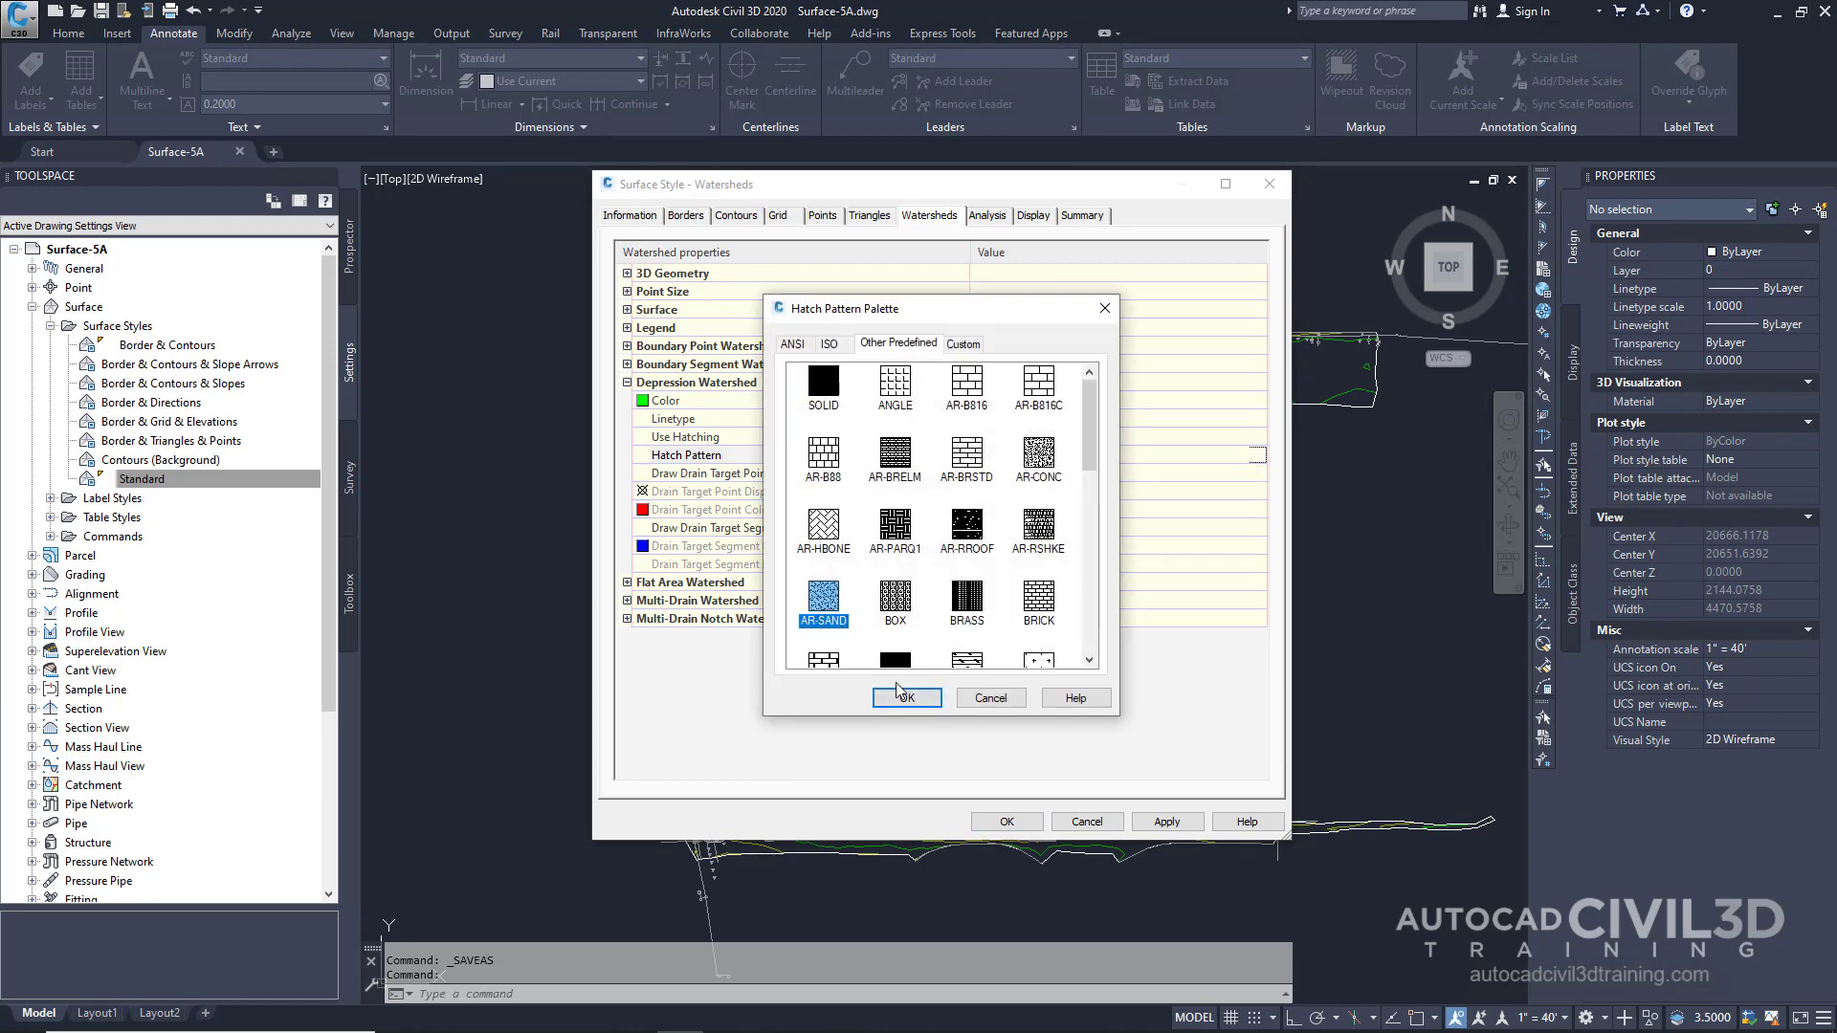
{"action": "left_click", "coordinate": [906, 697]}
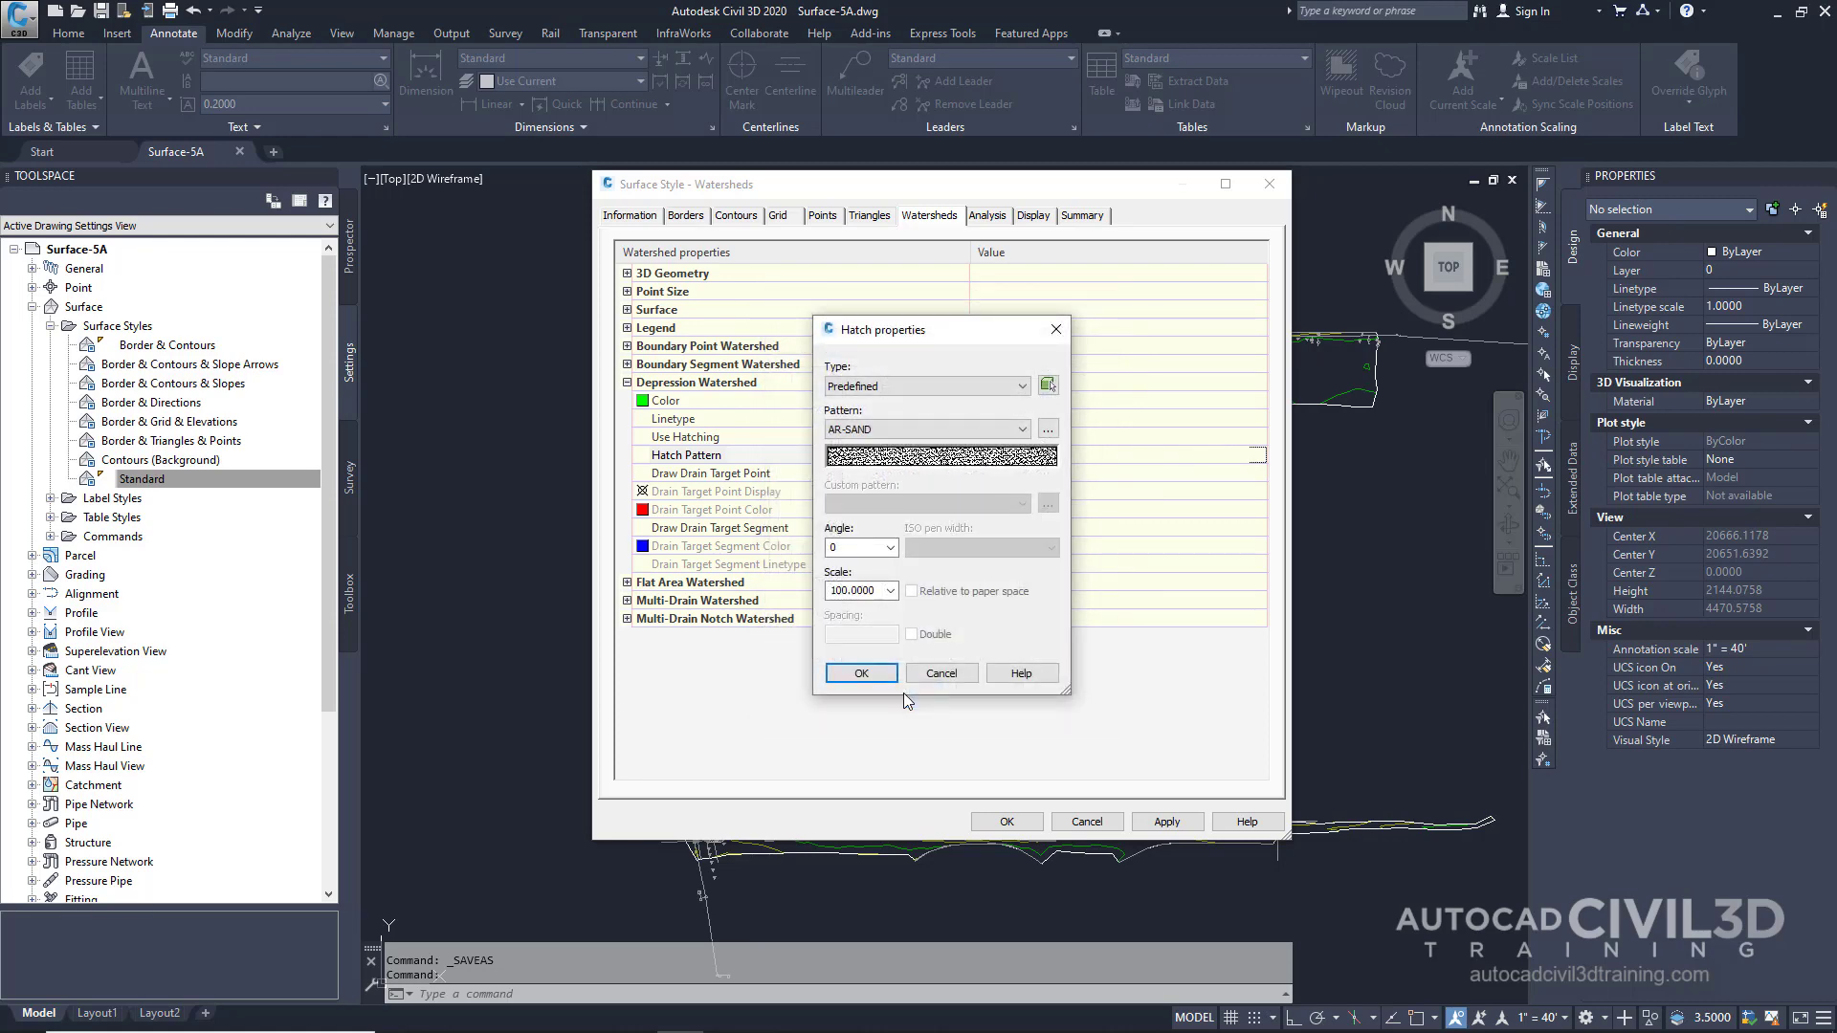
{"action": "triple_click", "coordinate": [852, 591]}
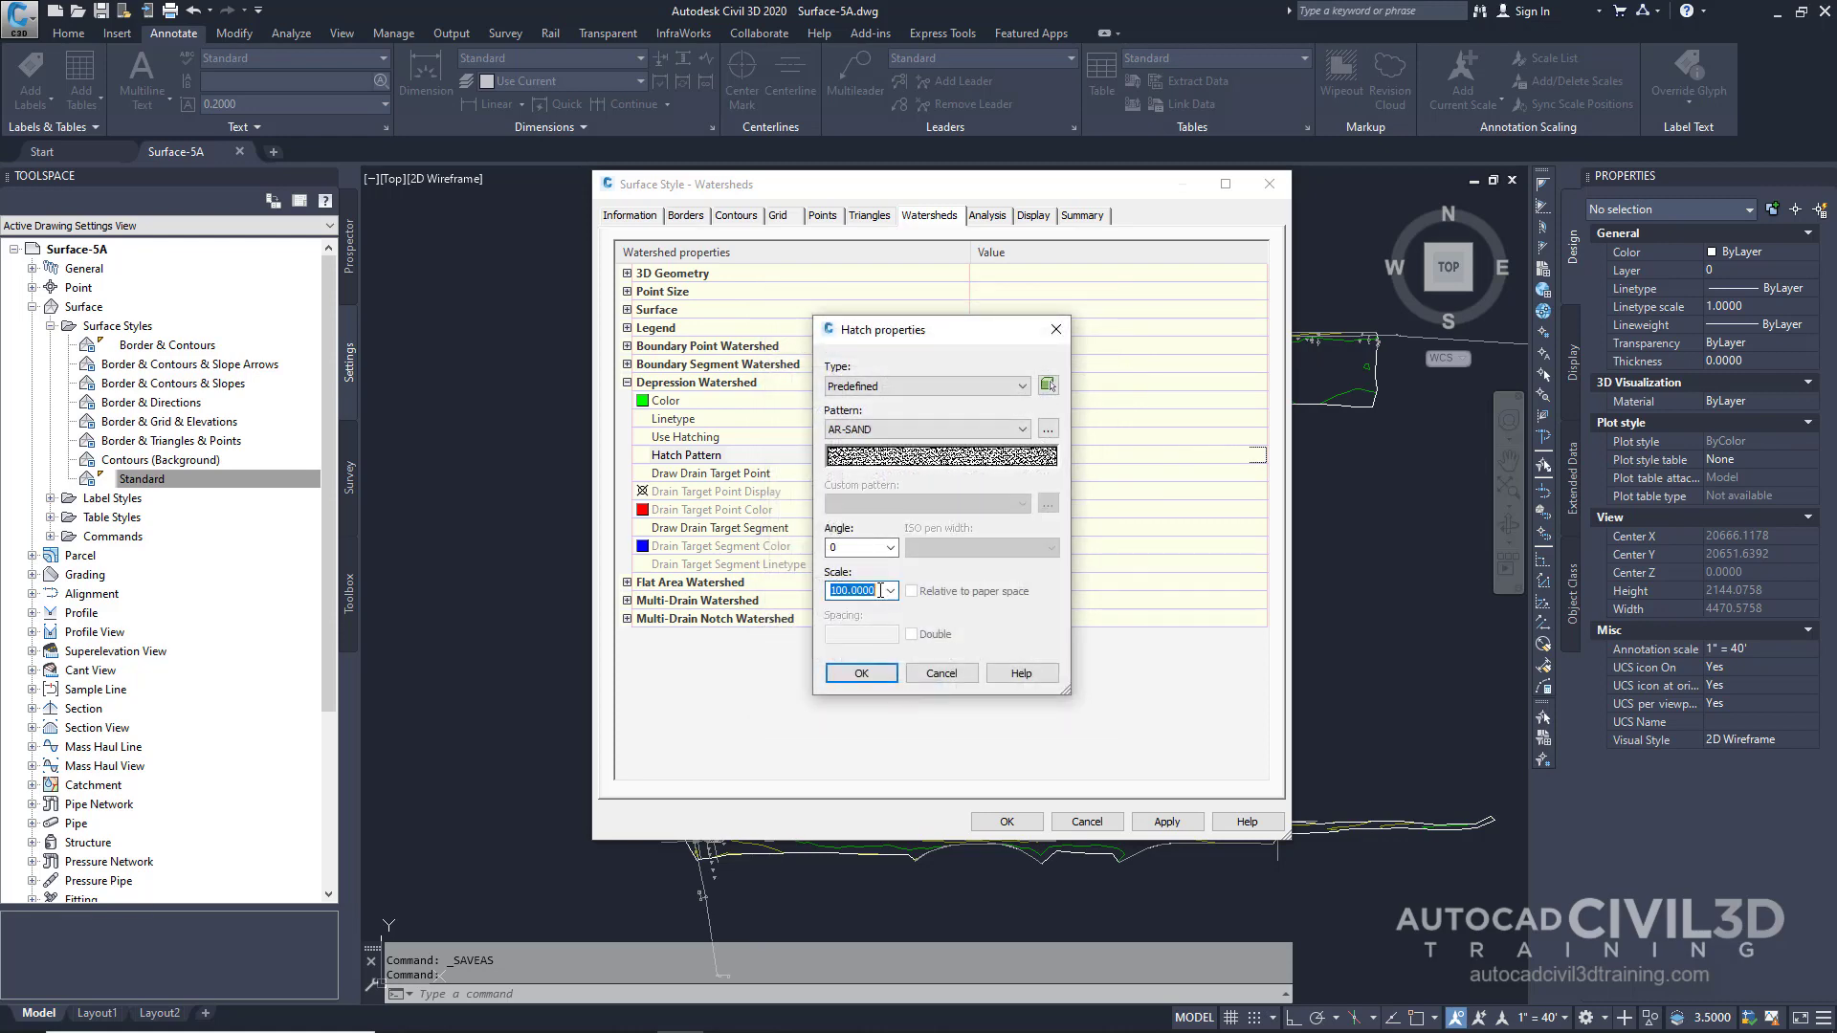
{"action": "type", "text": "15"}
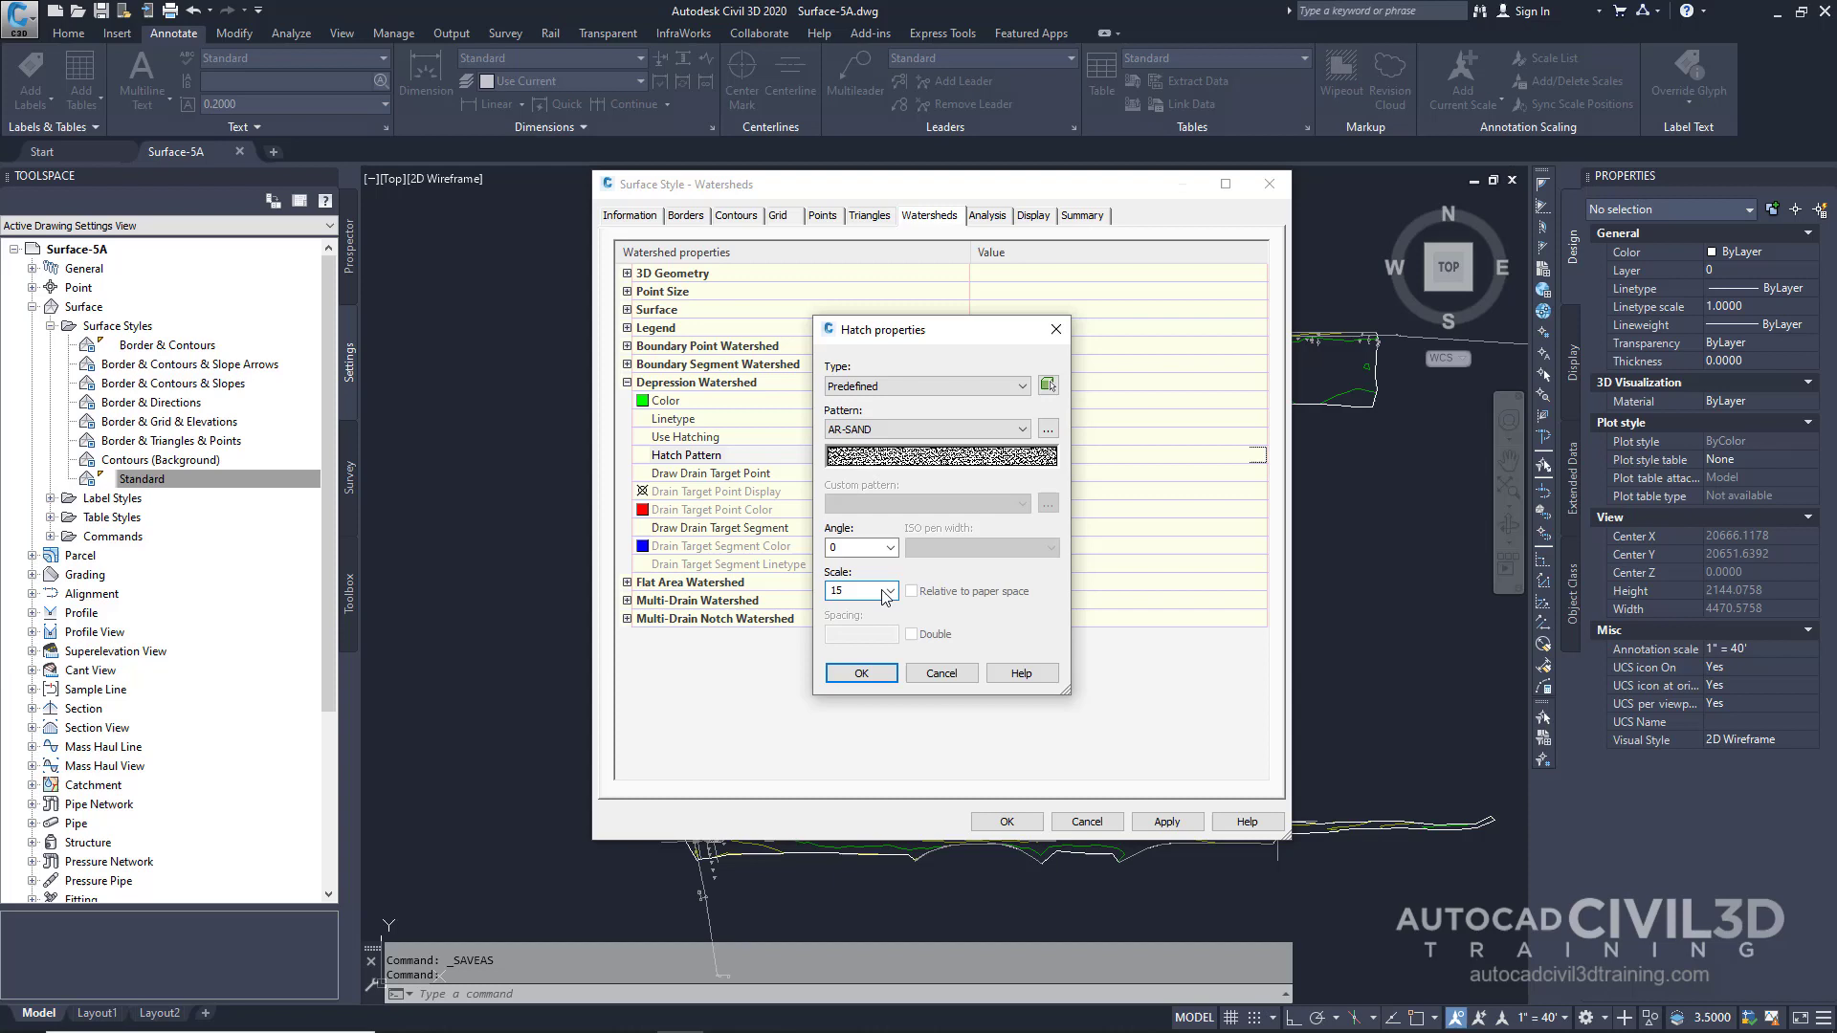
{"action": "left_click", "coordinate": [860, 672]}
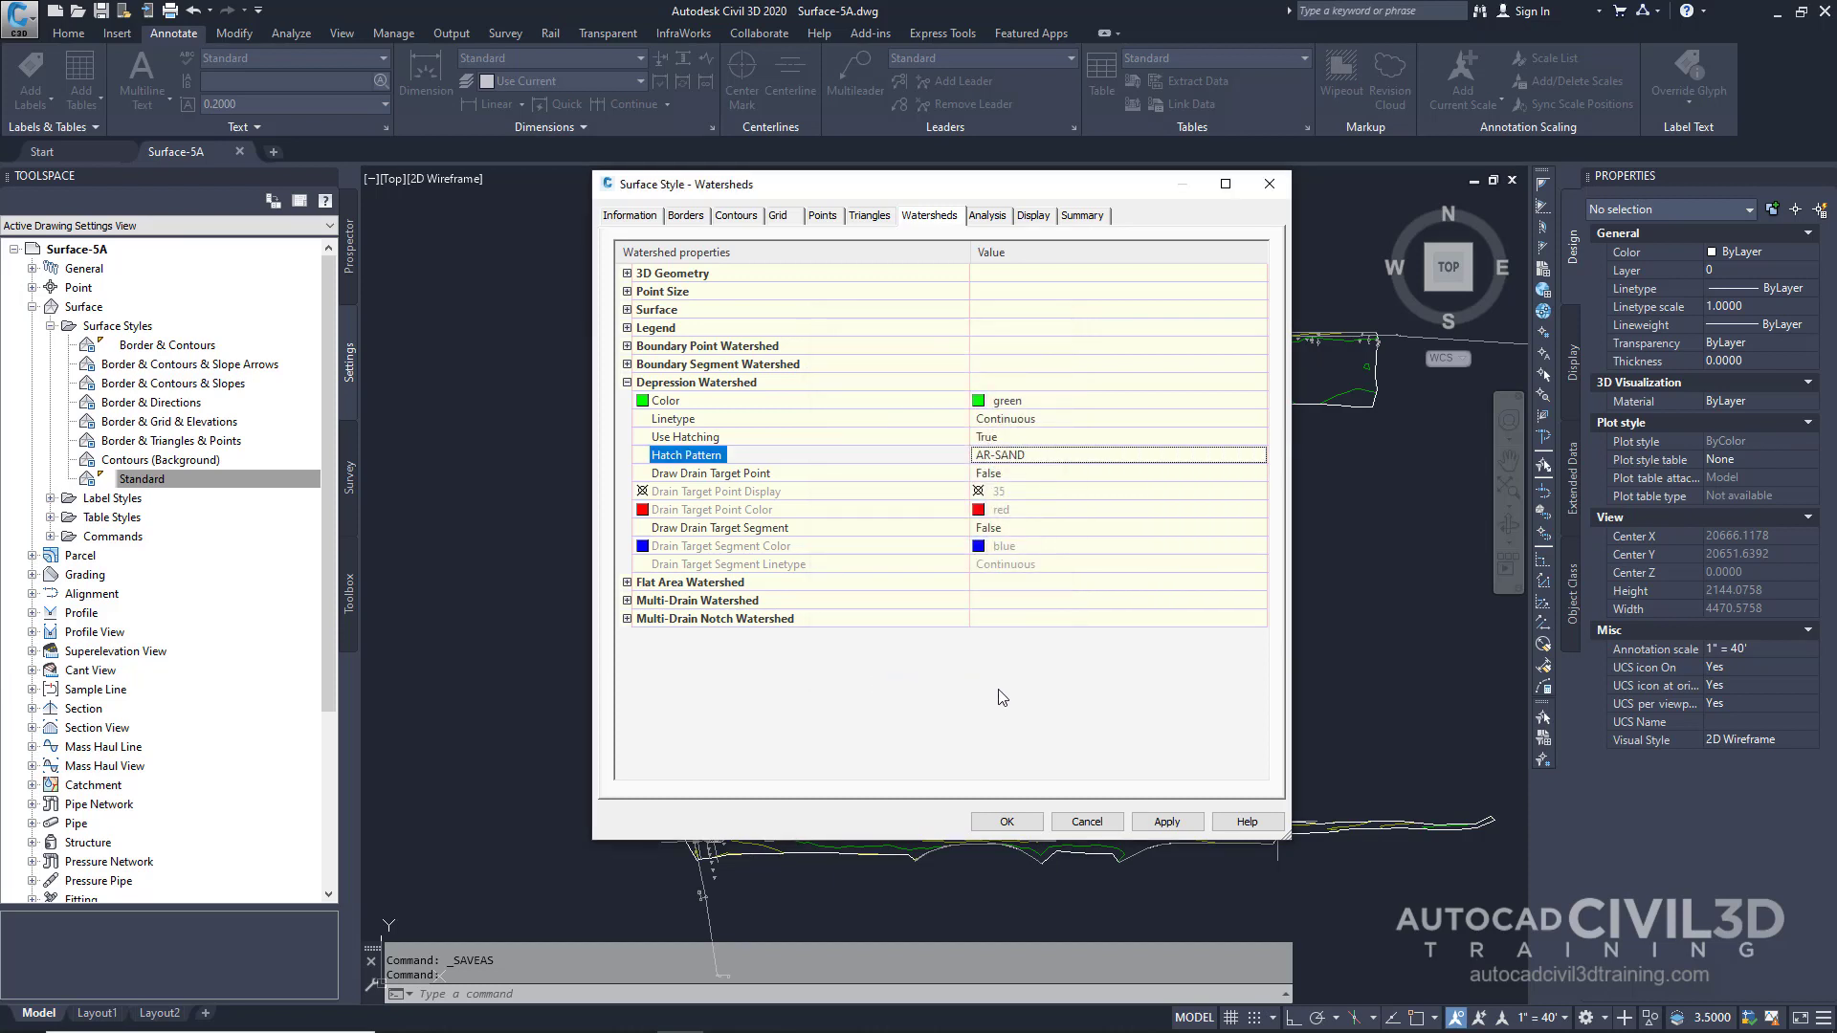
{"action": "left_click", "coordinate": [1032, 215]}
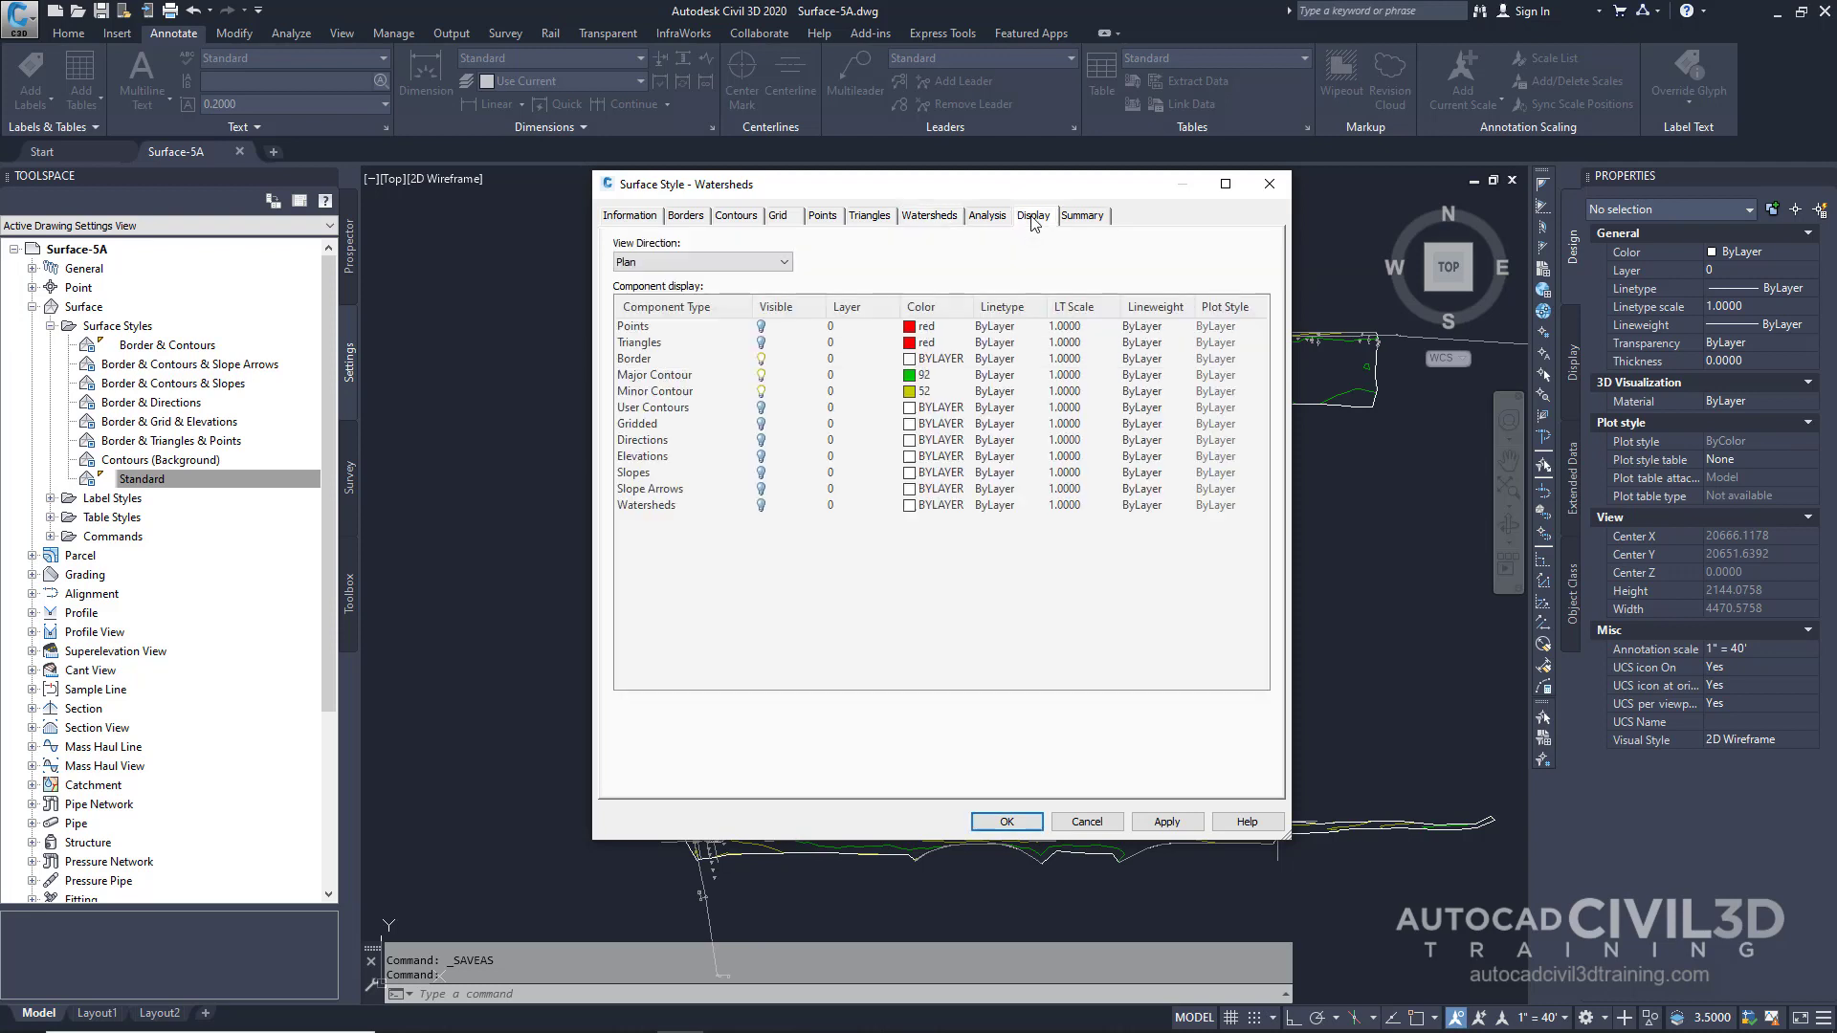
Turn on the Watersheds component's visibility and accept the Watersheds style.
{"action": "left_click", "coordinate": [633, 325]}
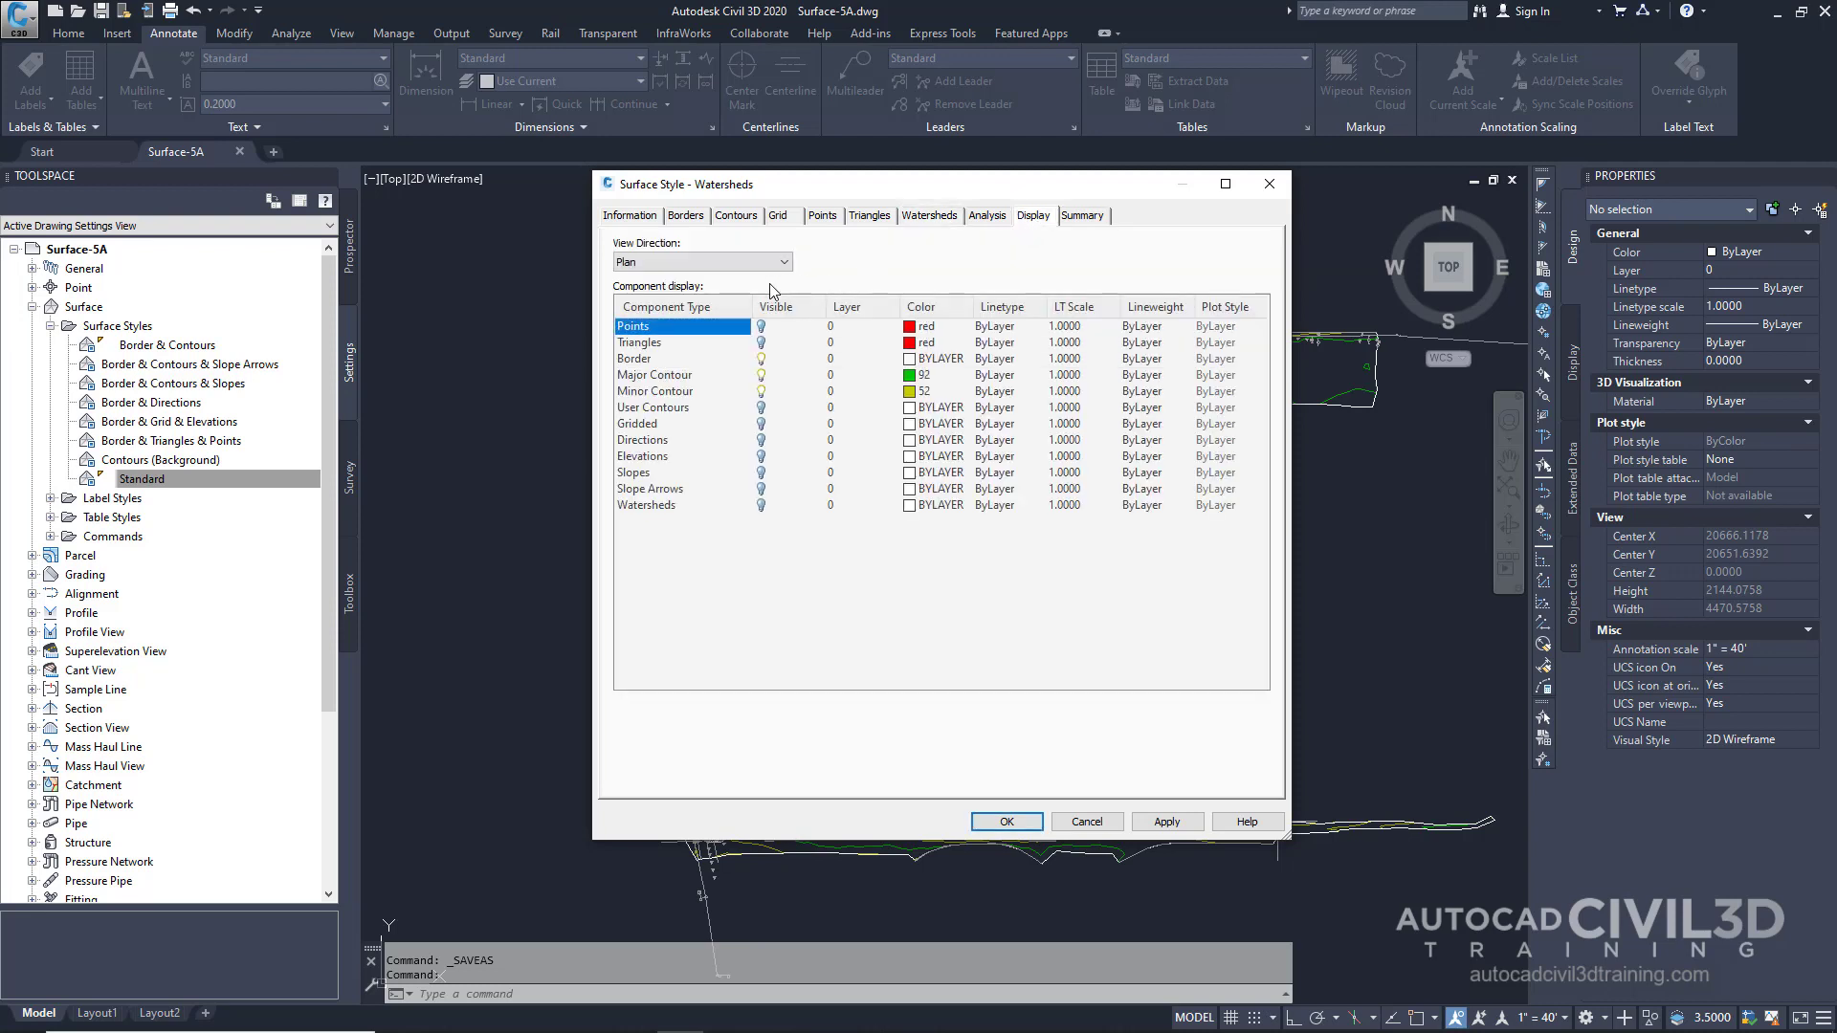
{"action": "mouse_move", "coordinate": [677, 464]}
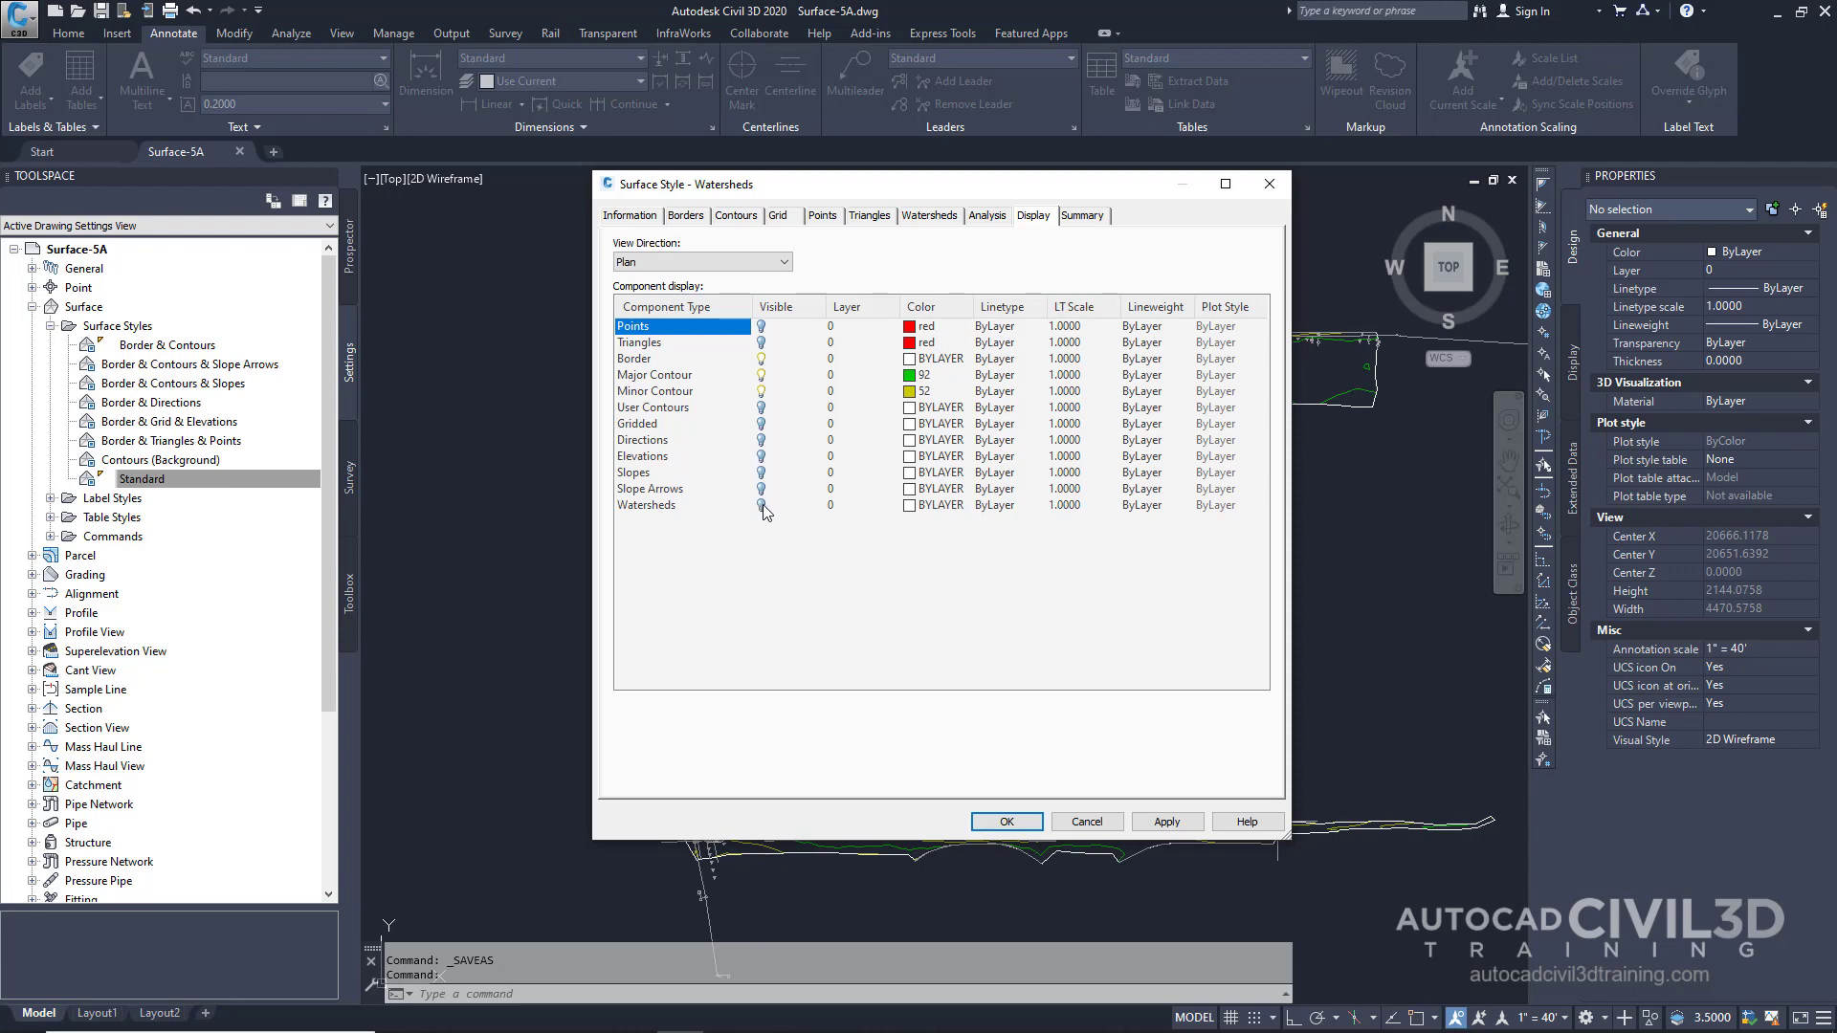
{"action": "left_click", "coordinate": [647, 505]}
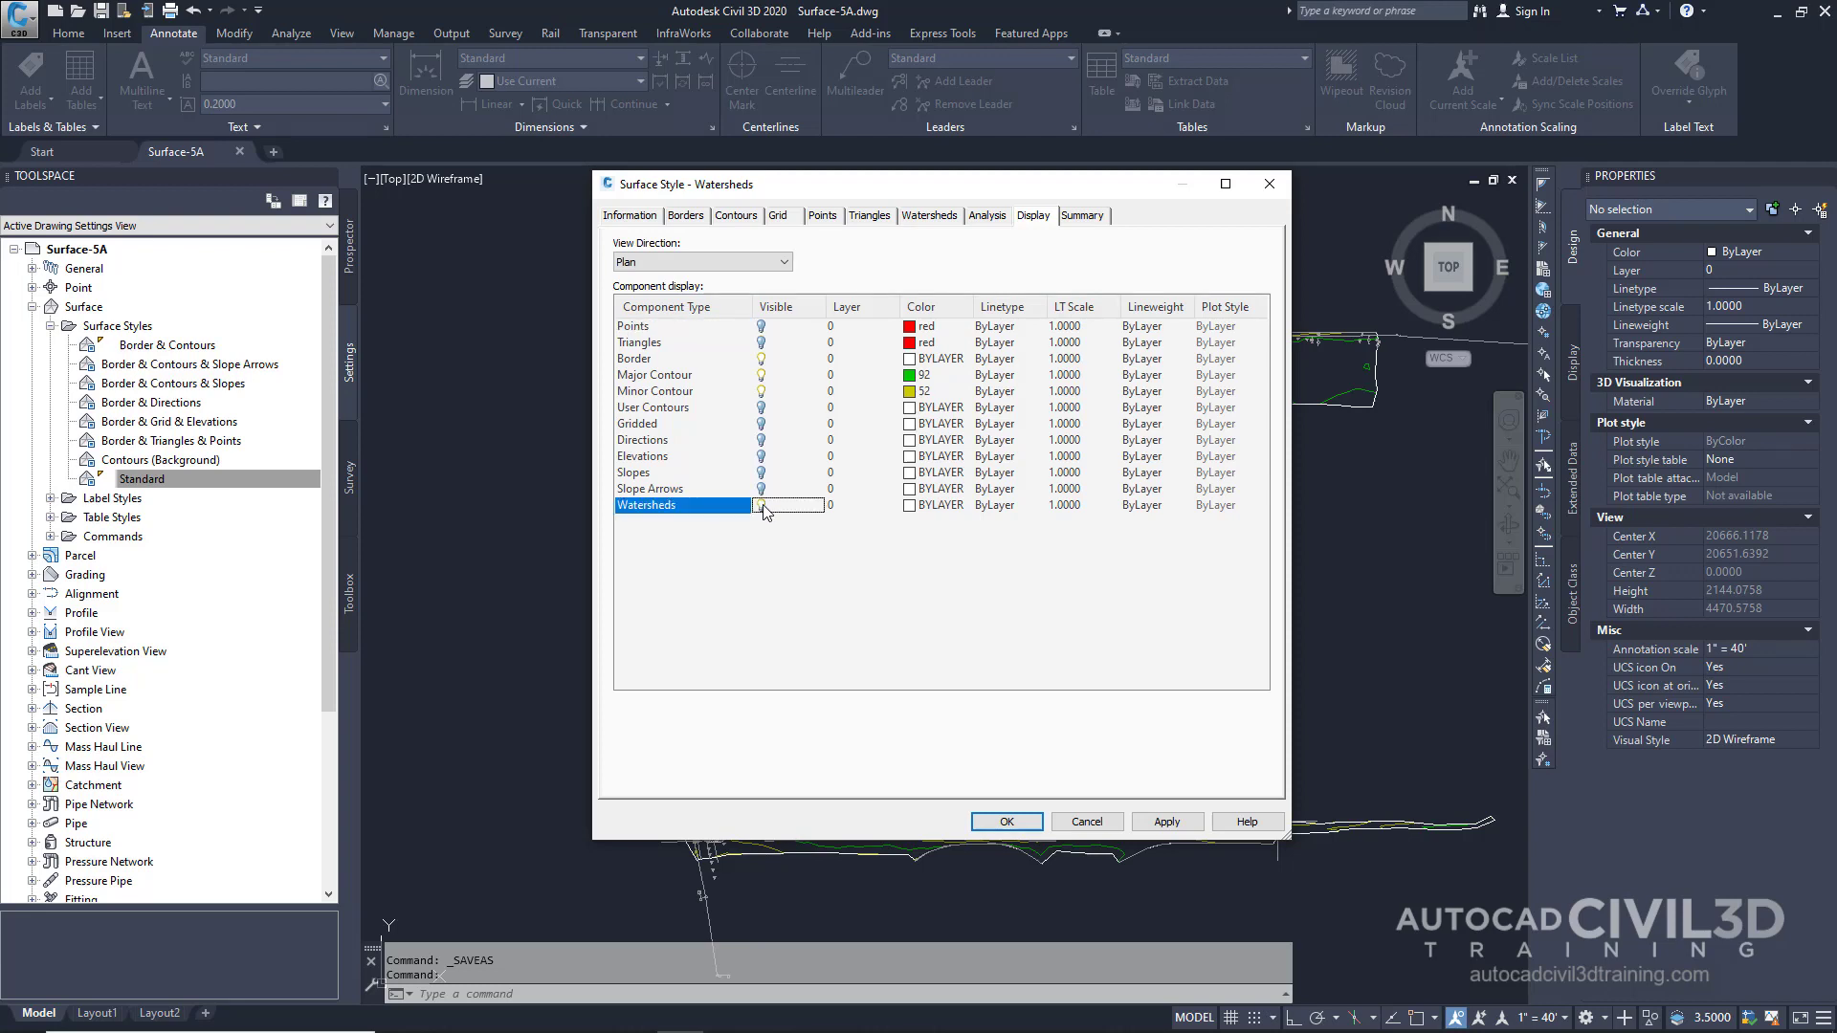
{"action": "left_click", "coordinate": [762, 505]}
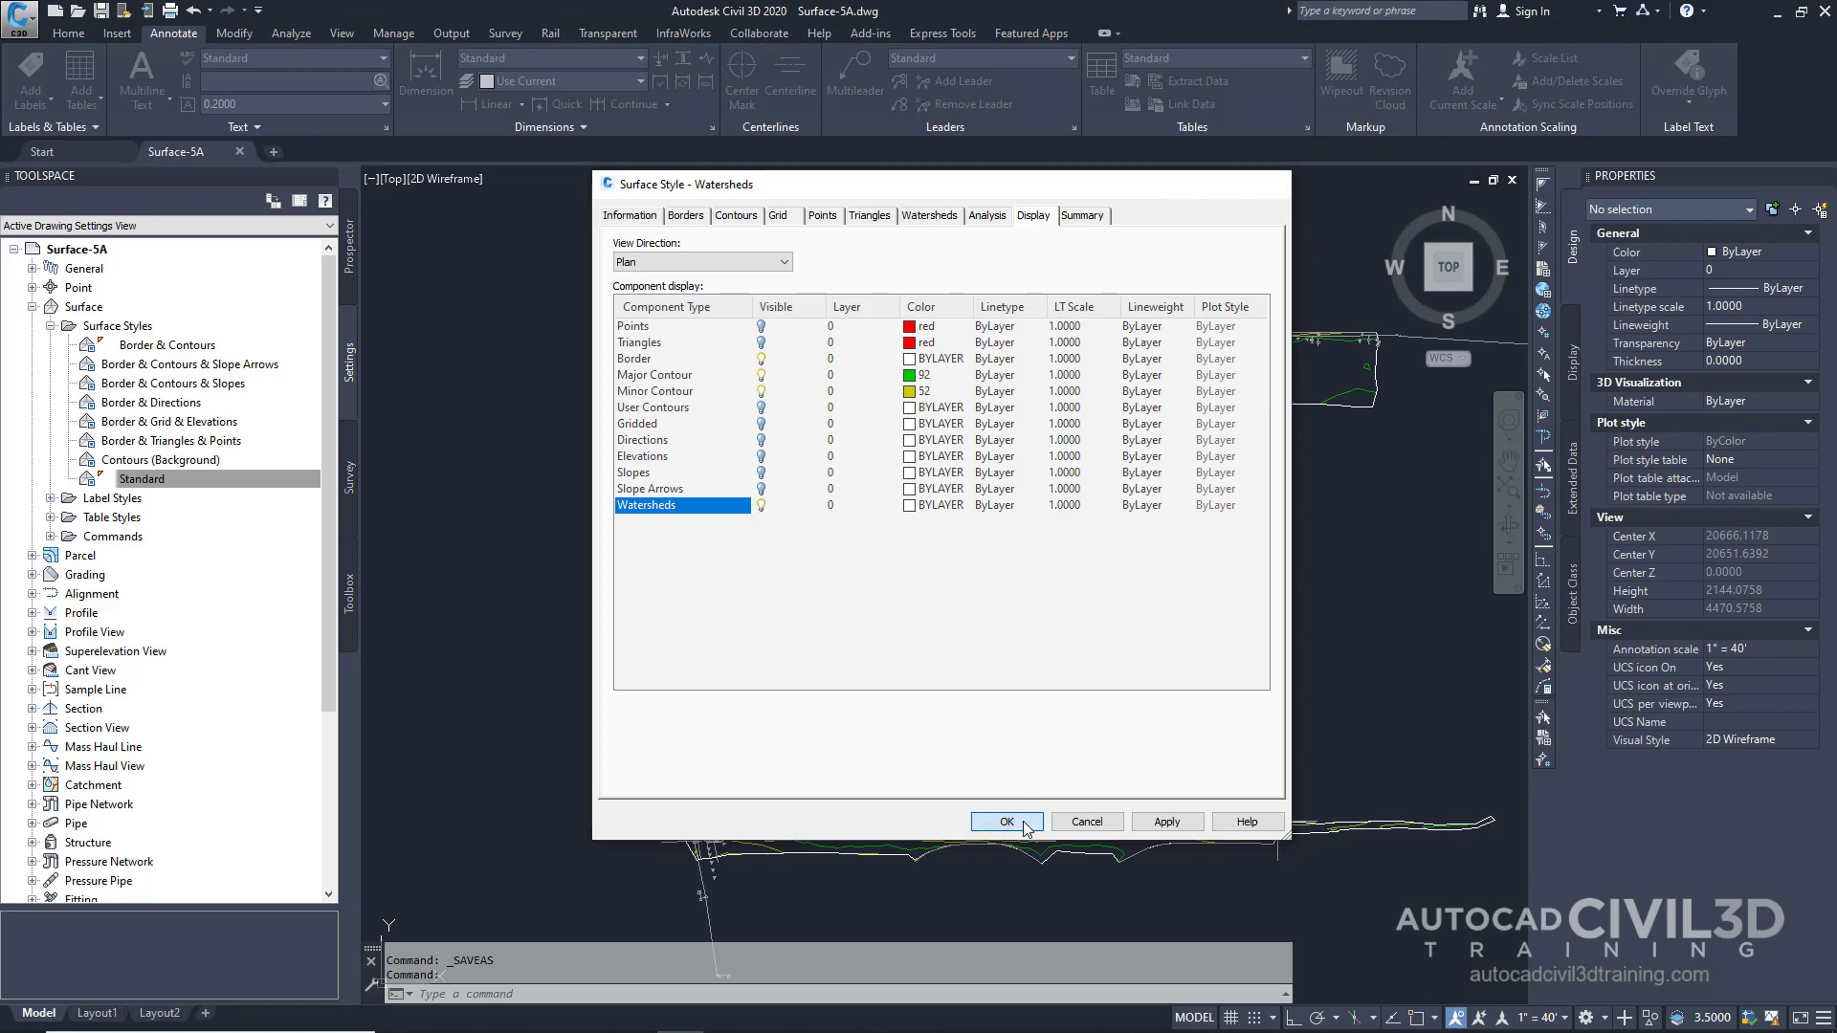
{"action": "left_click", "coordinate": [1003, 821]}
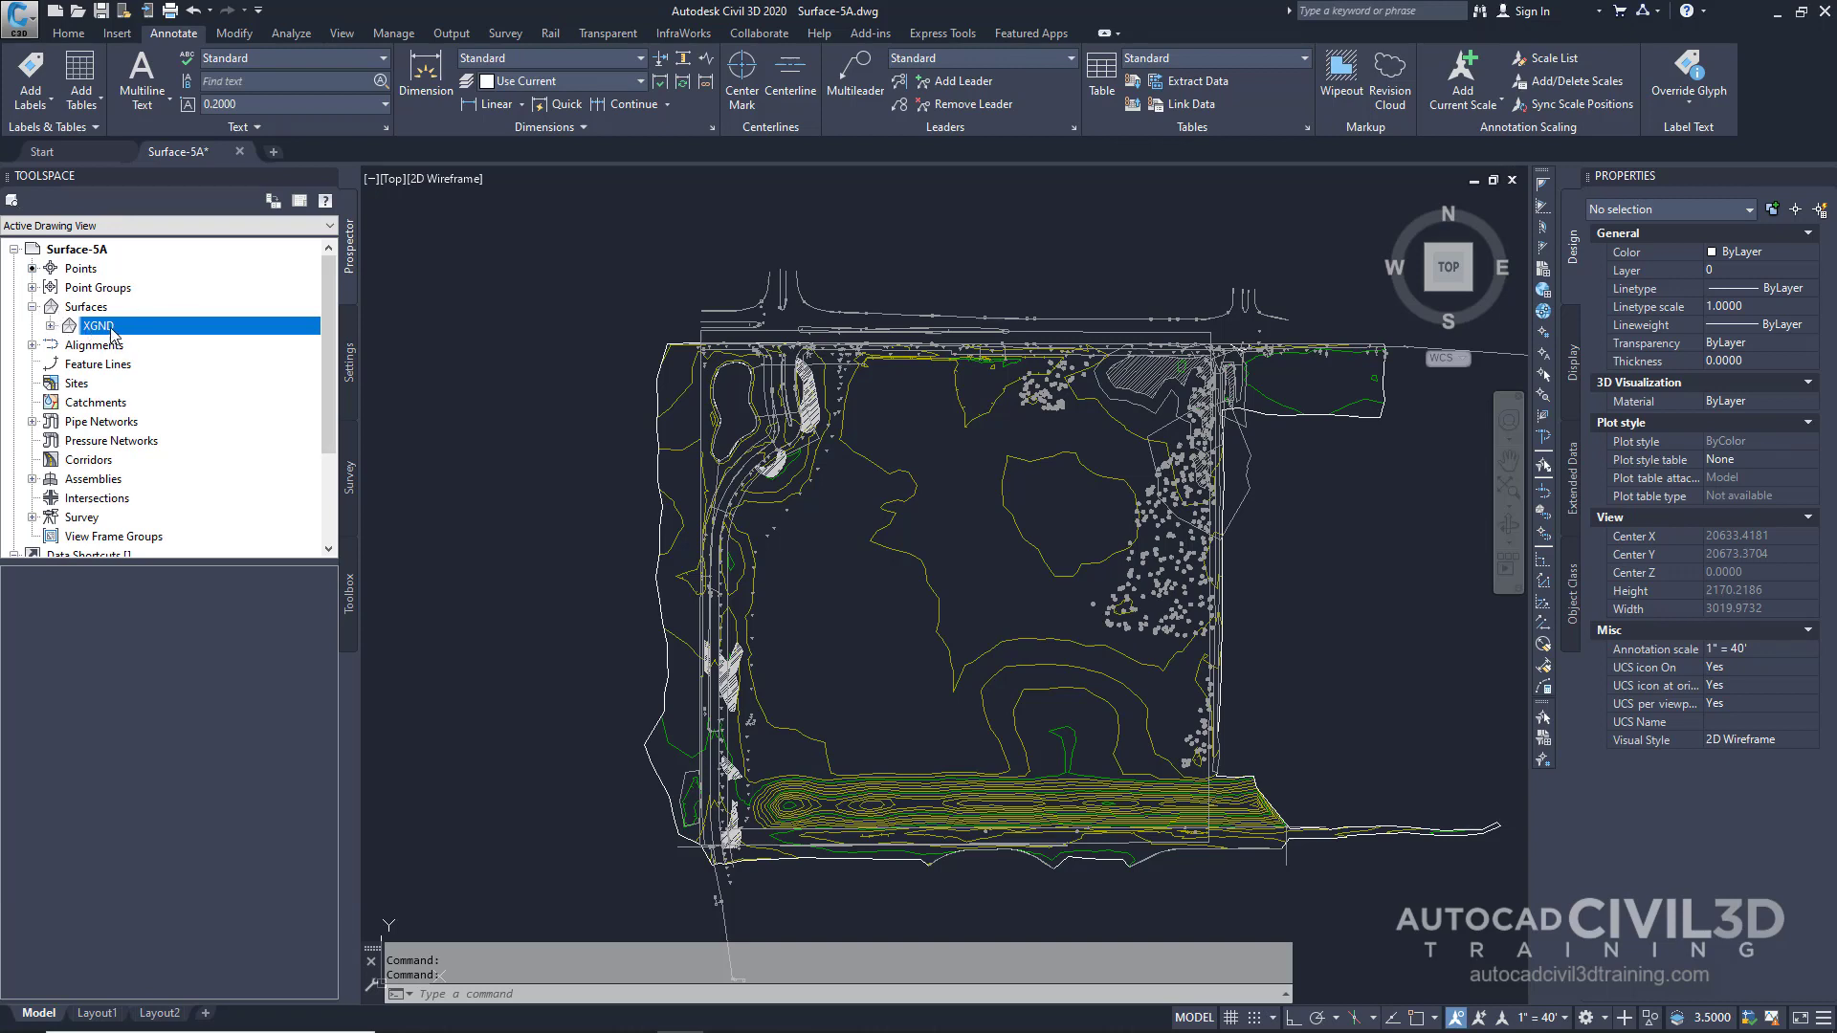
Open Surface Properties for the XGND surface from Prospector.
{"action": "right_click", "coordinate": [99, 325]}
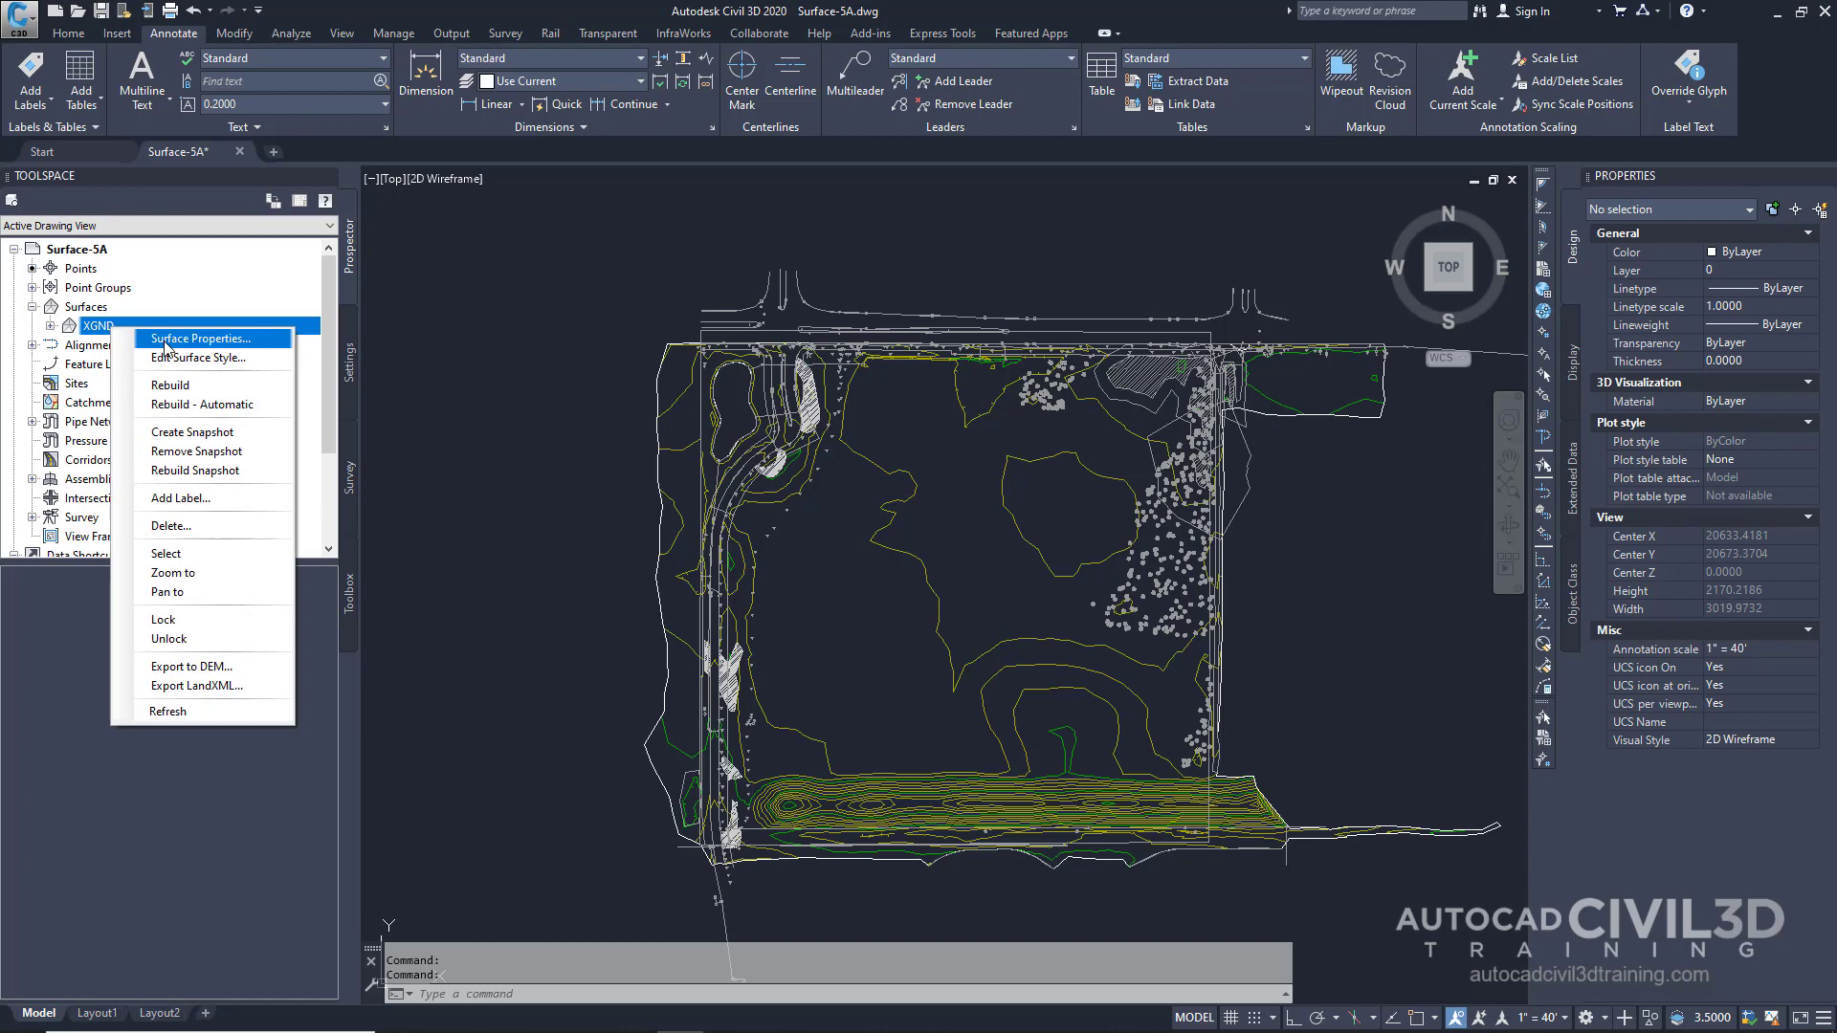
{"action": "left_click", "coordinate": [204, 339]}
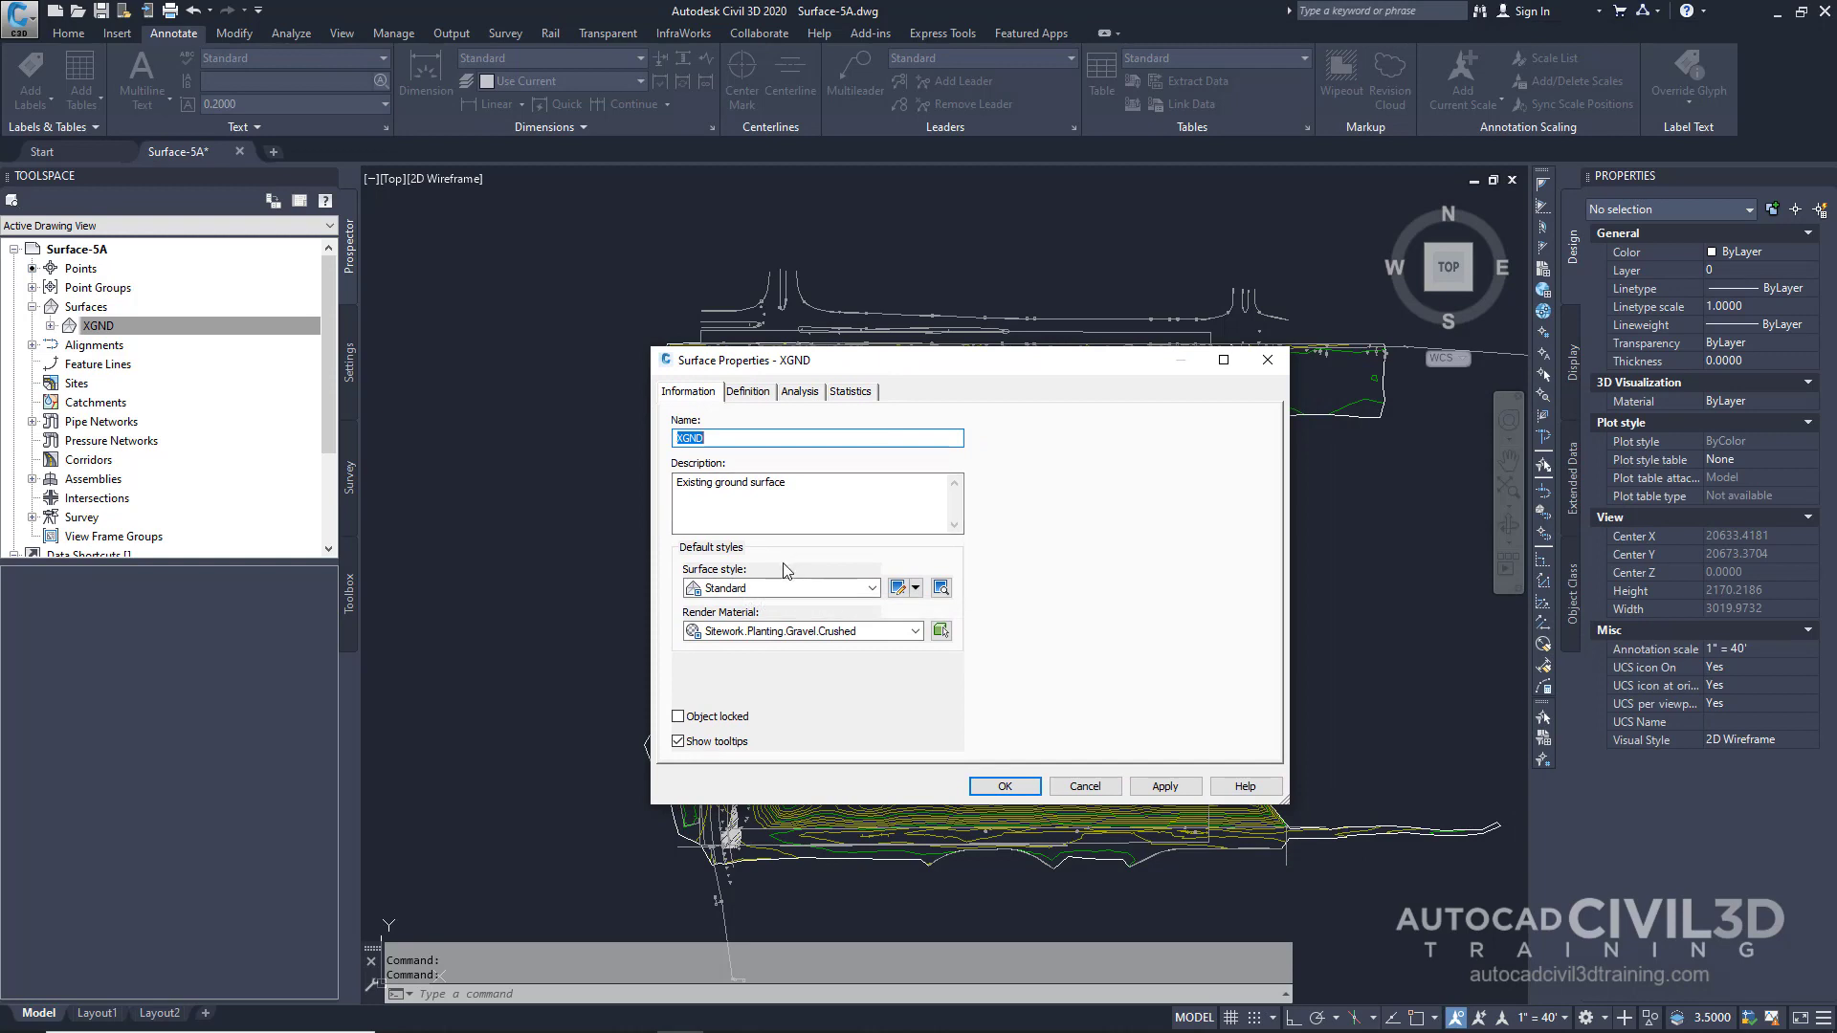
{"action": "mouse_move", "coordinate": [757, 597]}
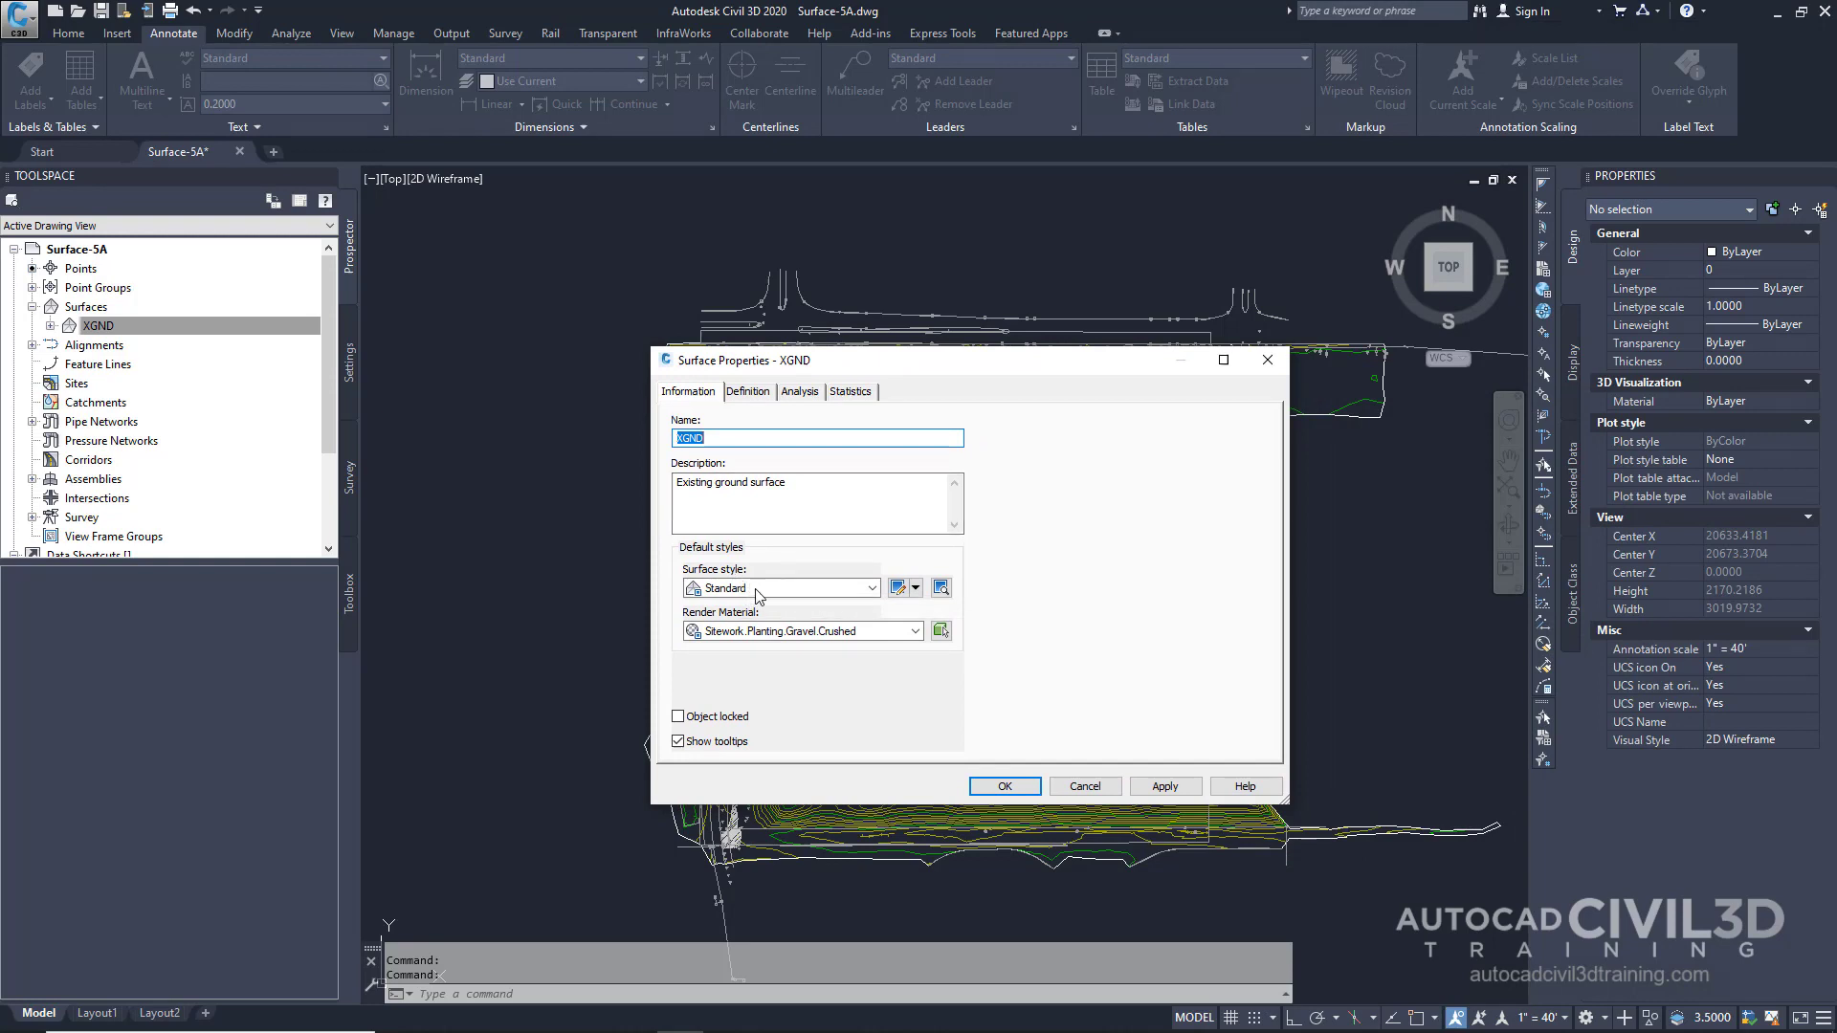
Change XGND's surface style from Standard to Watersheds.
{"action": "left_click", "coordinate": [872, 588]}
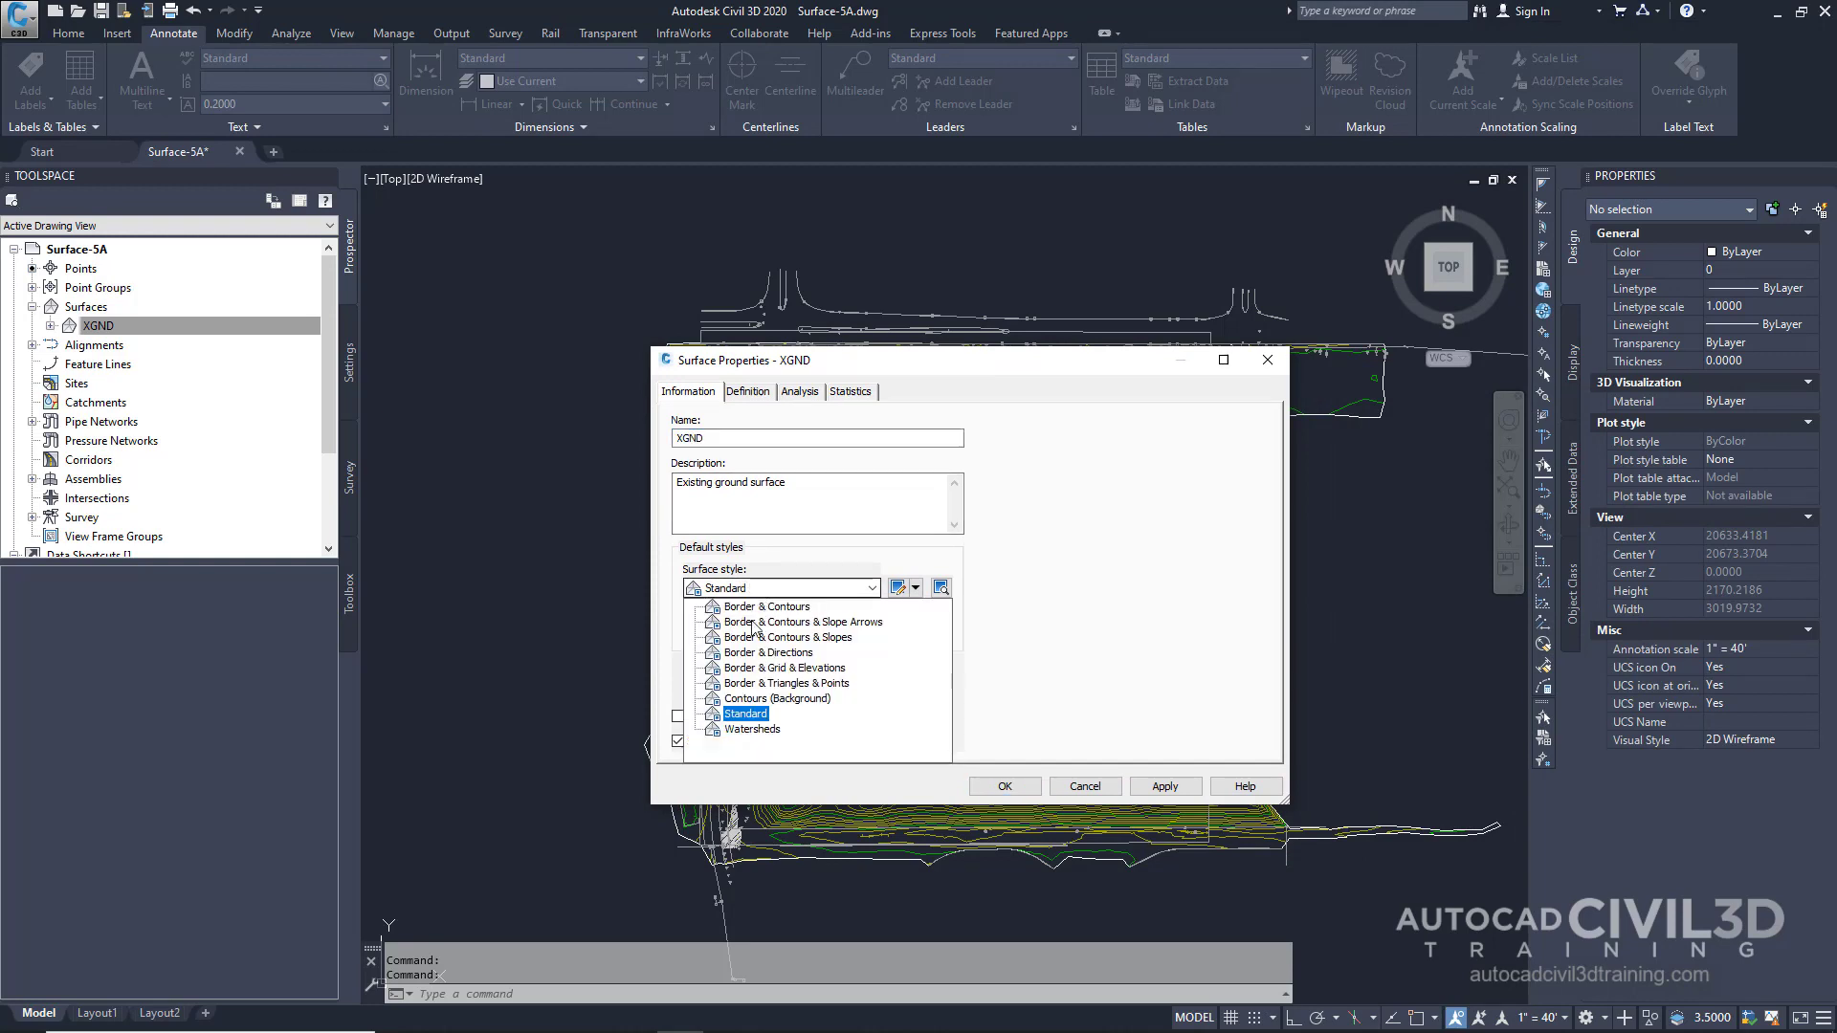
{"action": "left_click", "coordinate": [751, 729]}
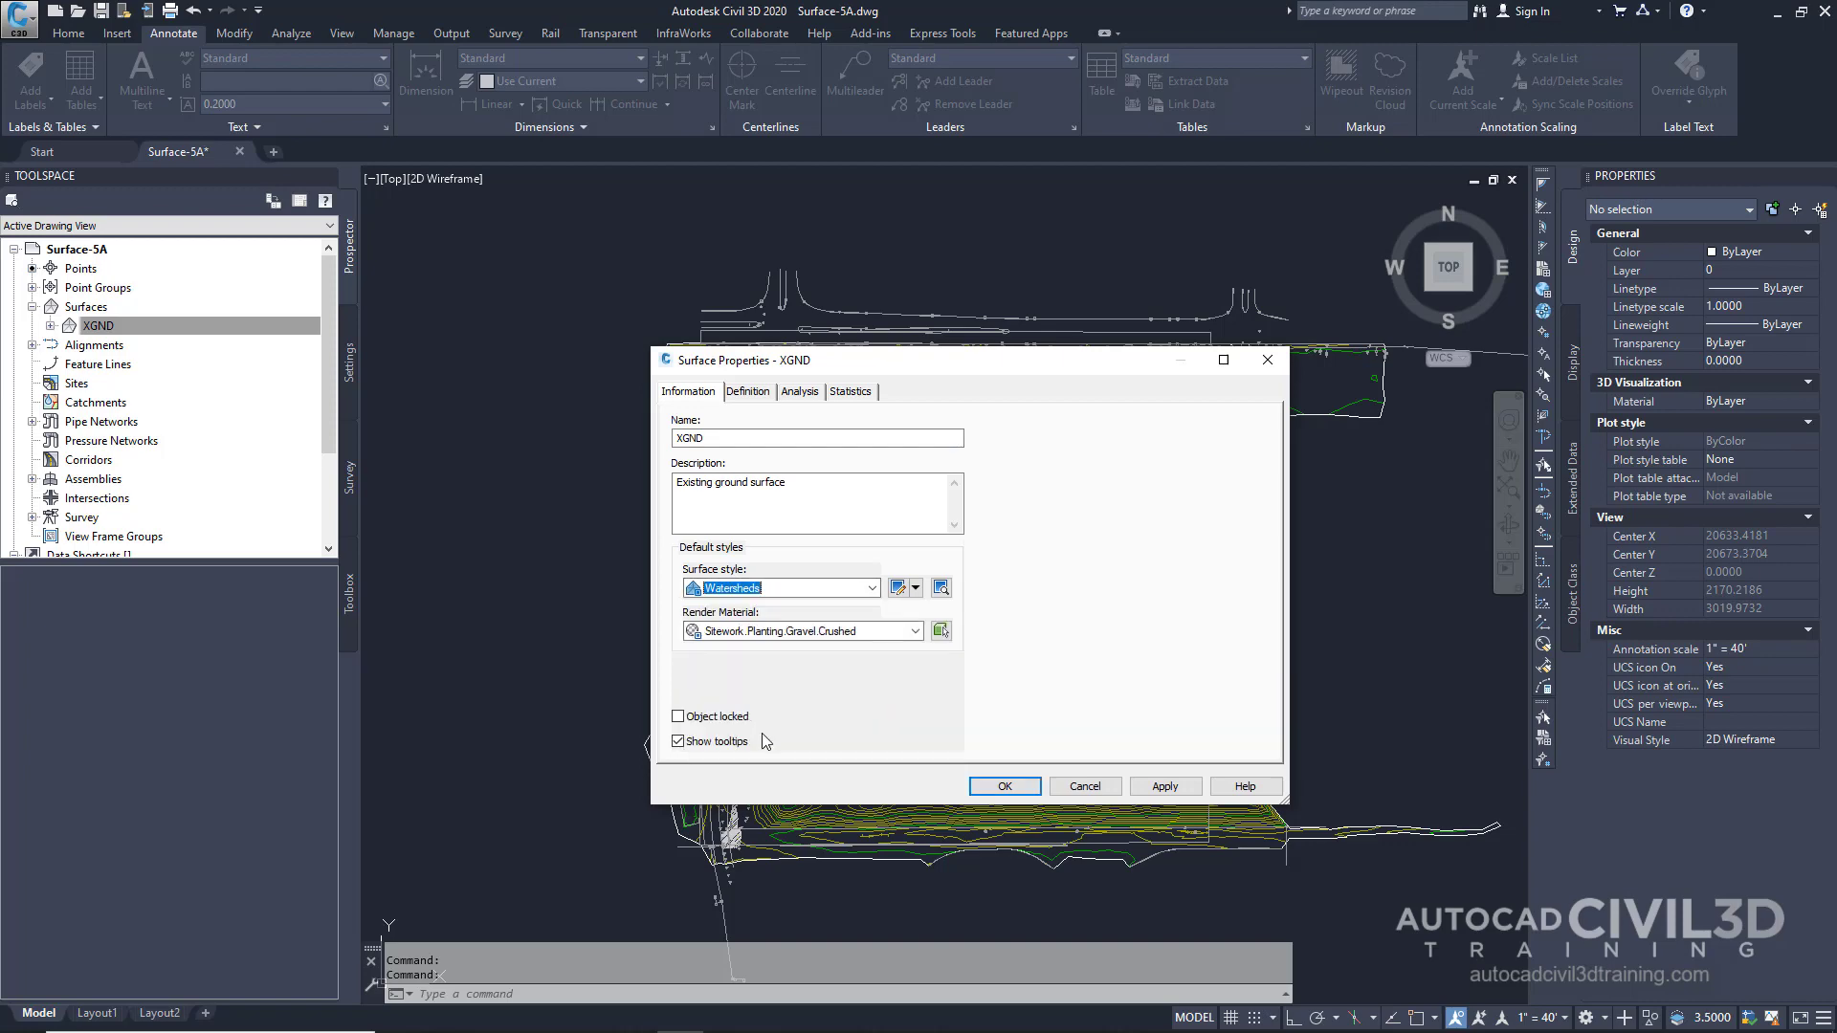
{"action": "left_click", "coordinate": [1004, 786]}
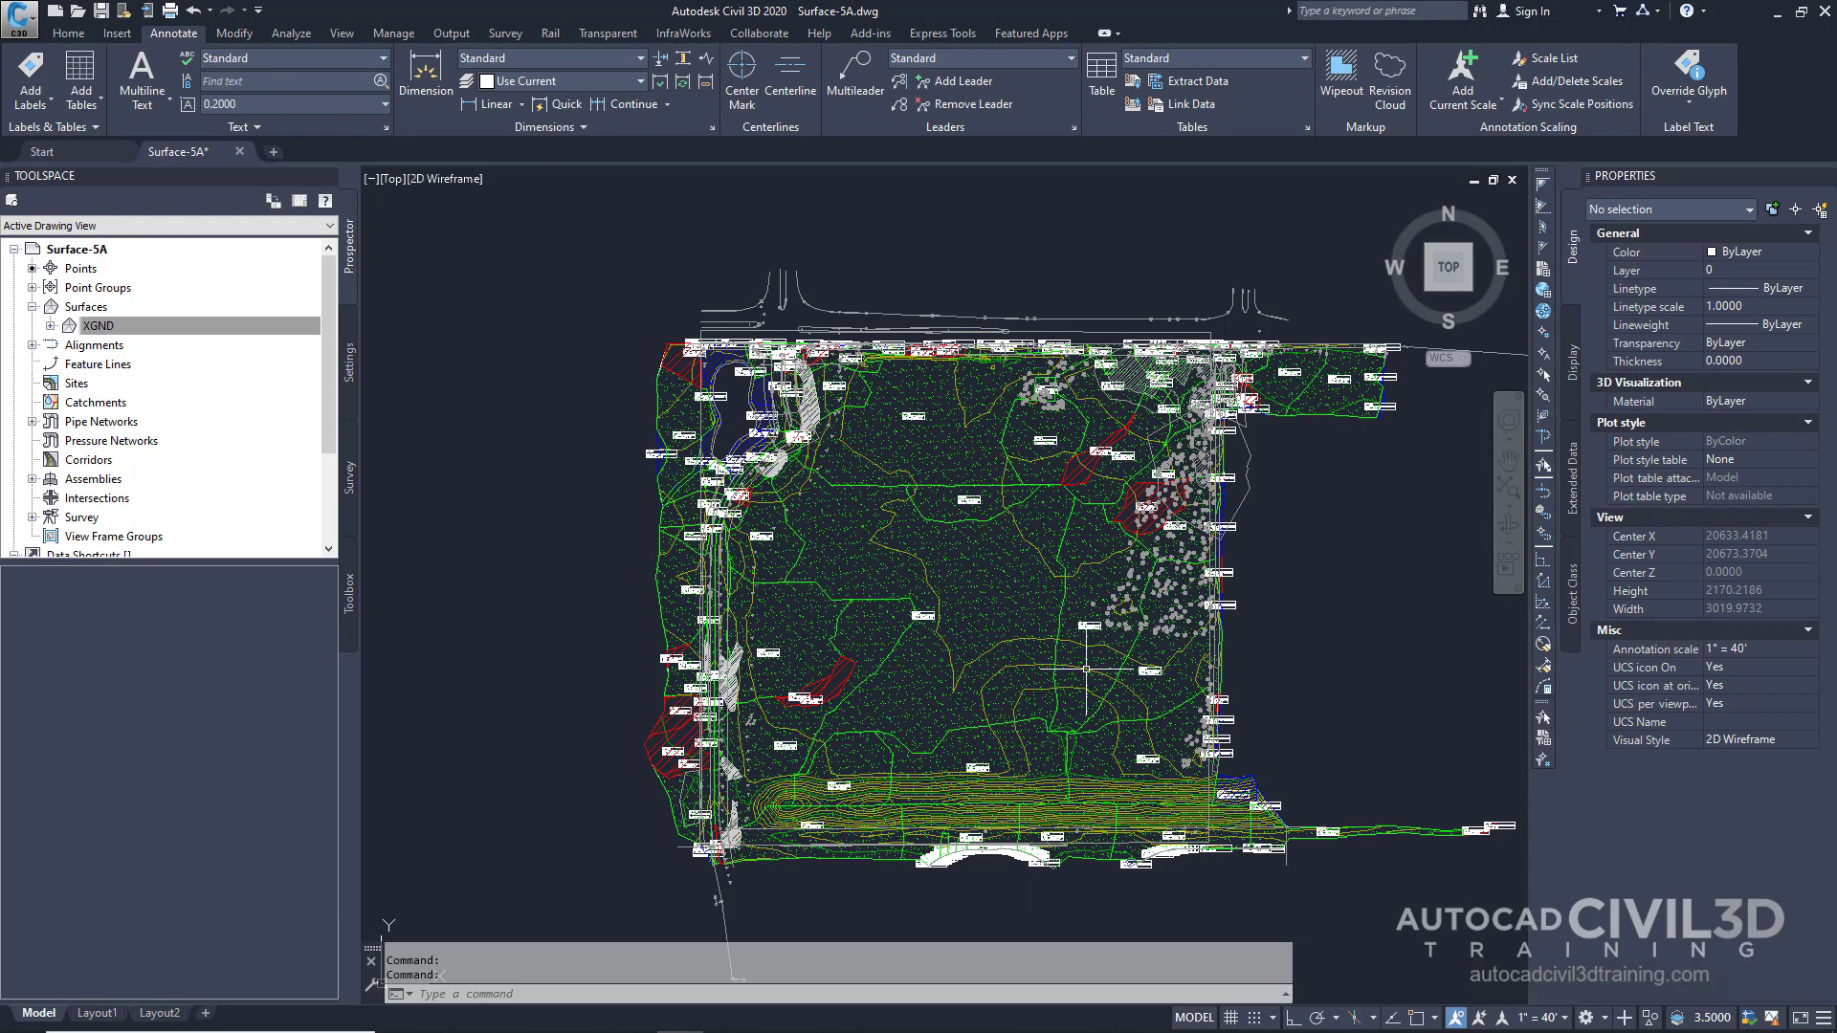
{"action": "mouse_move", "coordinate": [1122, 647]}
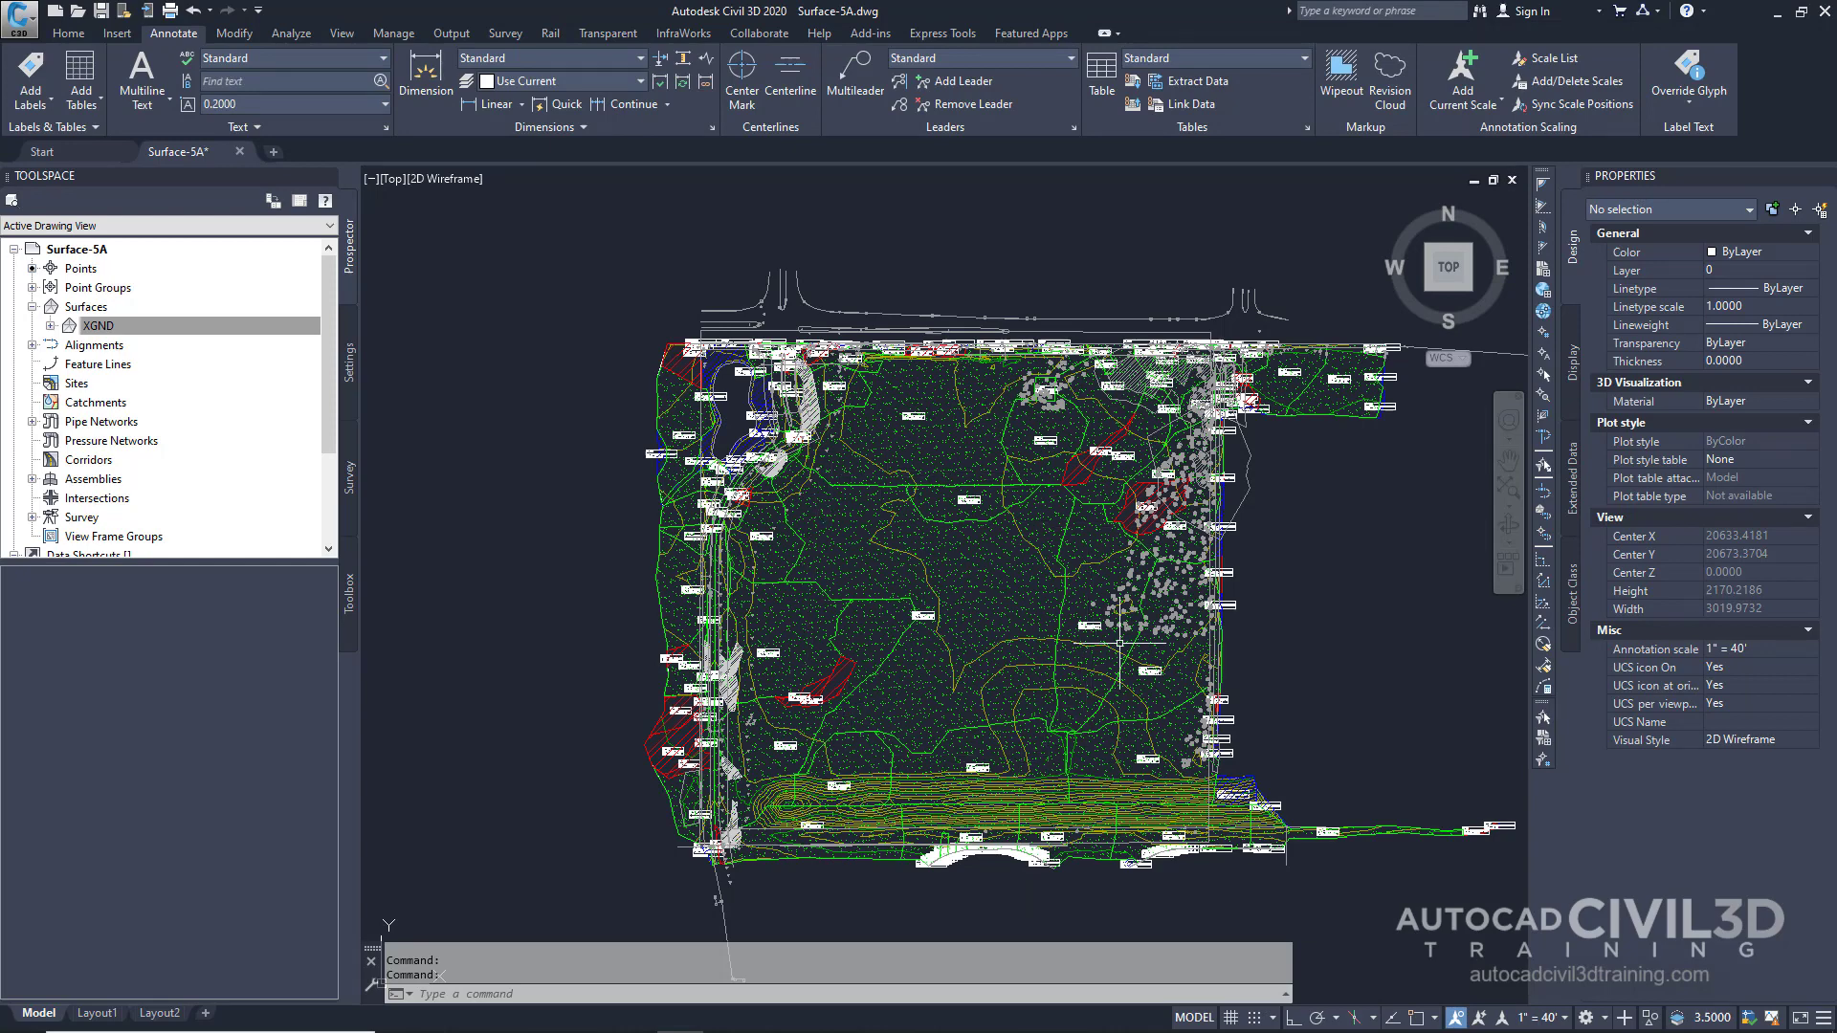
{"action": "mouse_move", "coordinate": [1025, 714]}
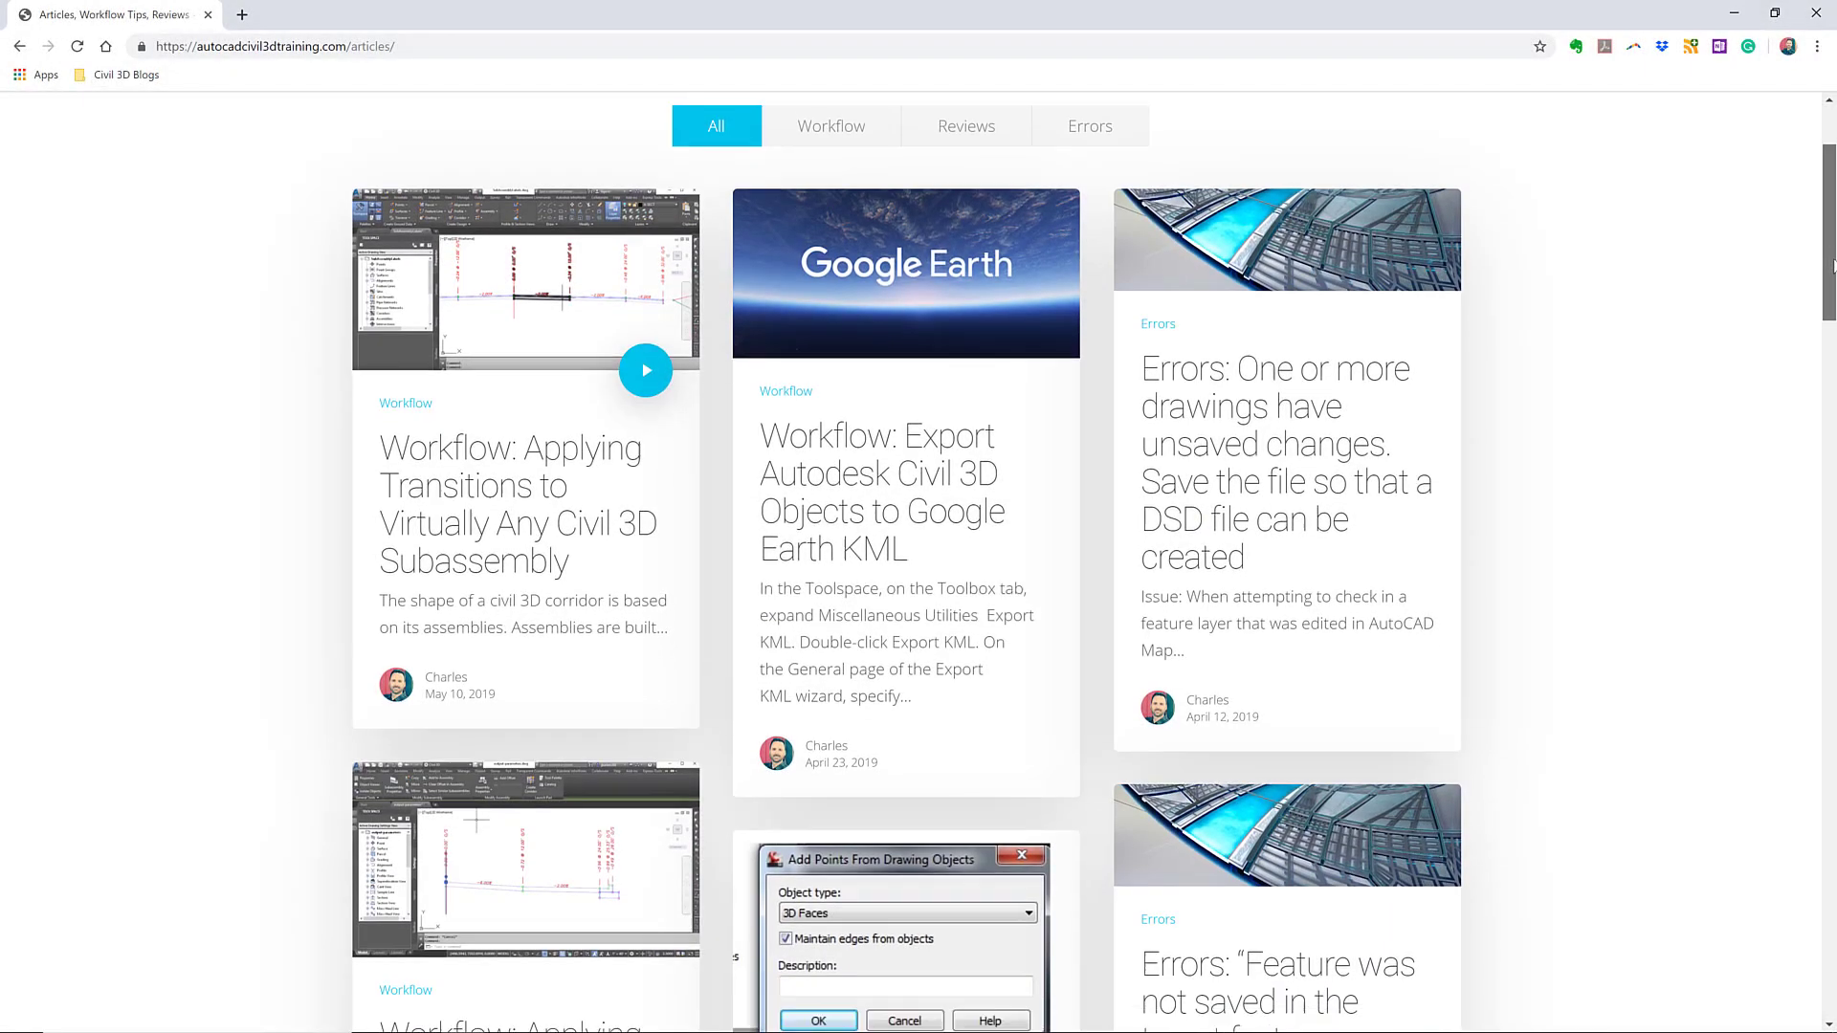
{"action": "scroll", "scroll_direction": "down", "scroll_amount": 3}
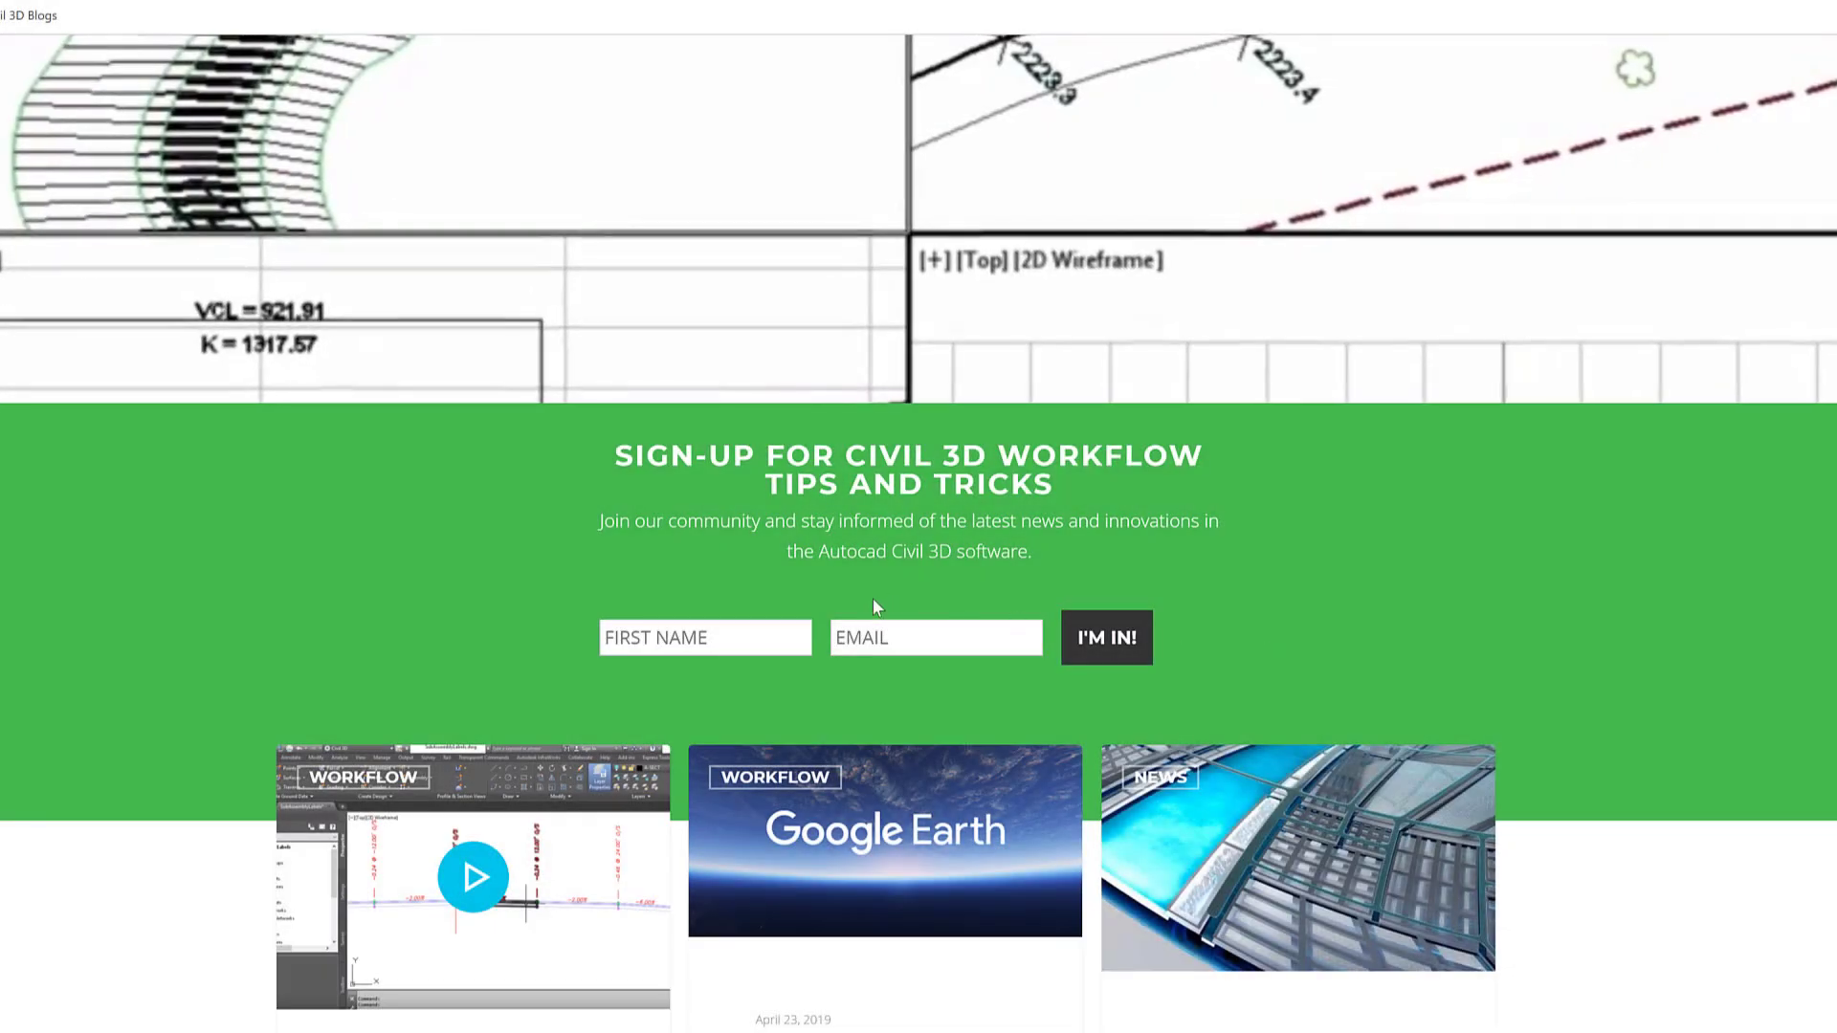
{"action": "scroll", "scroll_direction": "down", "scroll_amount": 3}
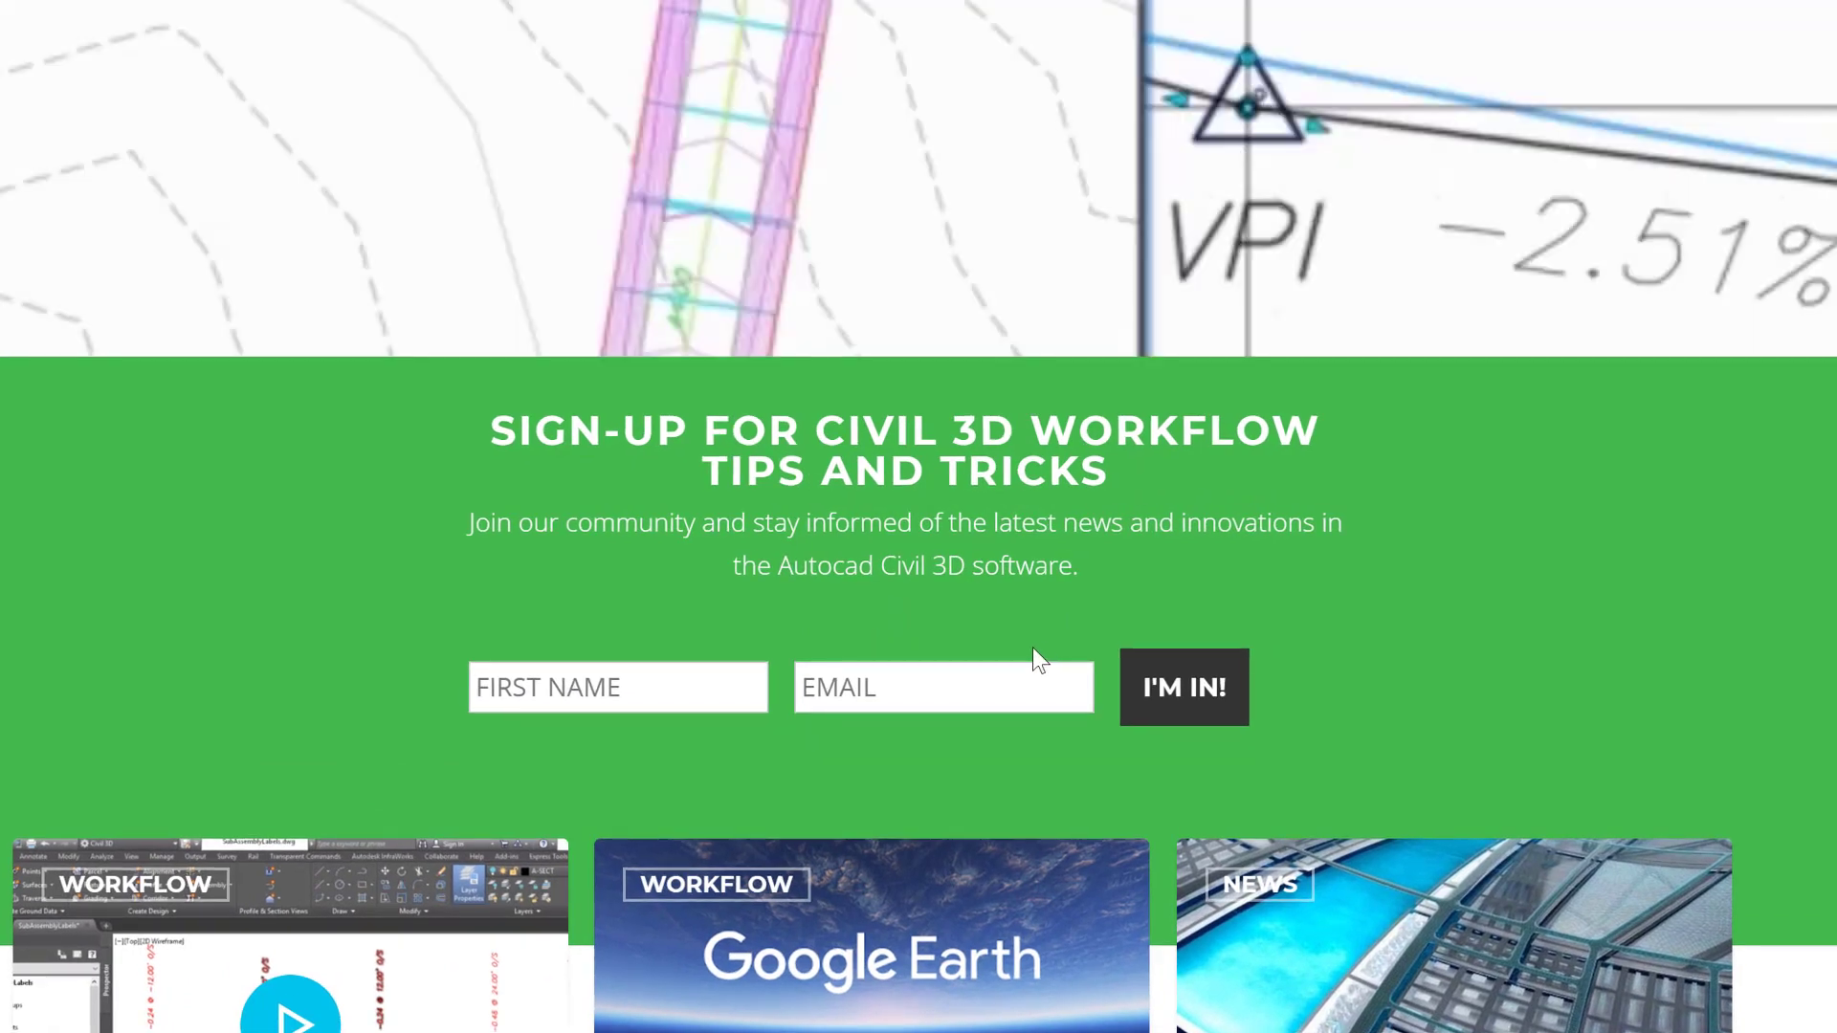